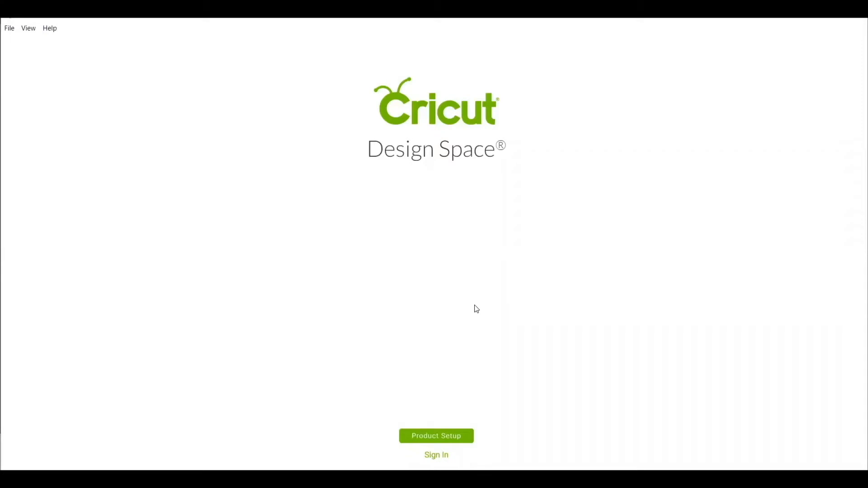
- Sign in to the Cricut account with the entered Cricut ID and password
click(436, 455)
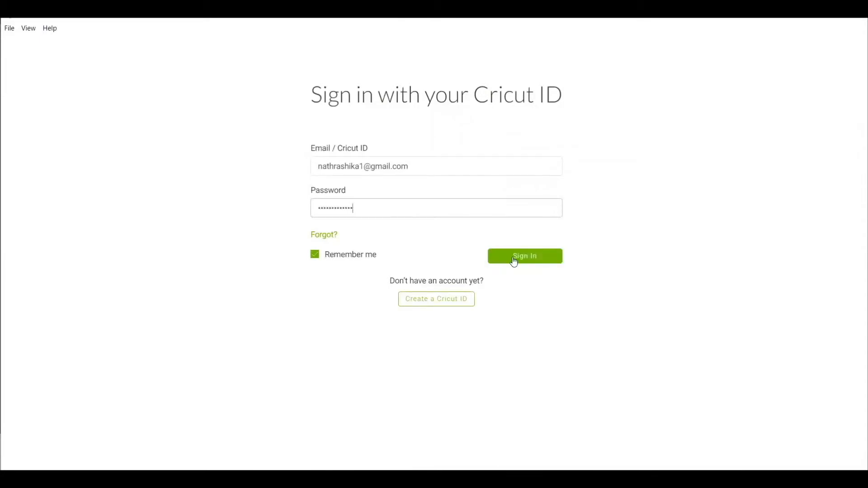
click(524, 255)
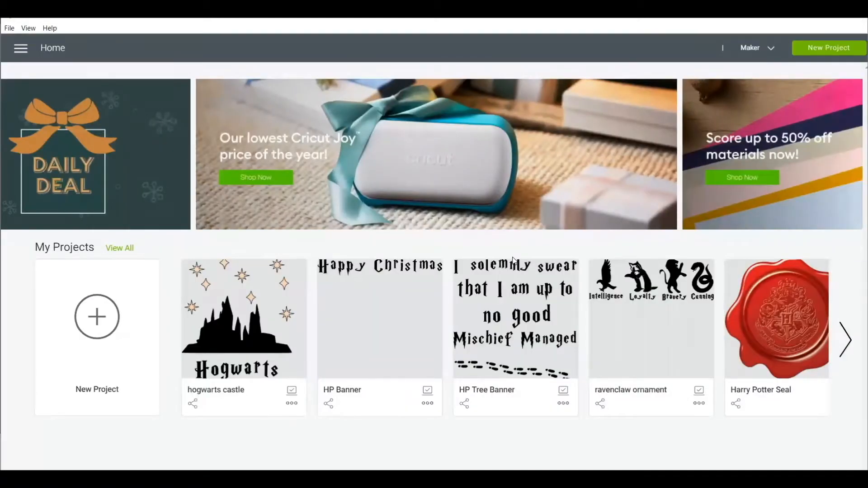
- Page to the next set of My Projects and browse down to Great Cricut Maker Projects for Beginners
scroll(down, 3)
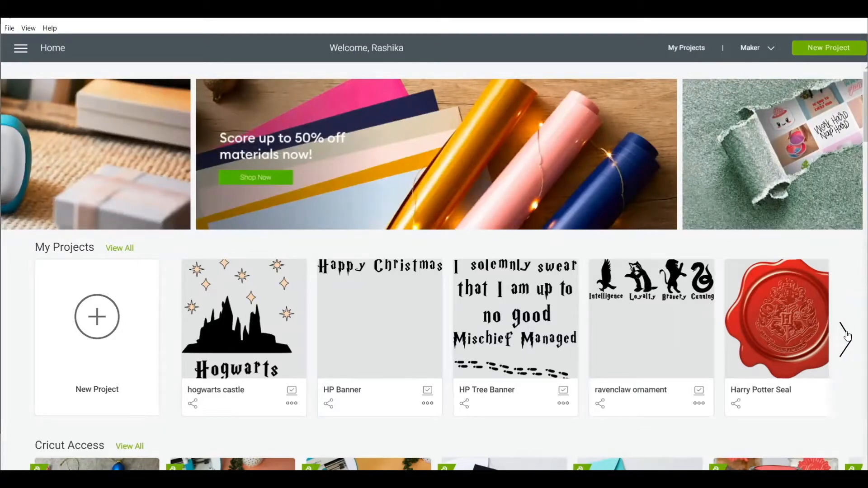
click(847, 340)
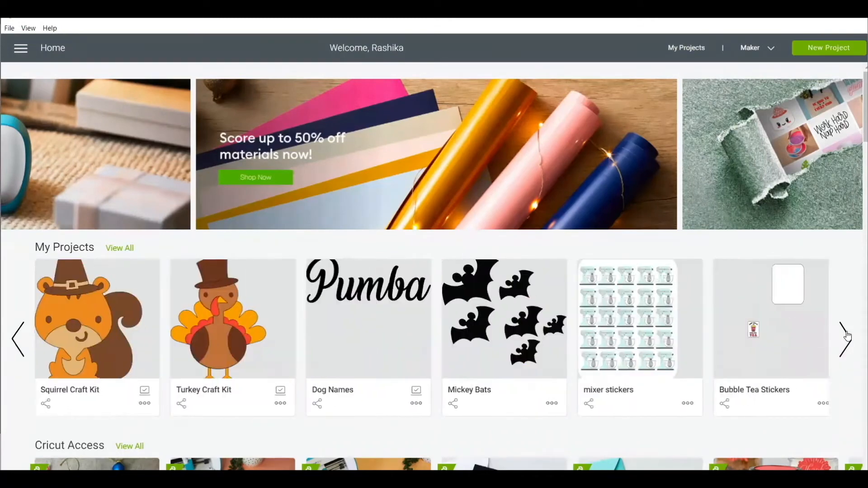
scroll(down, 3)
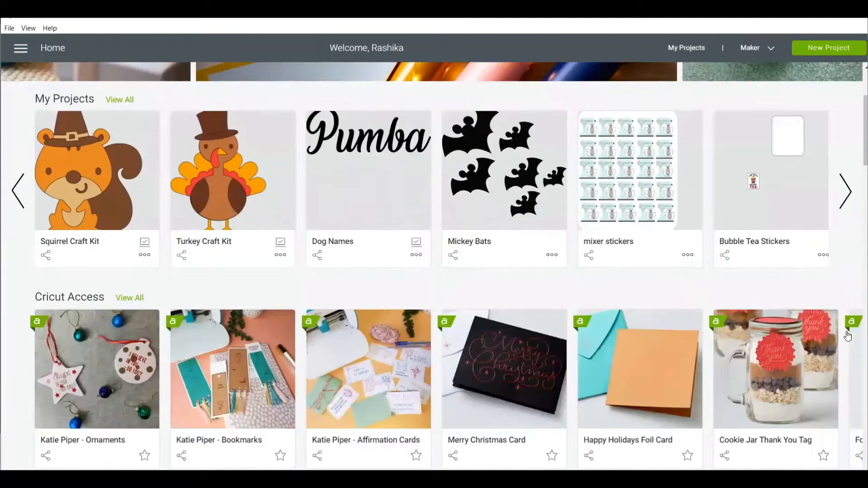
scroll(down, 3)
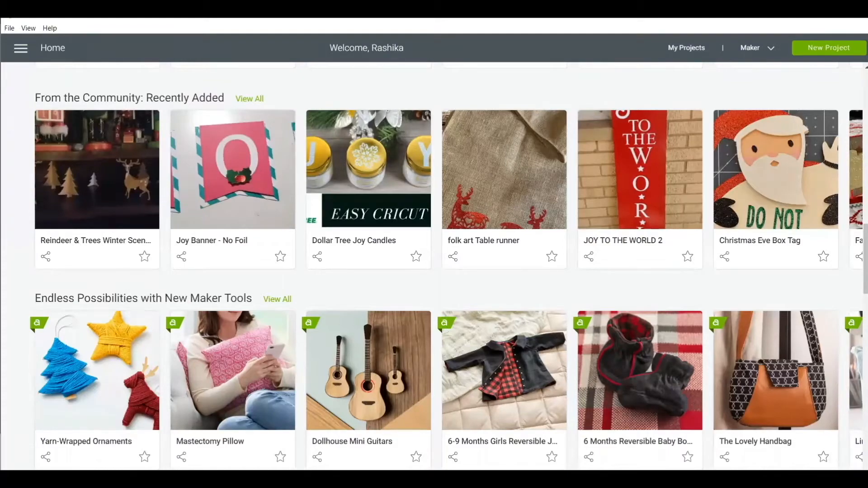
scroll(up, 3)
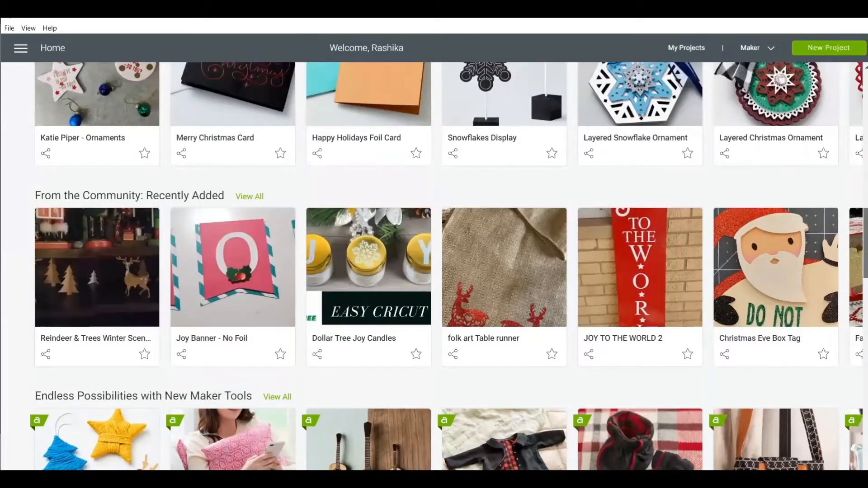
scroll(up, 3)
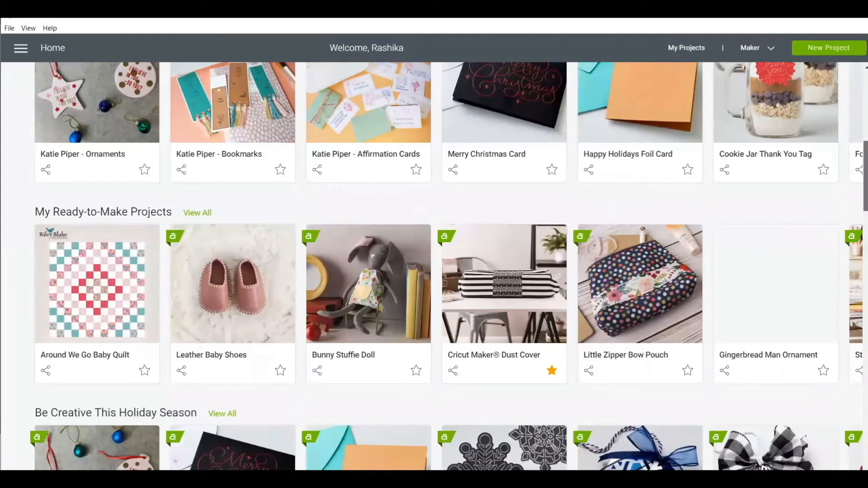
scroll(down, 3)
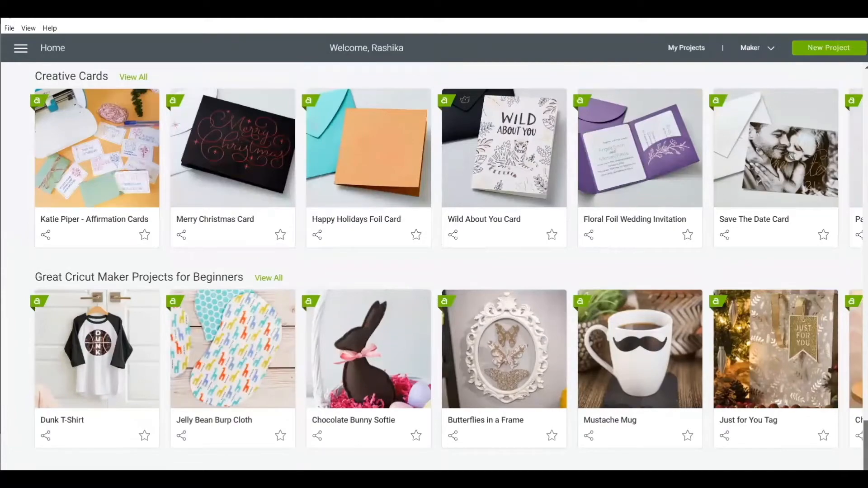
scroll(down, 3)
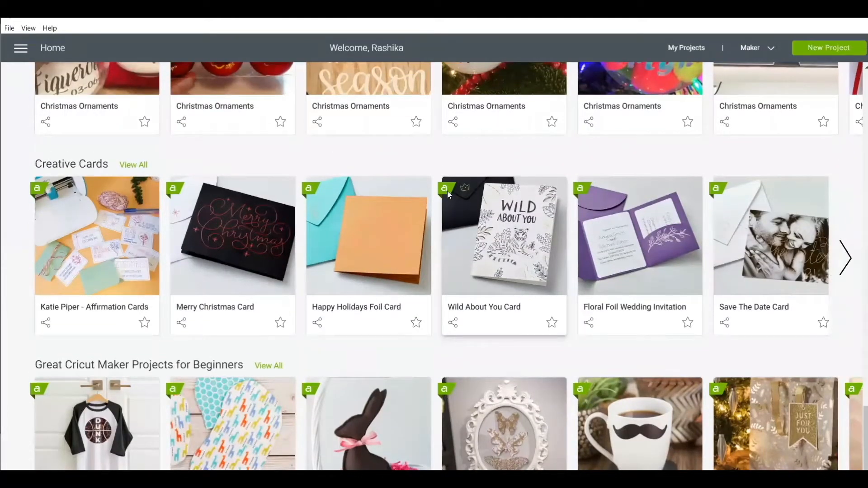
mouse_move(462, 186)
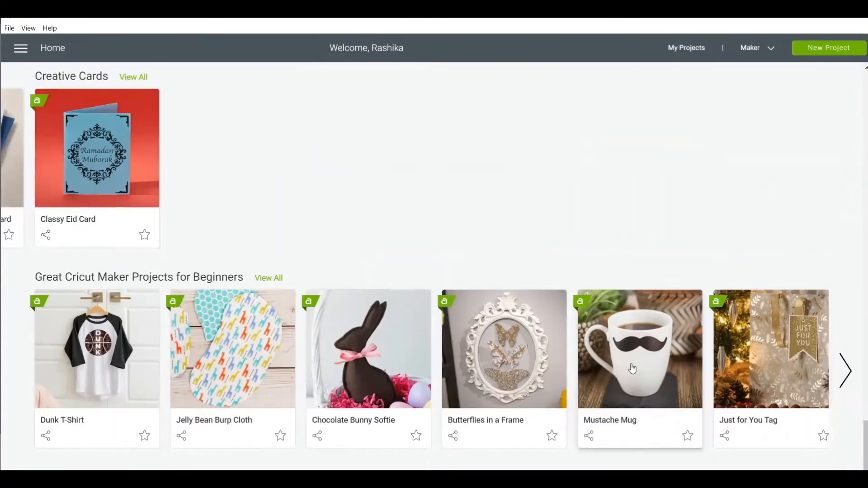
- View the Mustache Mug project details down to its images, fonts and related projects
click(639, 349)
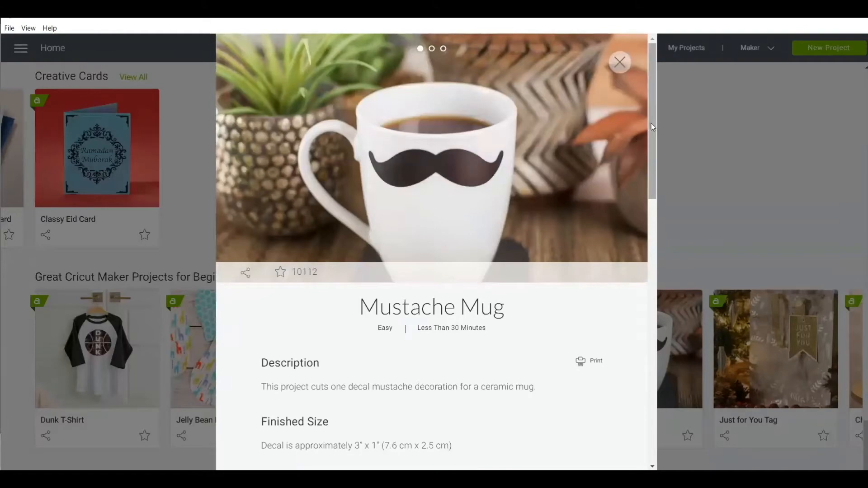
scroll(down, 3)
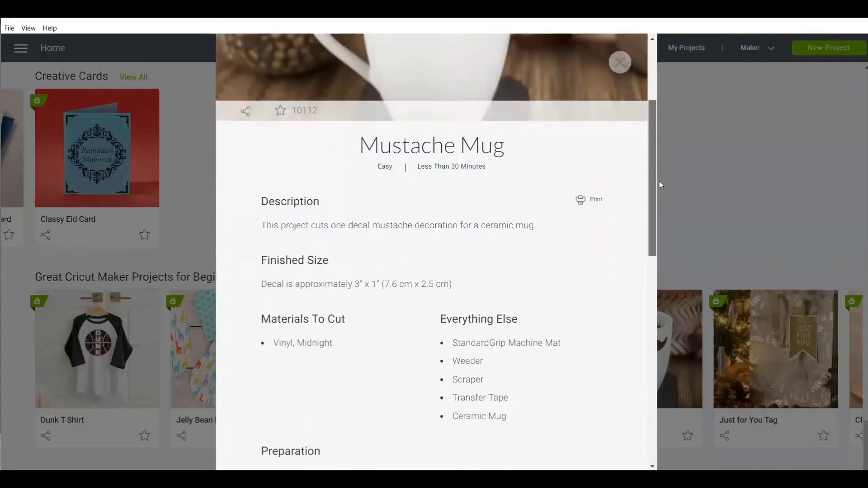
scroll(down, 3)
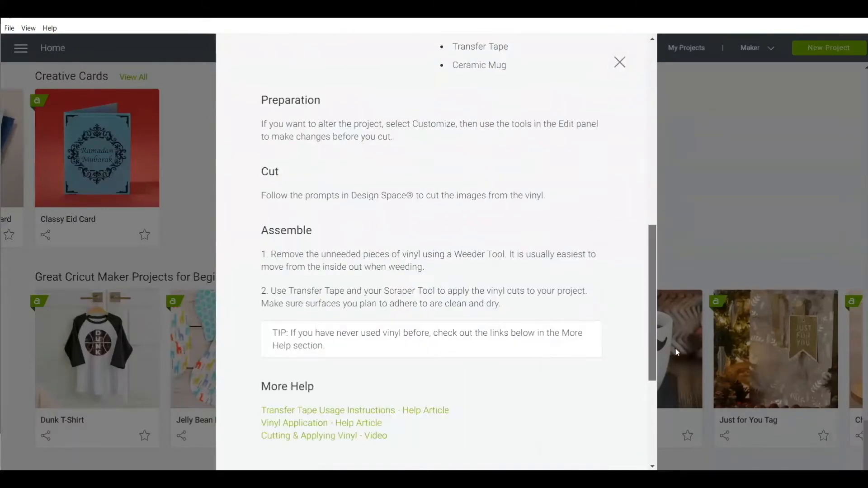
scroll(down, 3)
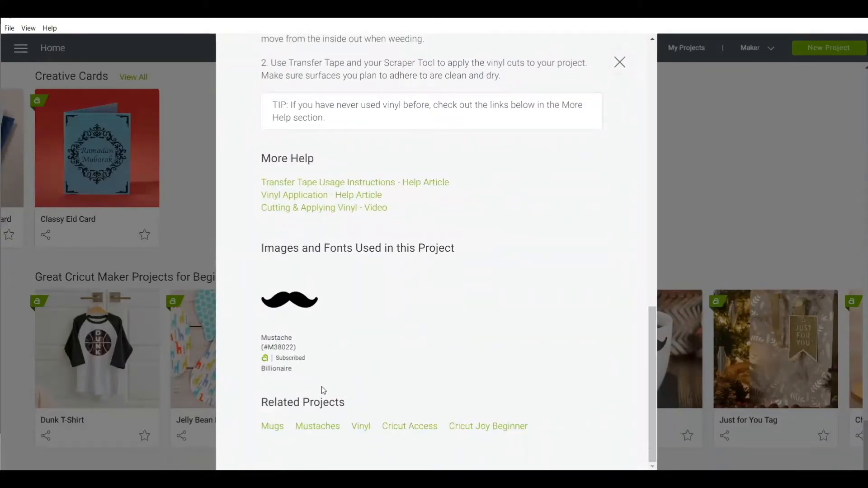
mouse_move(293, 366)
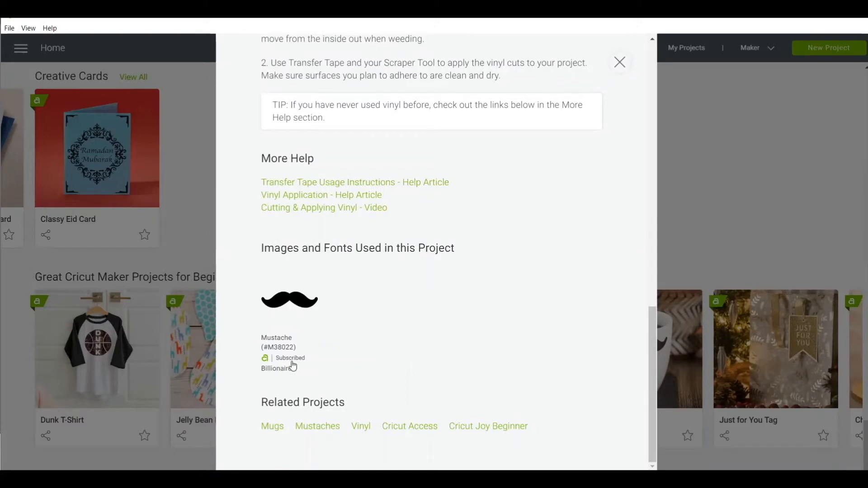
mouse_move(297, 364)
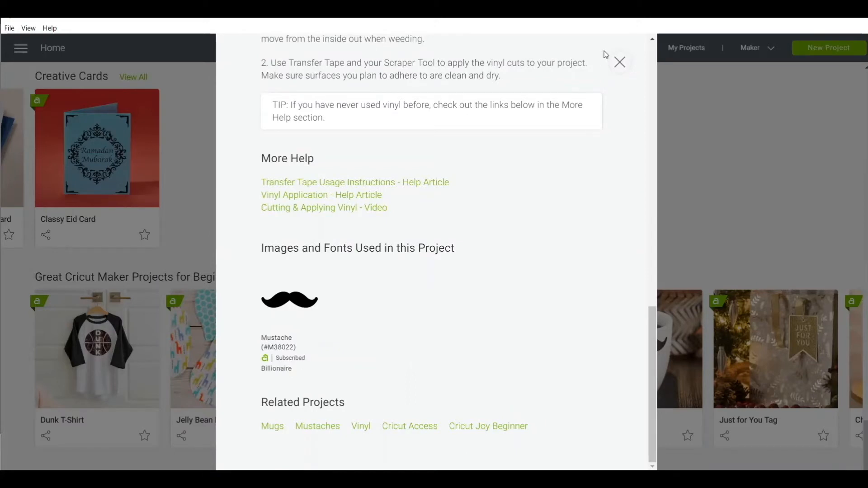
- Close the Mustache Mug details and return to the My Projects area of Home
click(619, 62)
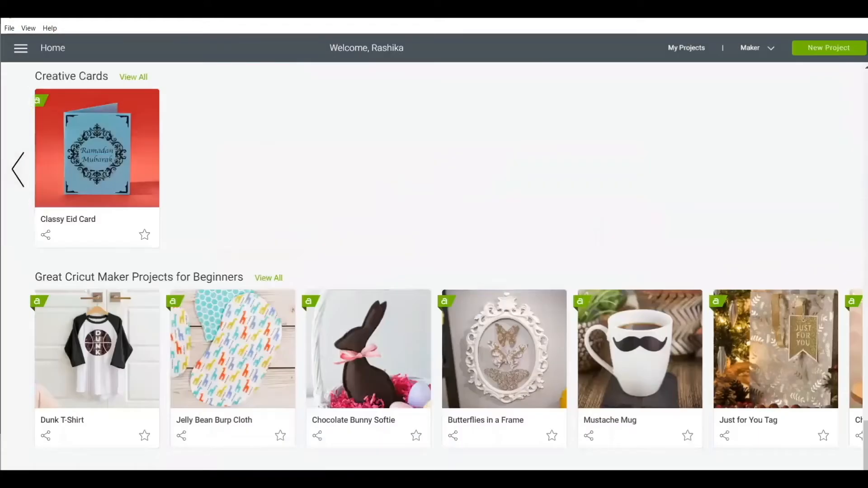
scroll(down, 3)
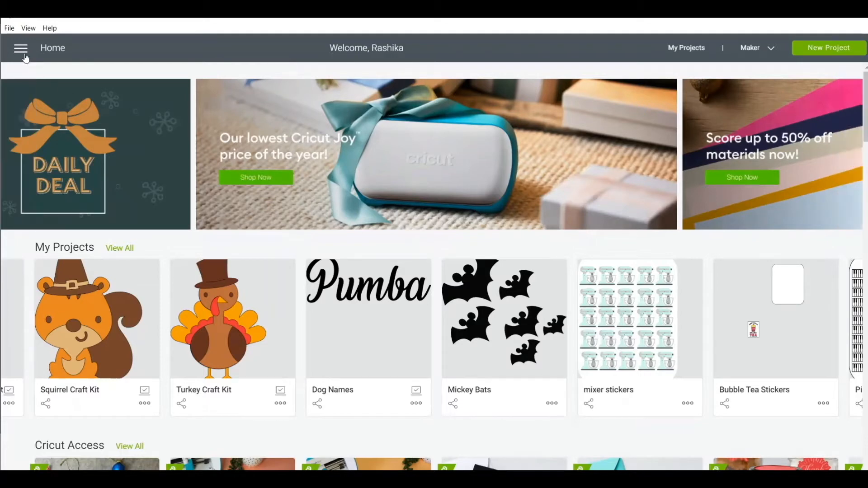
click(21, 48)
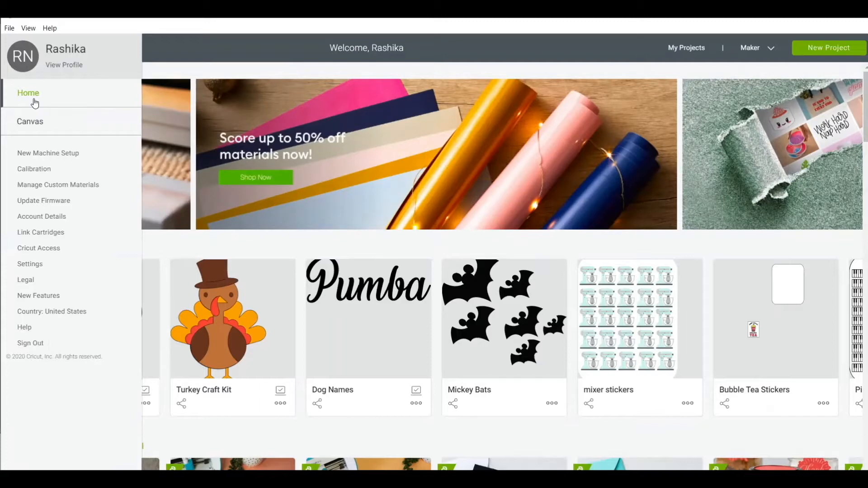
mouse_move(34, 128)
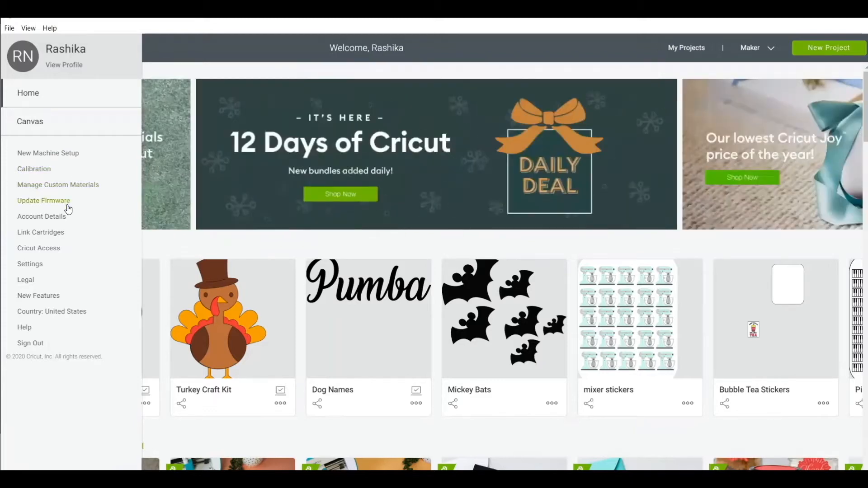
mouse_move(66, 255)
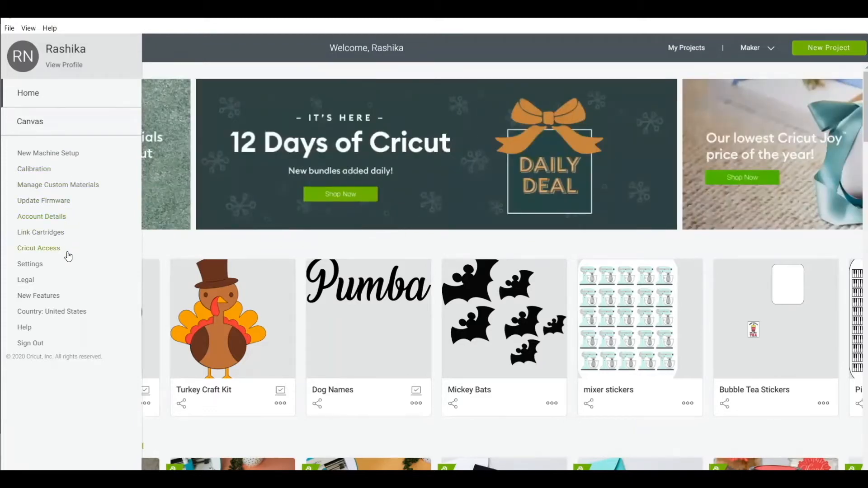
mouse_move(60, 290)
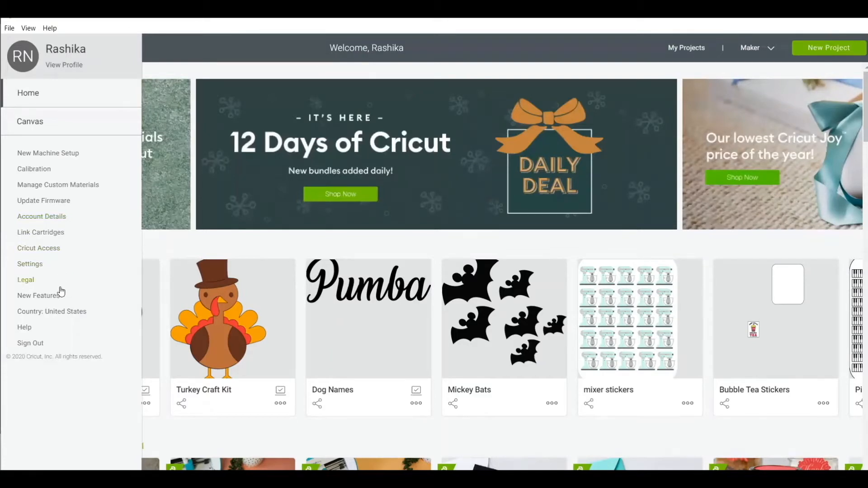
mouse_move(60, 335)
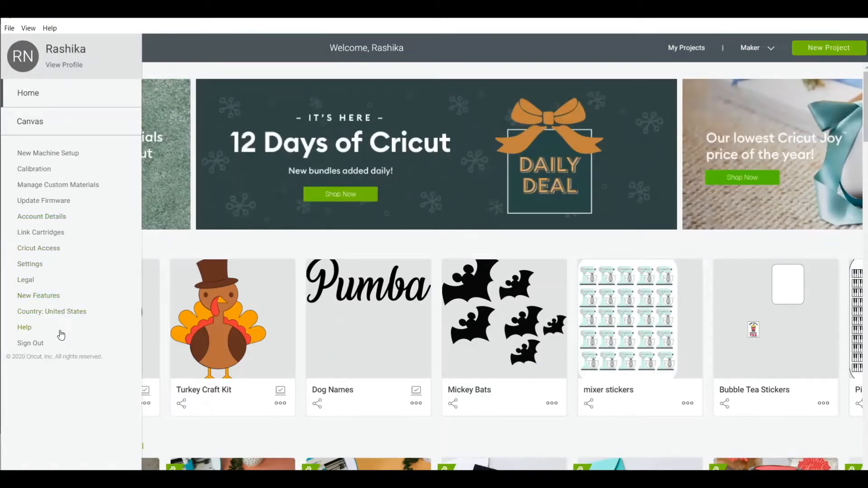
mouse_move(54, 255)
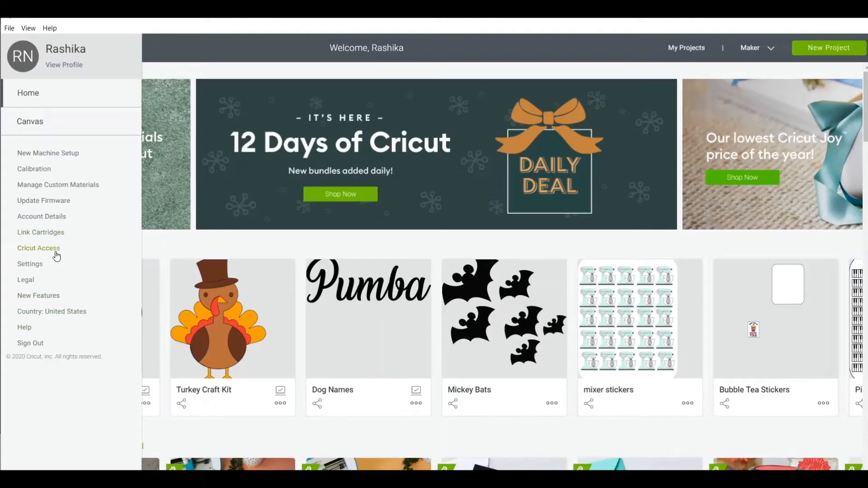
mouse_move(40, 259)
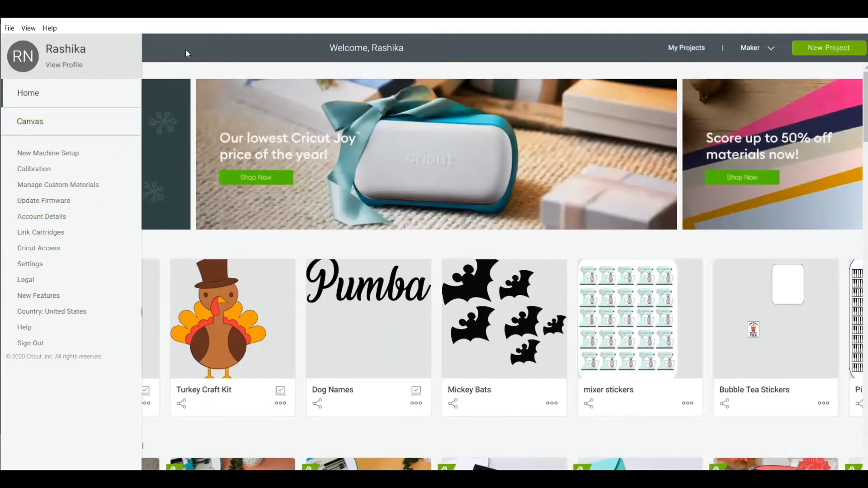
mouse_move(125, 72)
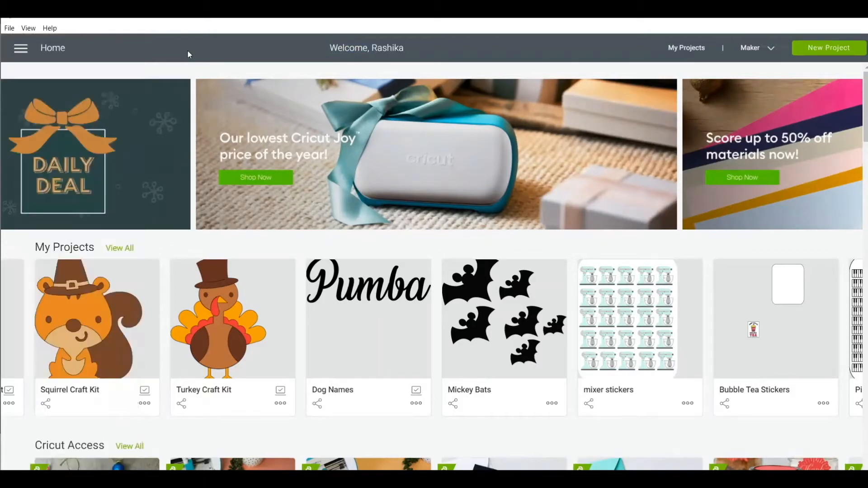
mouse_move(53, 49)
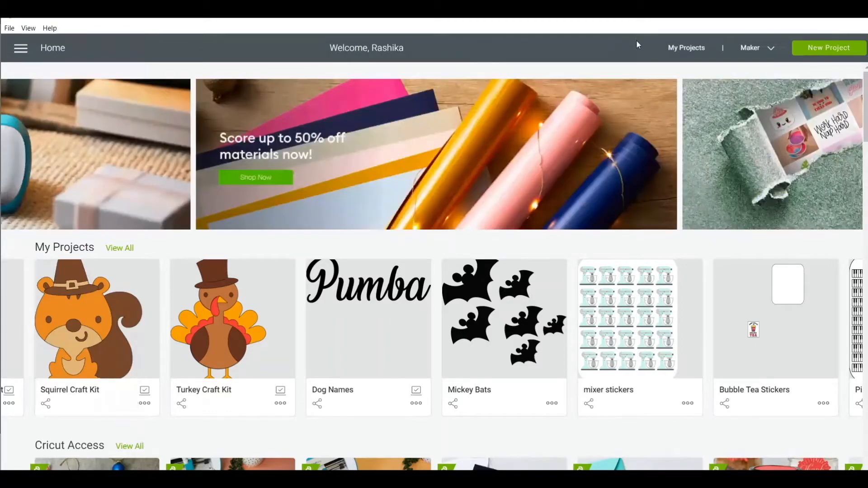
mouse_move(687, 55)
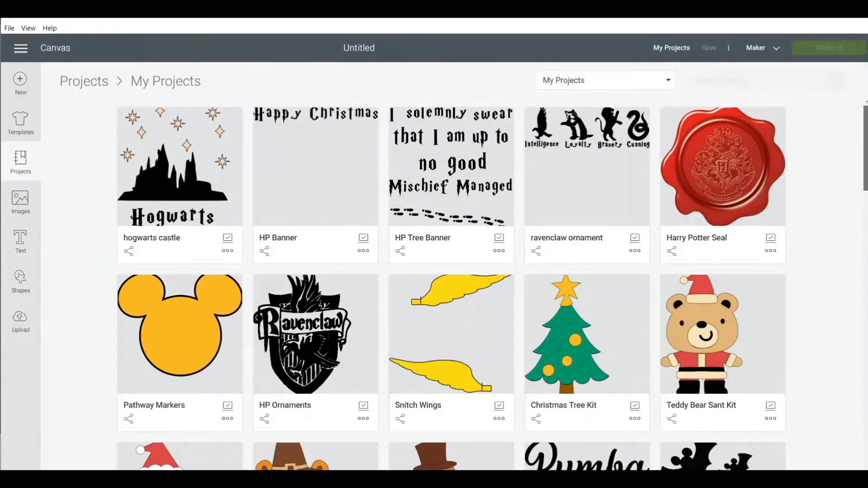
- Browse the My Projects gallery and bring up the main navigation menu
scroll(down, 3)
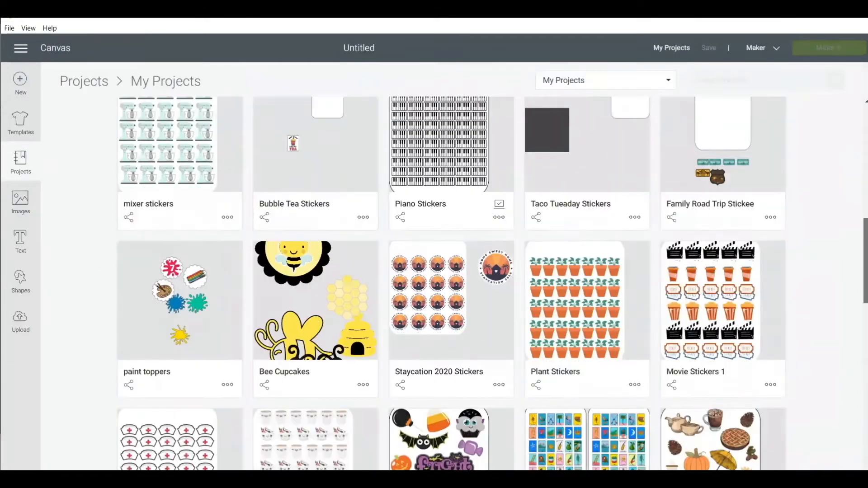
scroll(down, 3)
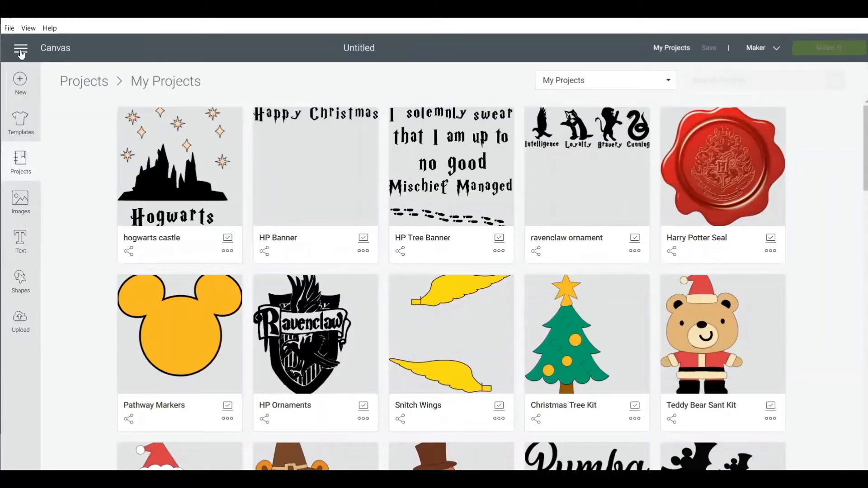
click(21, 51)
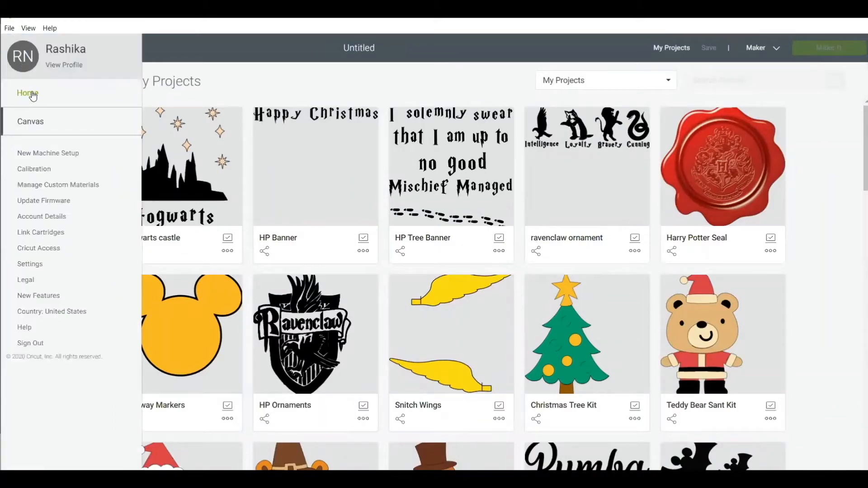
- Return to the Home page with its banners, My Projects and Cricut Access projects
click(27, 93)
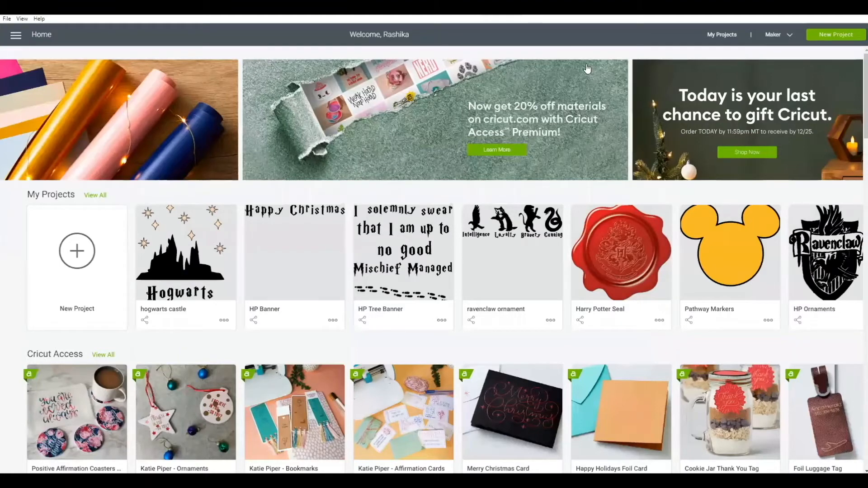
mouse_move(783, 54)
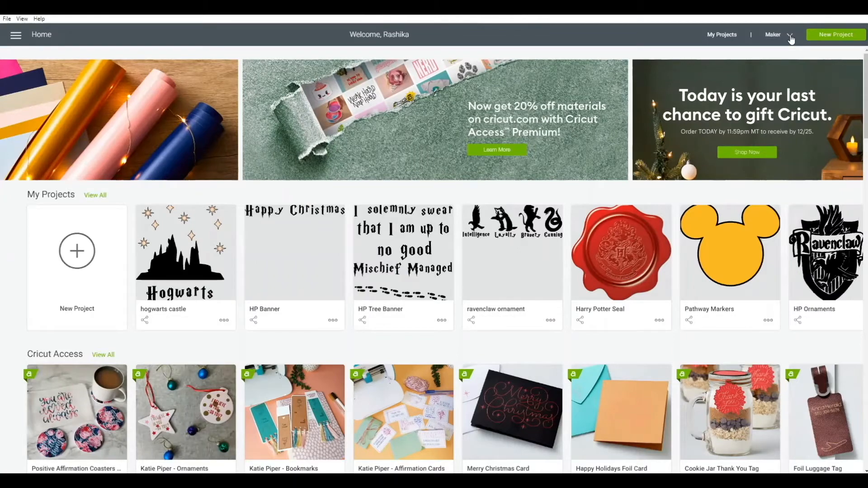
click(790, 34)
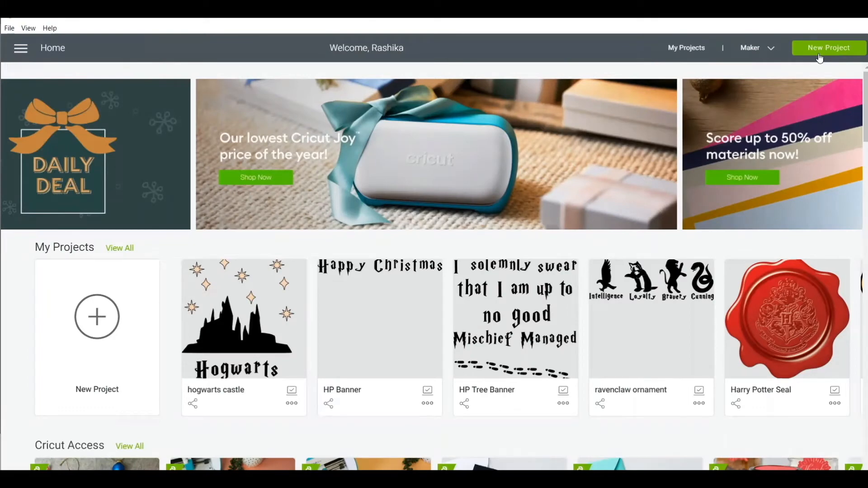
mouse_move(768, 72)
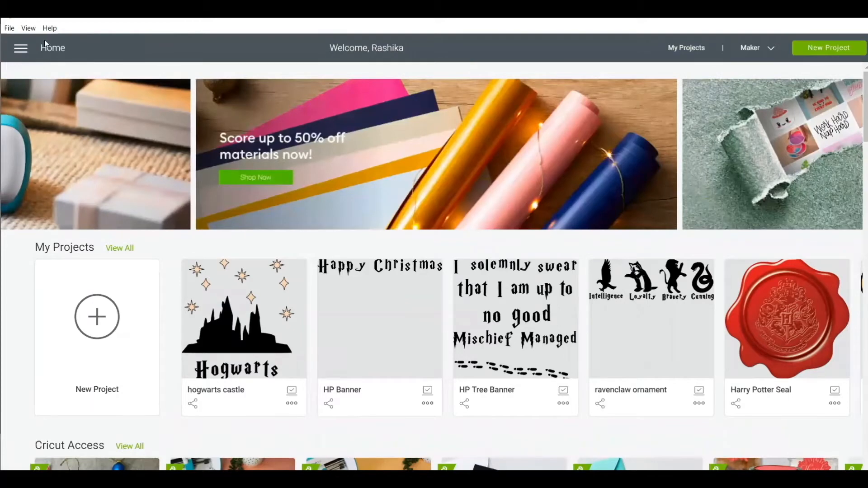
- Switch from Home to a blank Canvas and show its Templates gallery
click(21, 48)
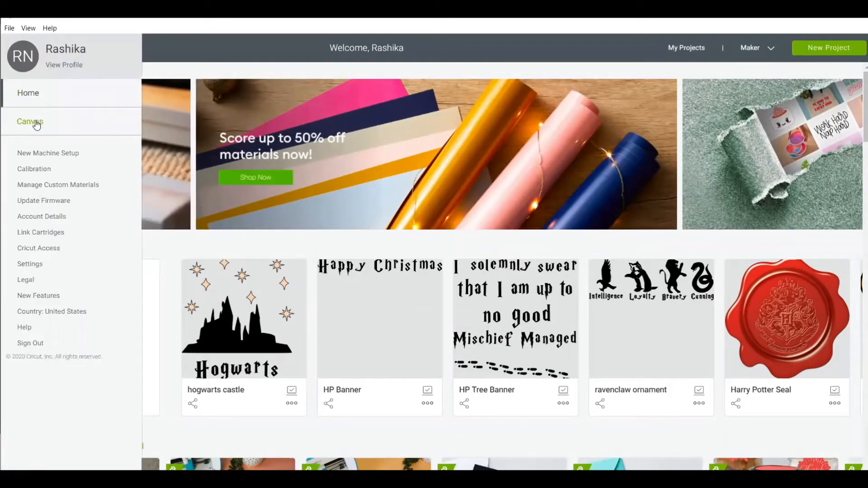
click(30, 121)
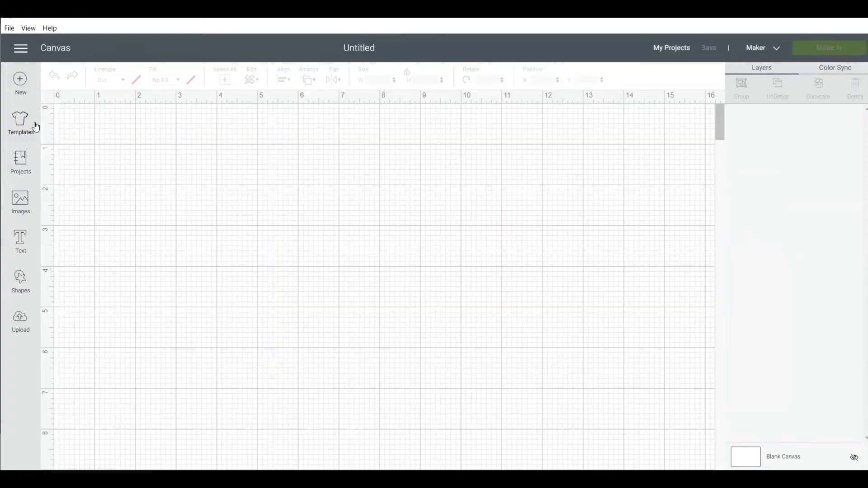
mouse_move(192, 122)
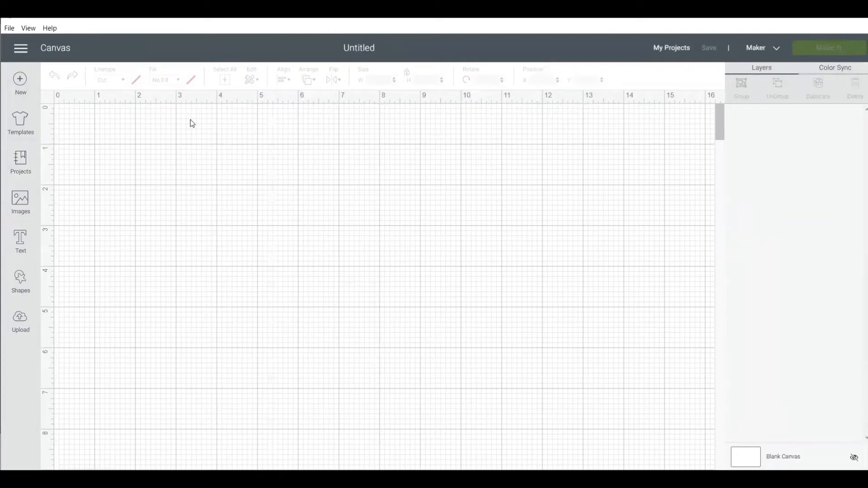
mouse_move(172, 157)
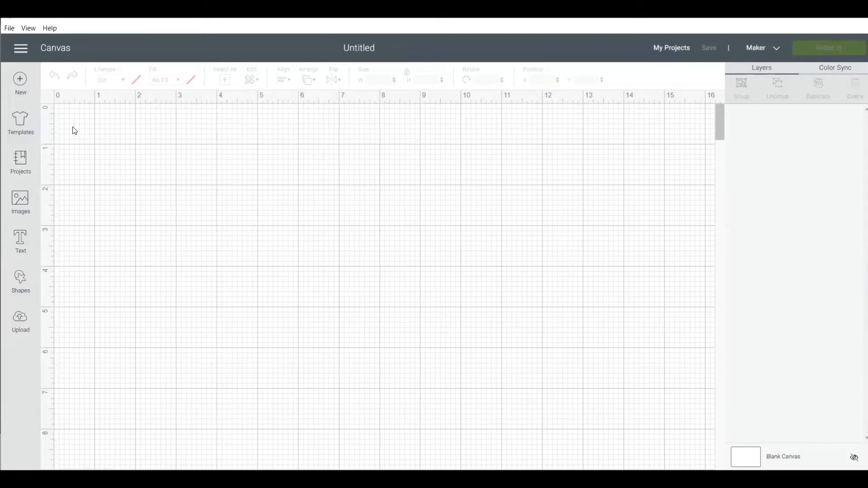
mouse_move(21, 80)
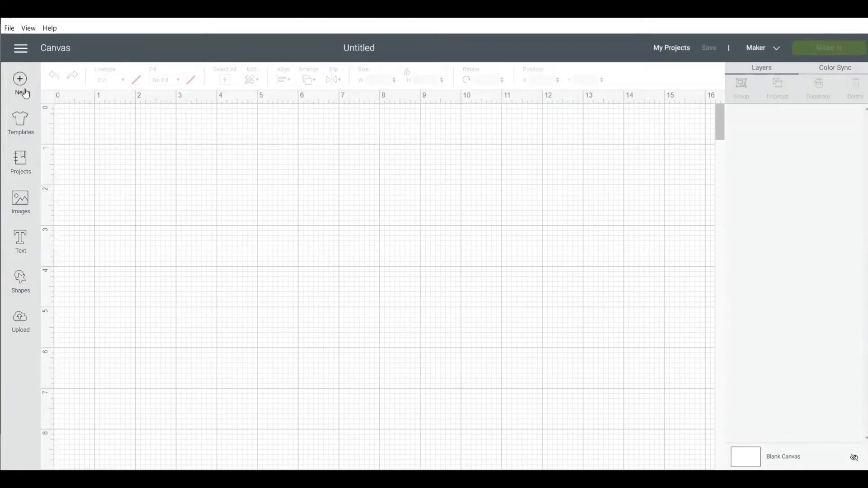
mouse_move(37, 109)
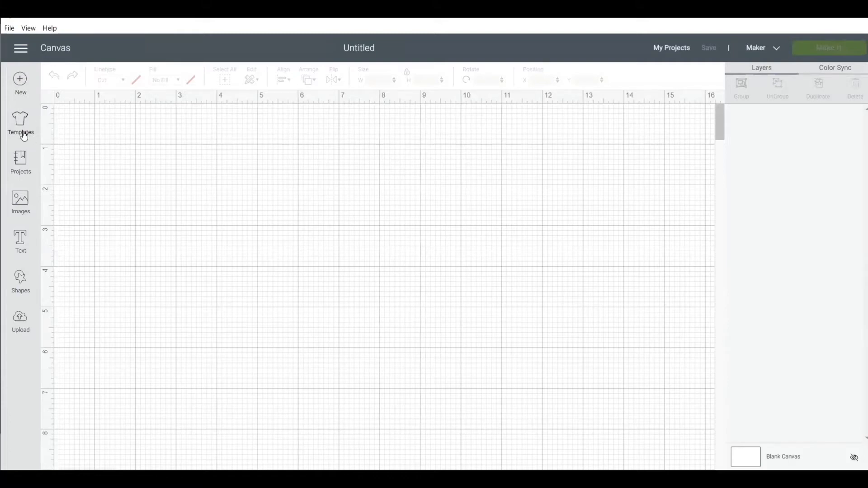
click(20, 122)
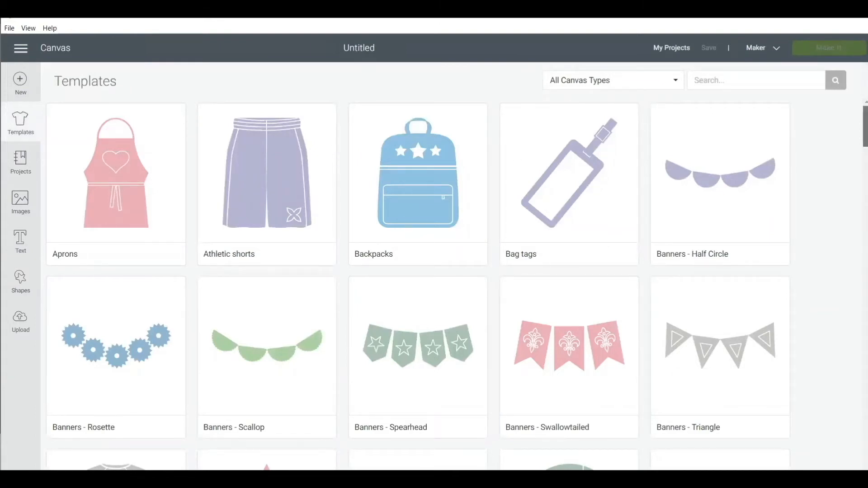
- Browse down the Templates gallery past banners and shirts to the File folders template
scroll(down, 3)
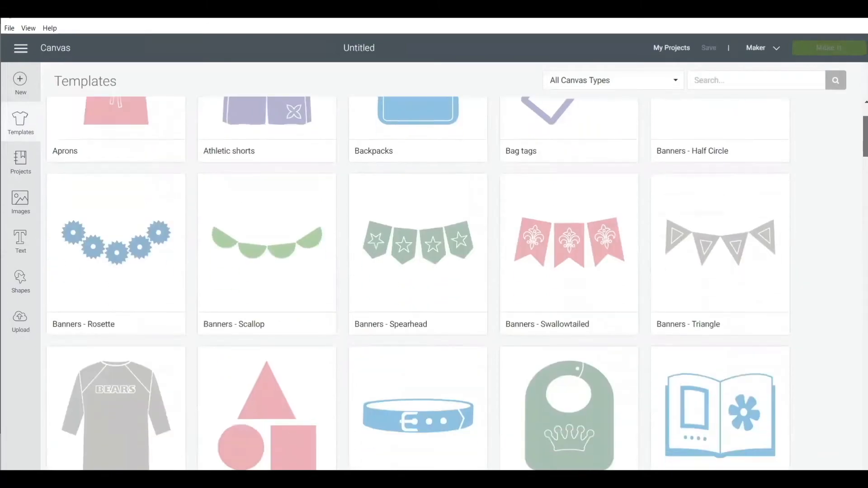
scroll(down, 3)
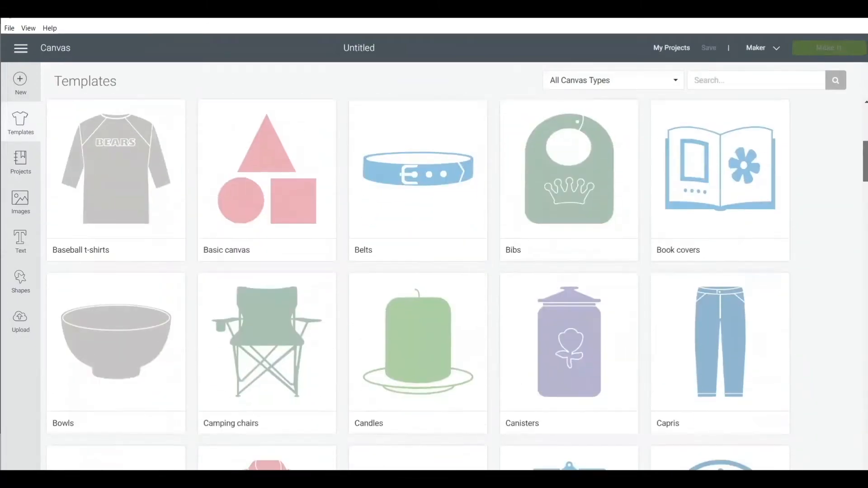
scroll(down, 3)
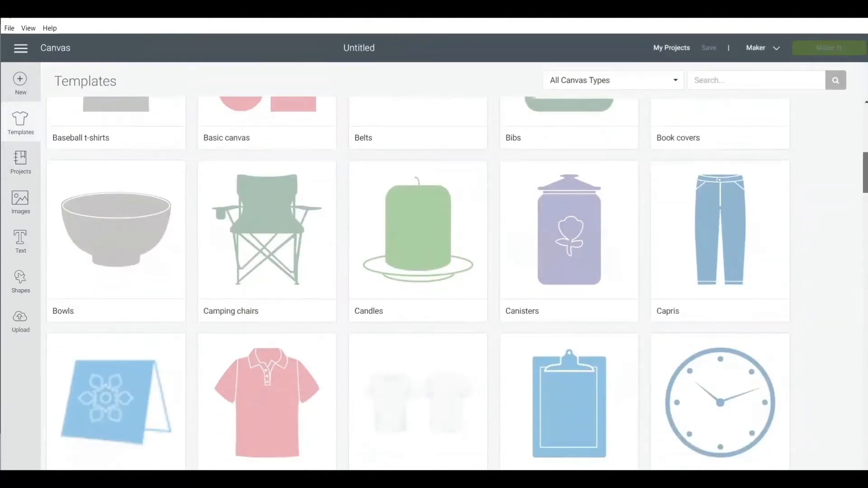
scroll(down, 3)
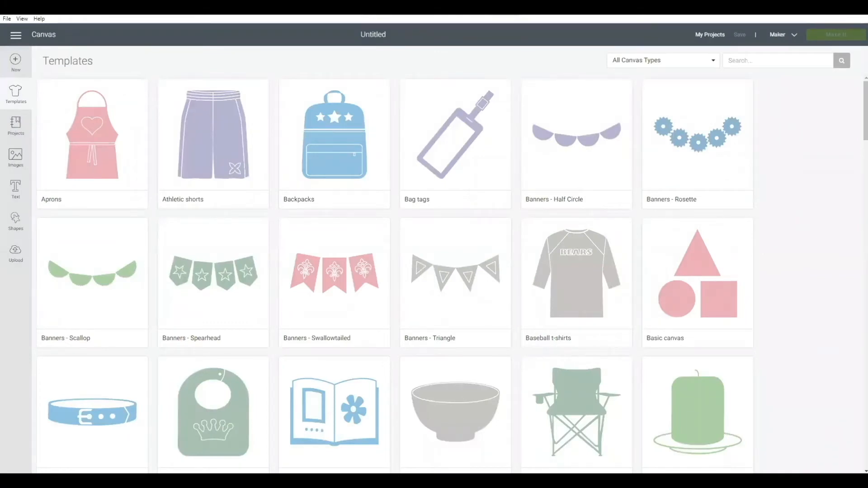
scroll(down, 3)
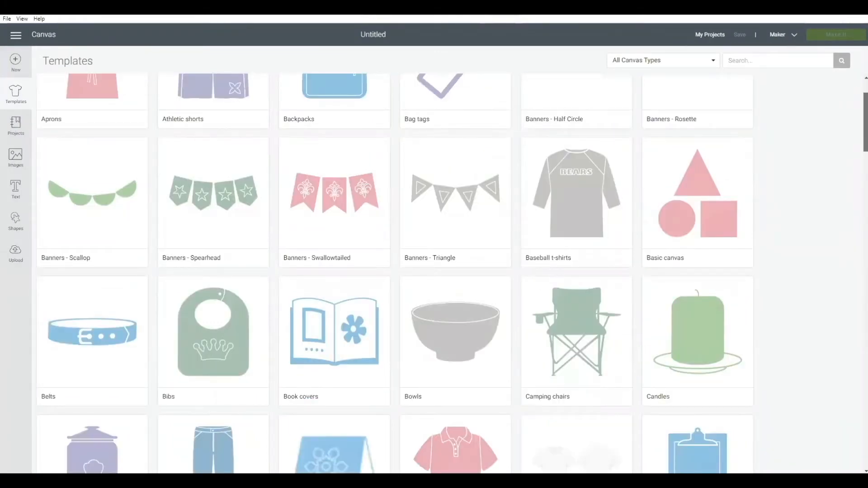
scroll(down, 3)
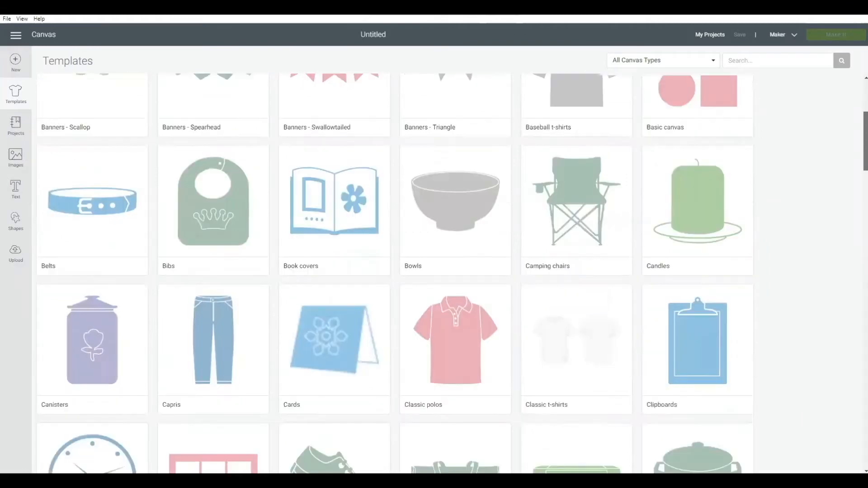
scroll(down, 3)
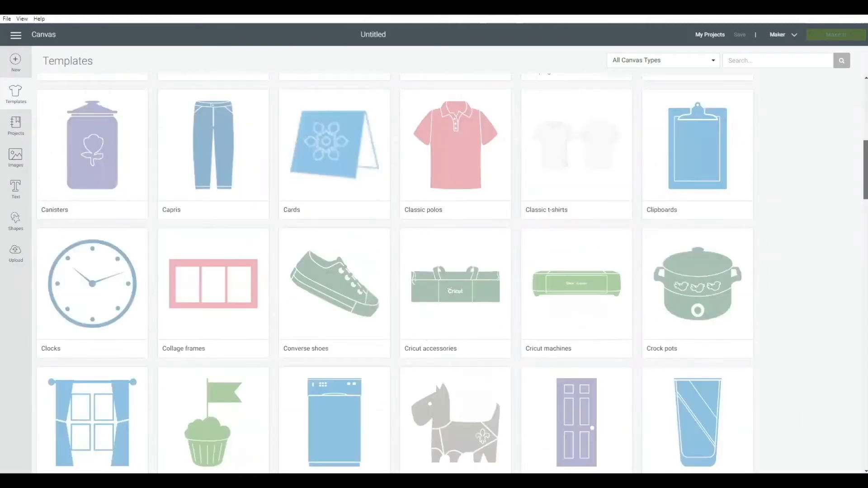
scroll(down, 3)
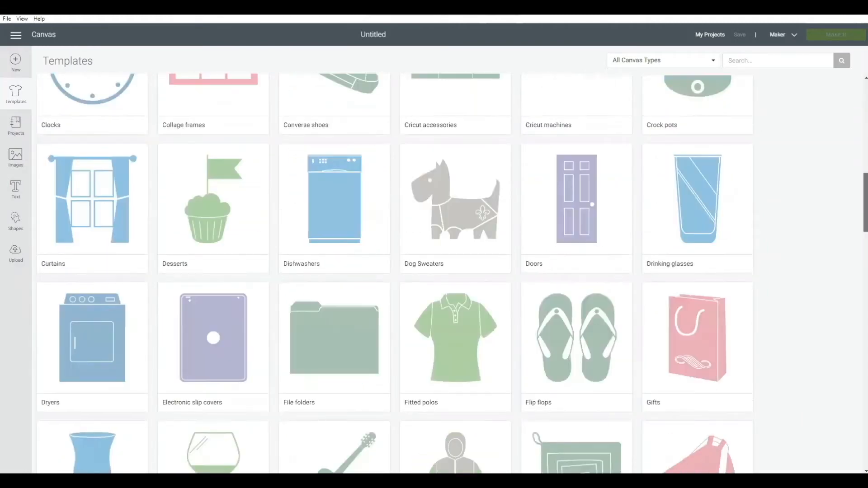
scroll(down, 3)
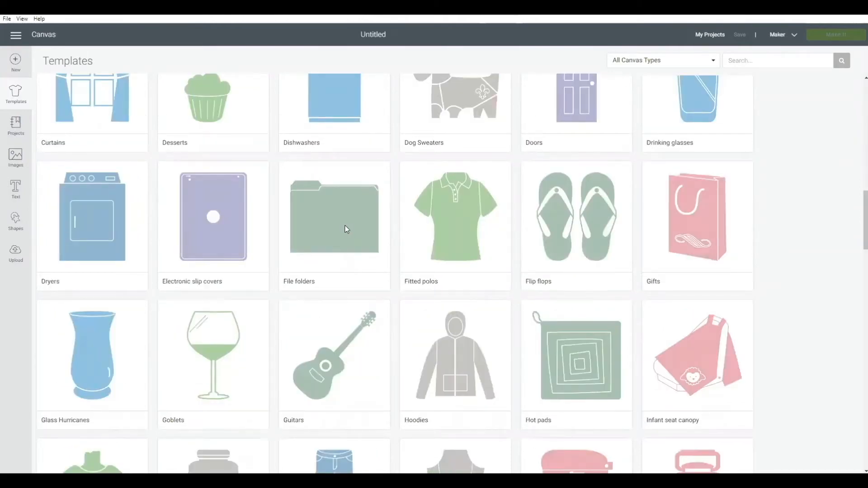
- Load the File folders template onto the canvas as a reference outline
click(333, 216)
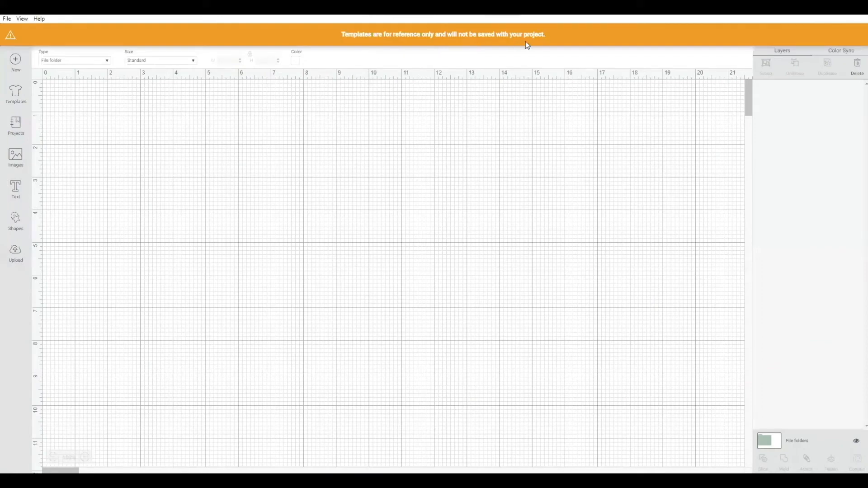
mouse_move(316, 367)
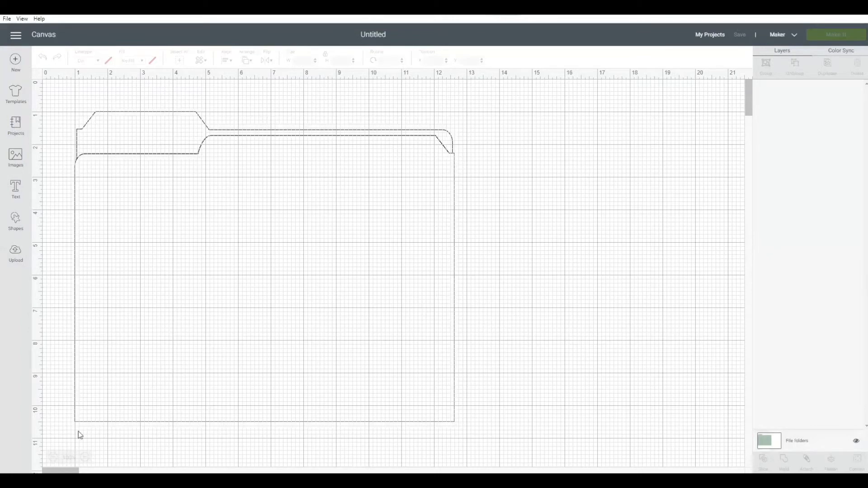
mouse_move(467, 302)
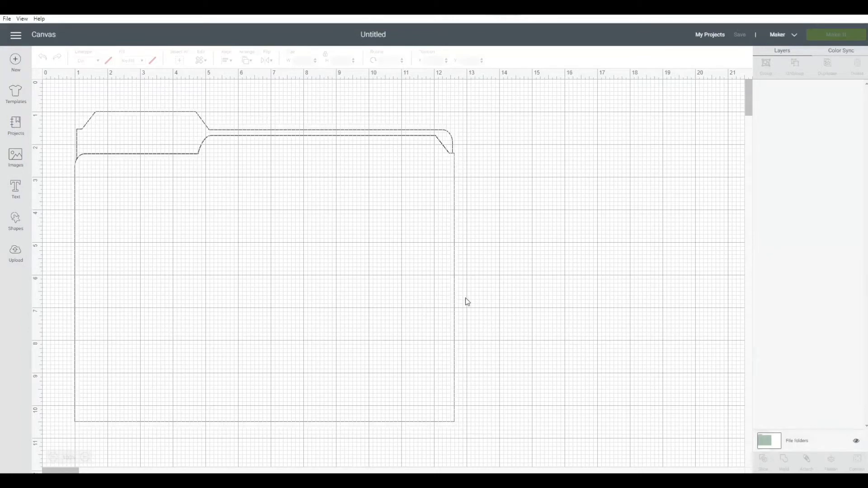
mouse_move(35, 196)
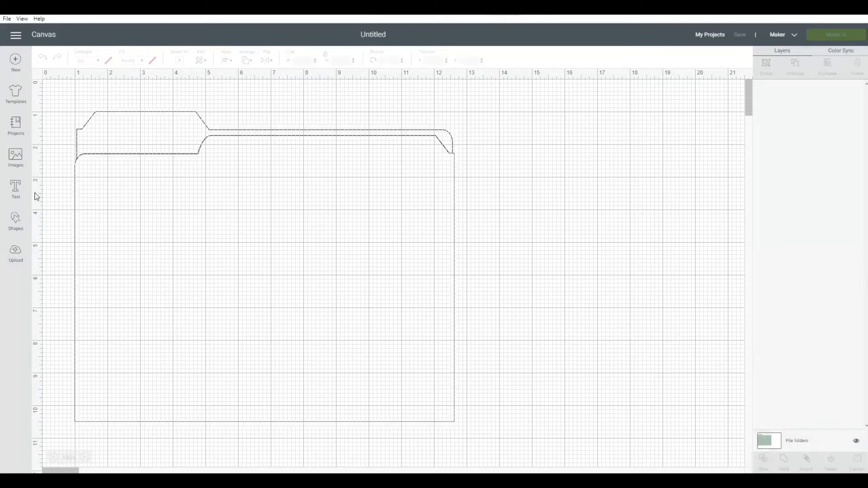
- Add 'Important Documents' text and shrink it to about 10.5 inches across the folder
click(16, 188)
text(Important D)
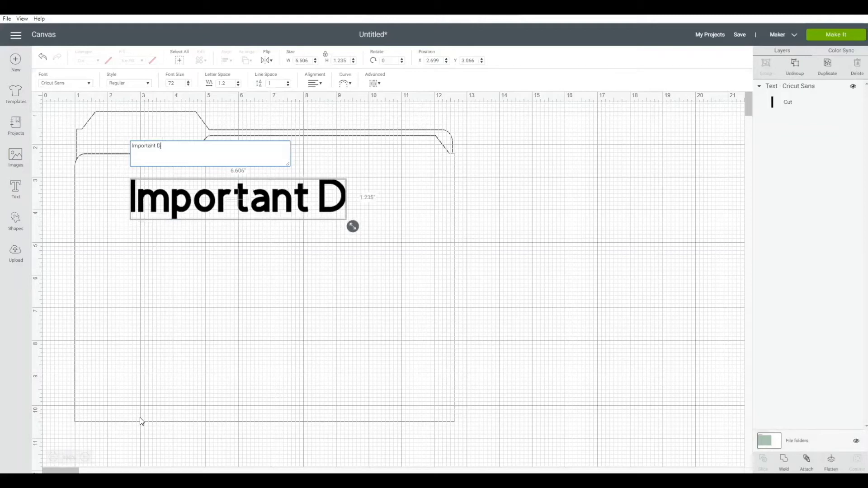
text(ocuments)
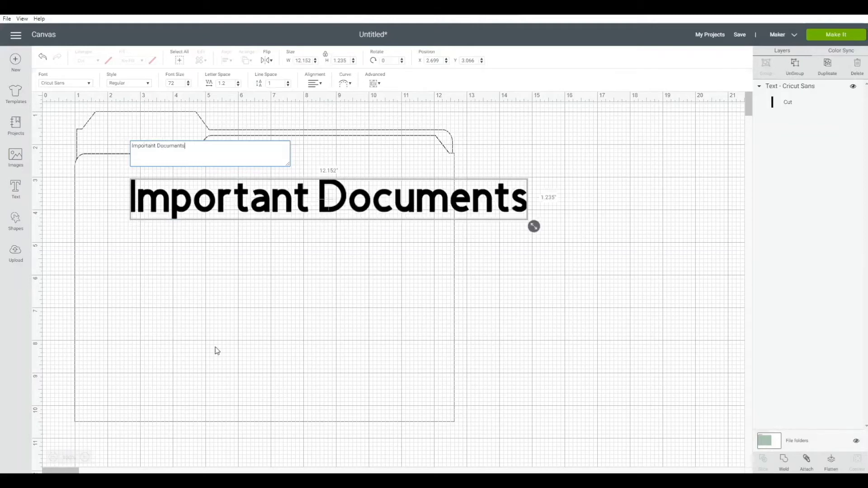
mouse_move(359, 215)
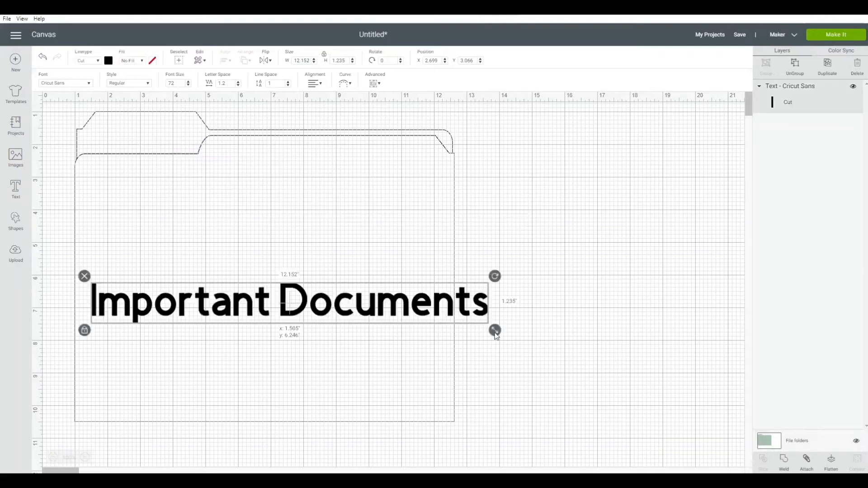
drag(494, 331, 439, 325)
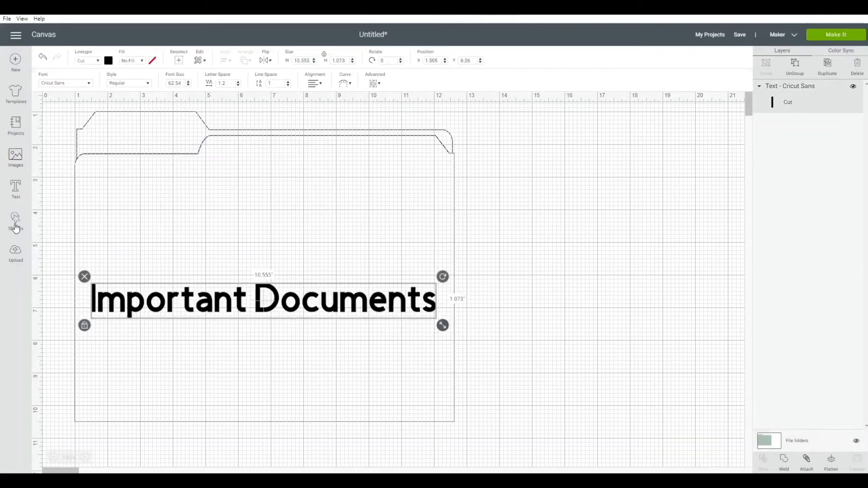
- Add a Square, stretch it into a wide rectangle and move it backward behind the text
click(15, 221)
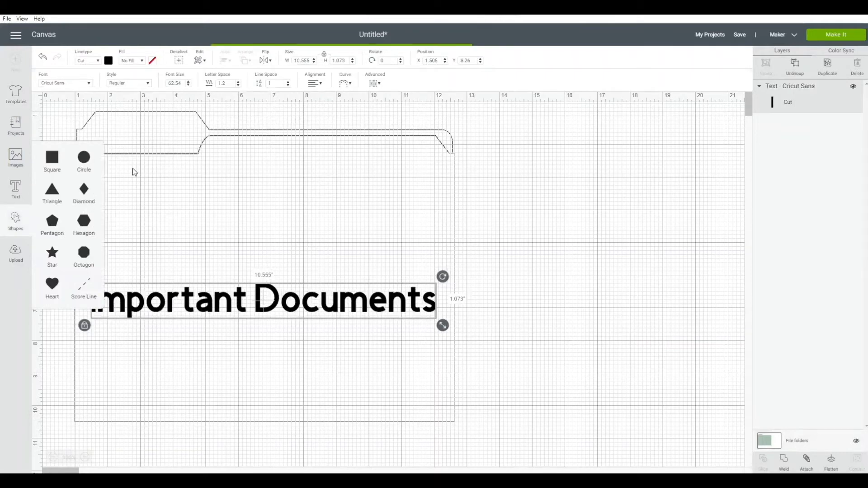
click(51, 157)
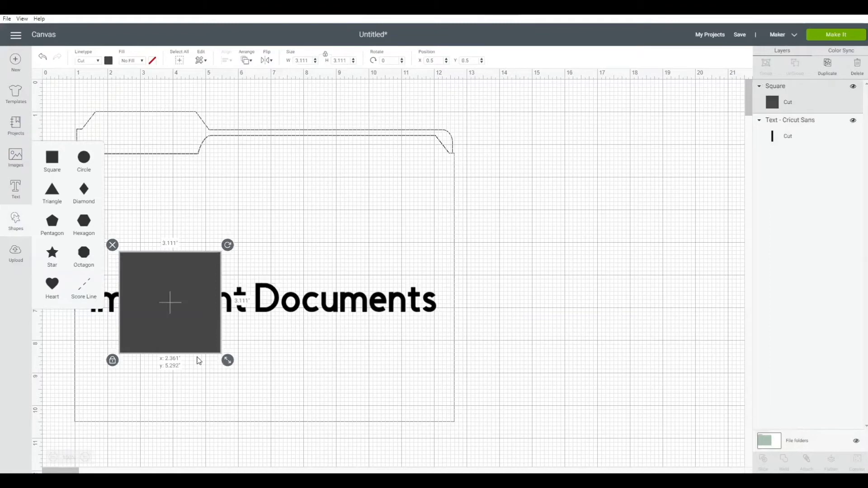
drag(170, 303, 135, 300)
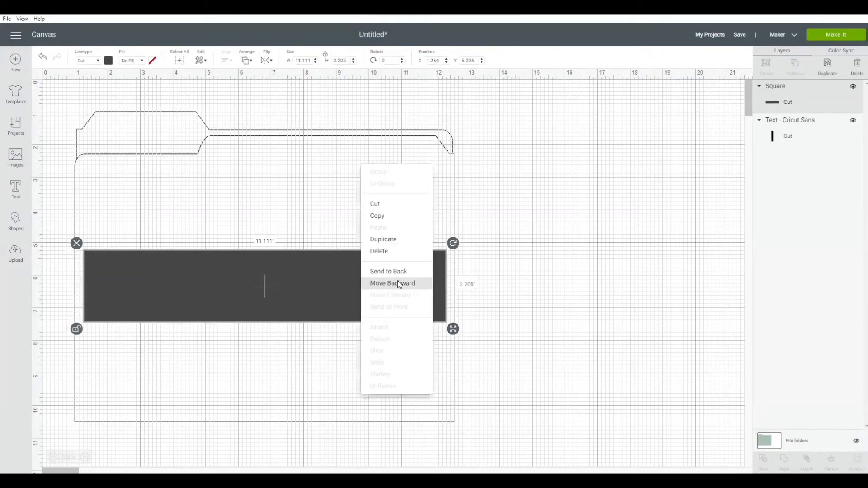
click(392, 283)
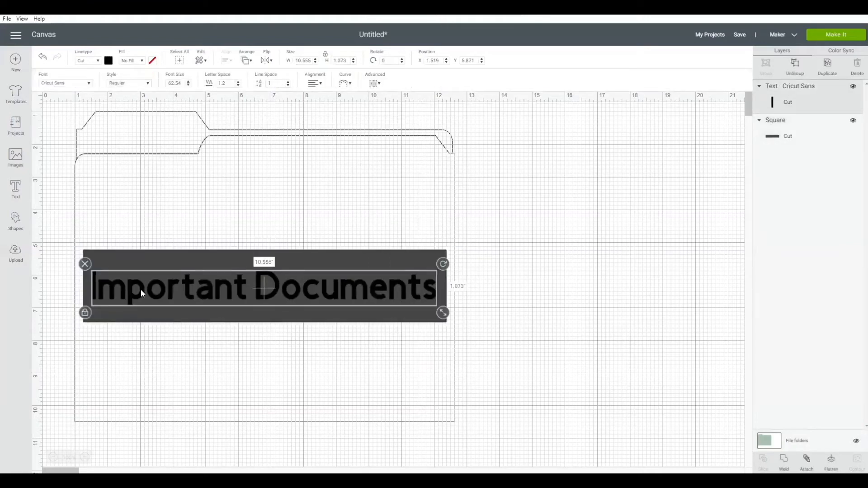
click(524, 272)
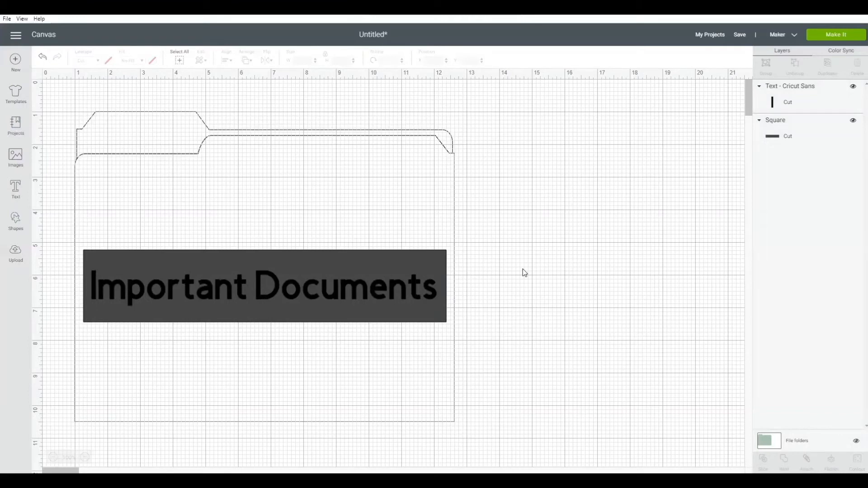
mouse_move(524, 271)
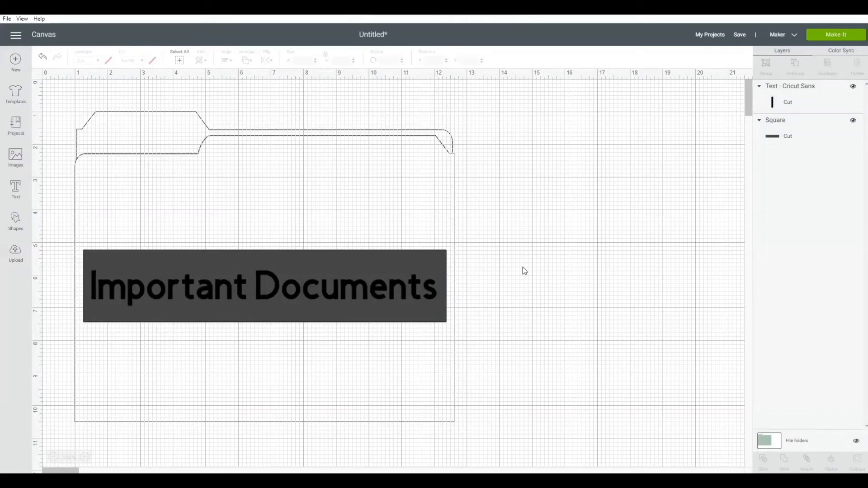
mouse_move(372, 295)
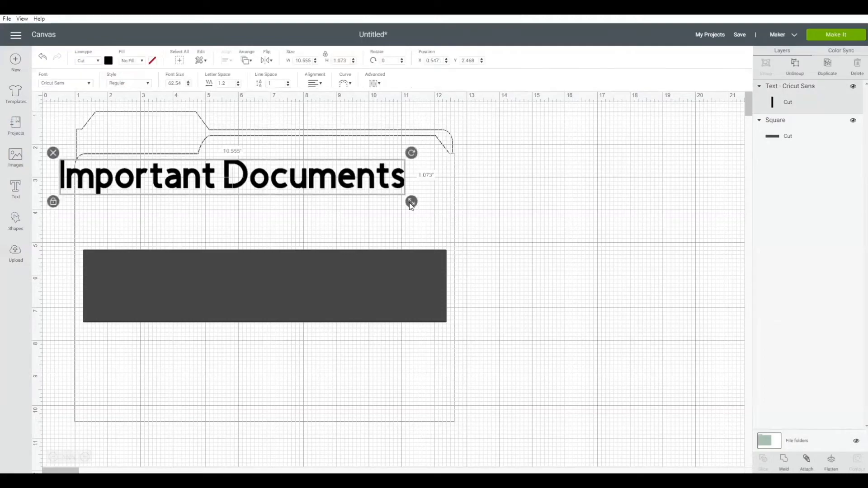
- Shrink the text to fit the folder tab, then go to the Projects gallery
drag(410, 201, 244, 183)
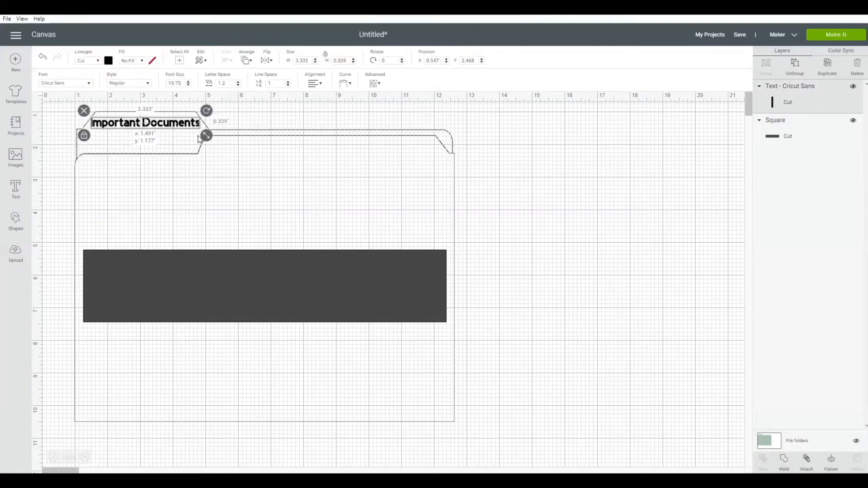
click(15, 126)
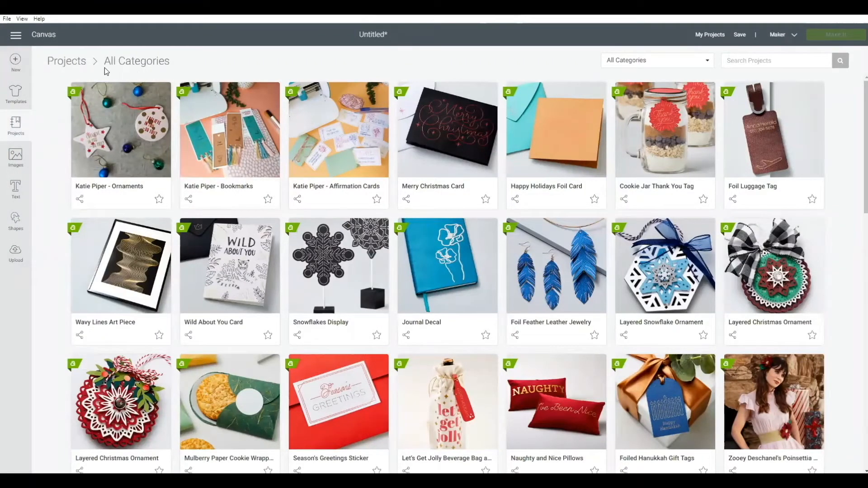
mouse_move(473, 72)
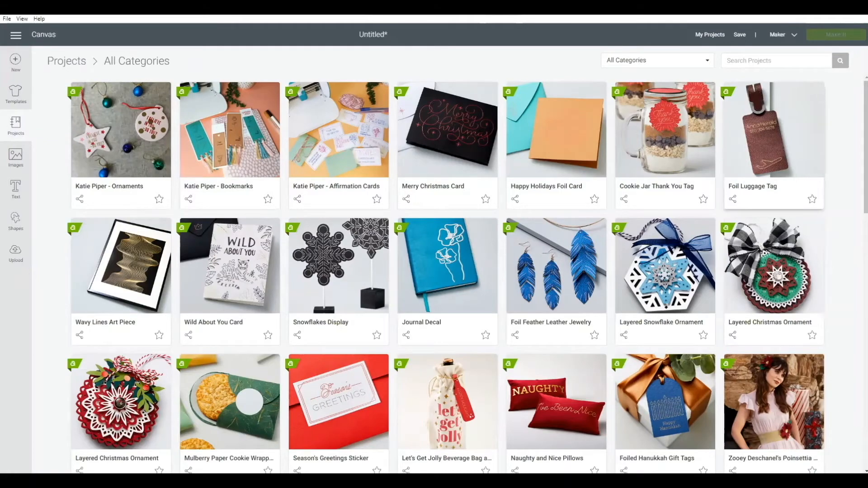
scroll(down, 3)
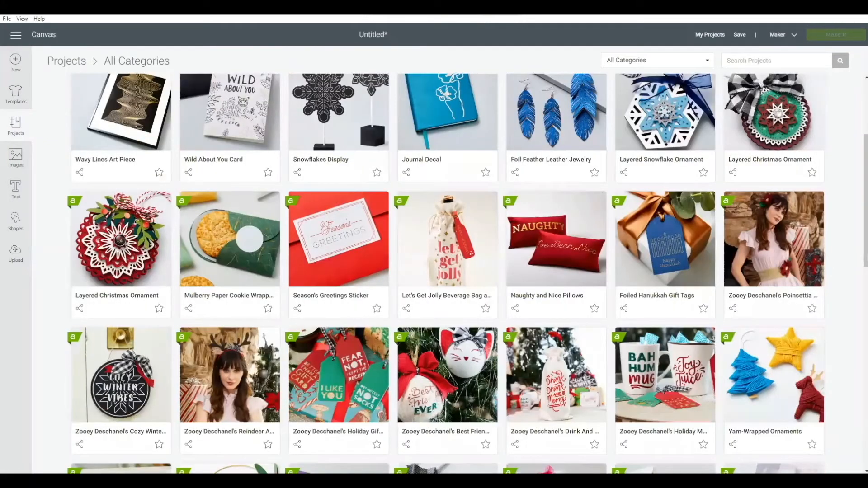
scroll(down, 3)
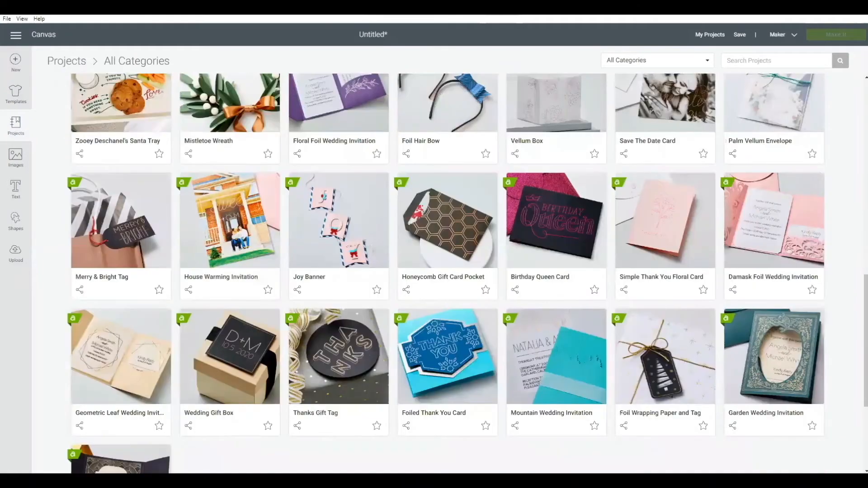
scroll(down, 3)
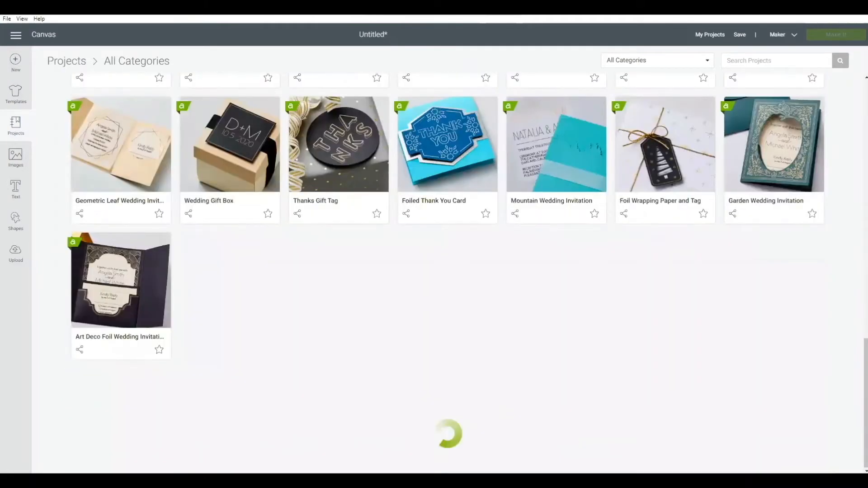
scroll(down, 3)
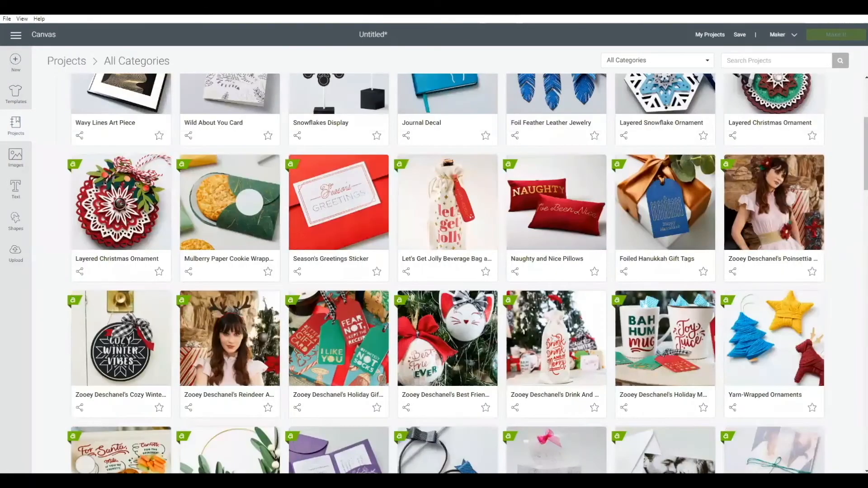
click(656, 60)
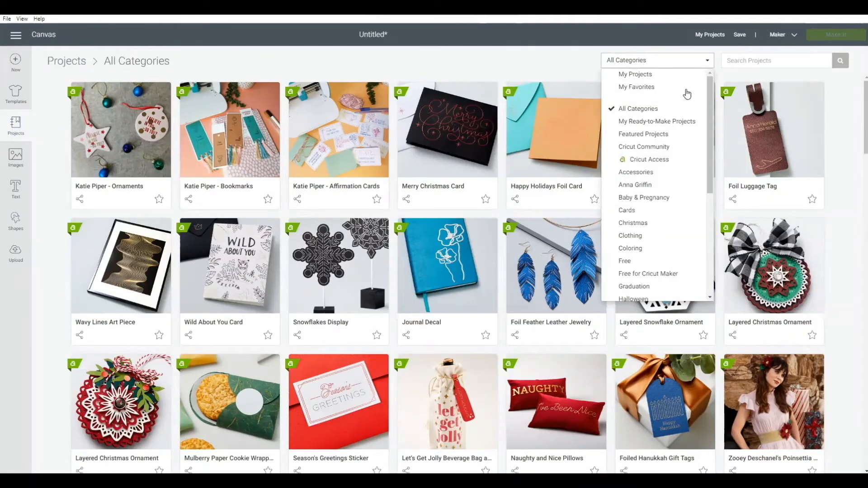
mouse_move(653, 87)
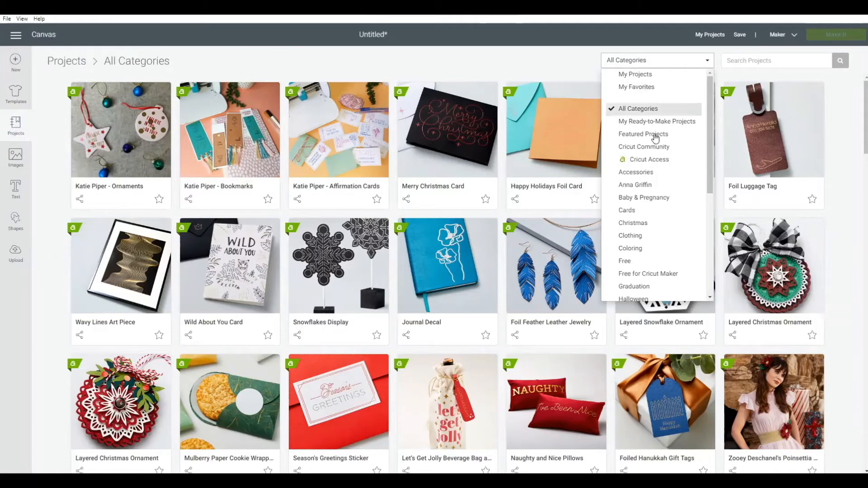
mouse_move(686, 165)
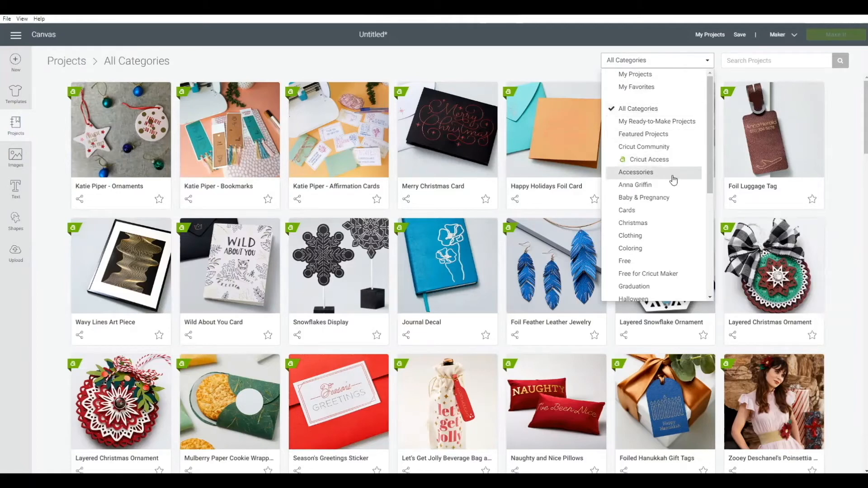
scroll(down, 3)
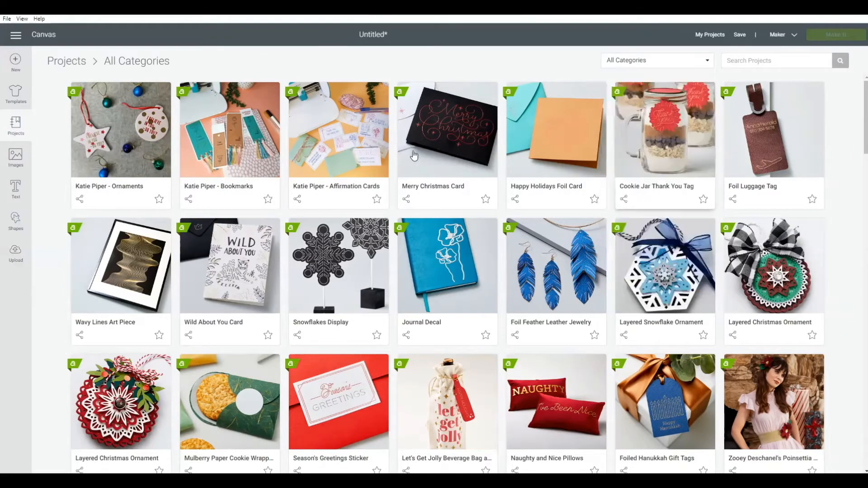
mouse_move(15, 156)
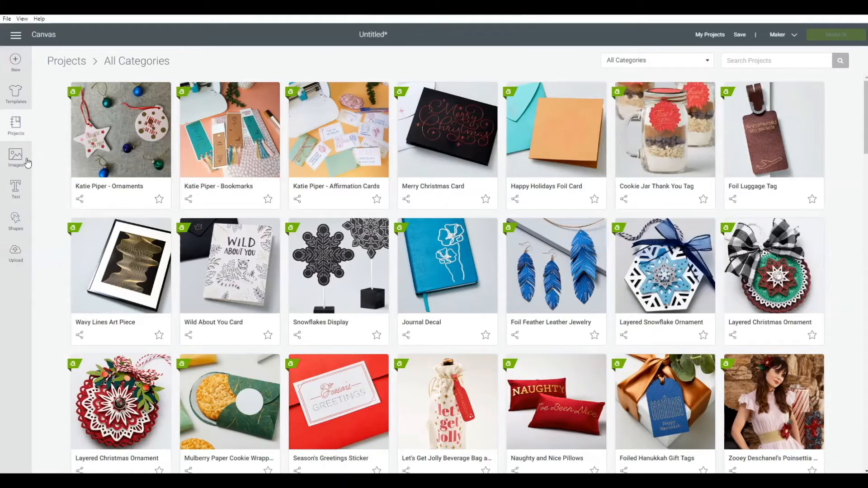
- Search the image library for 'apple' and browse the results
click(15, 157)
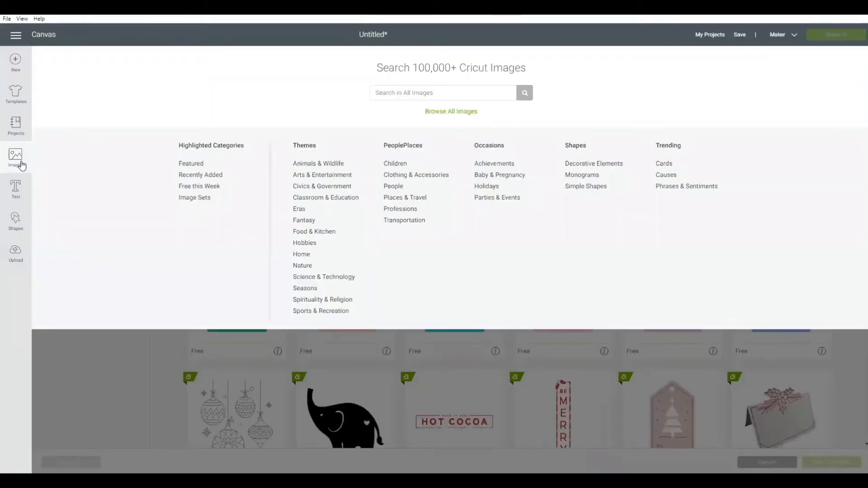
mouse_move(77, 181)
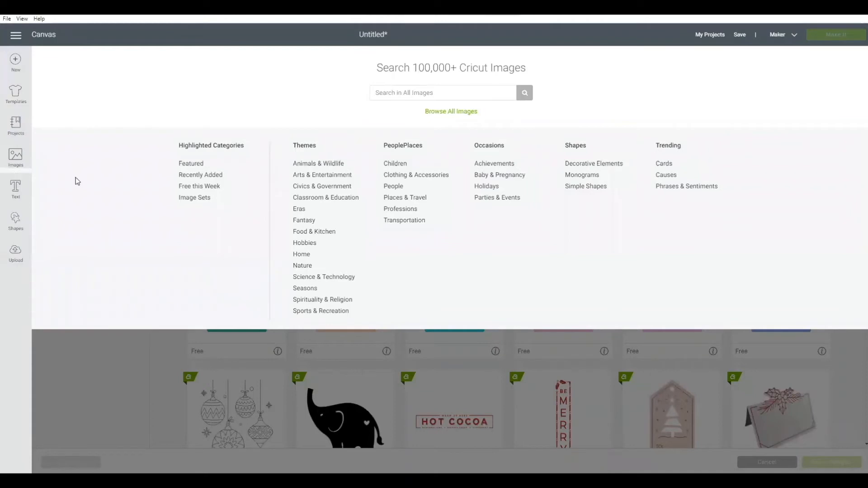
mouse_move(396, 107)
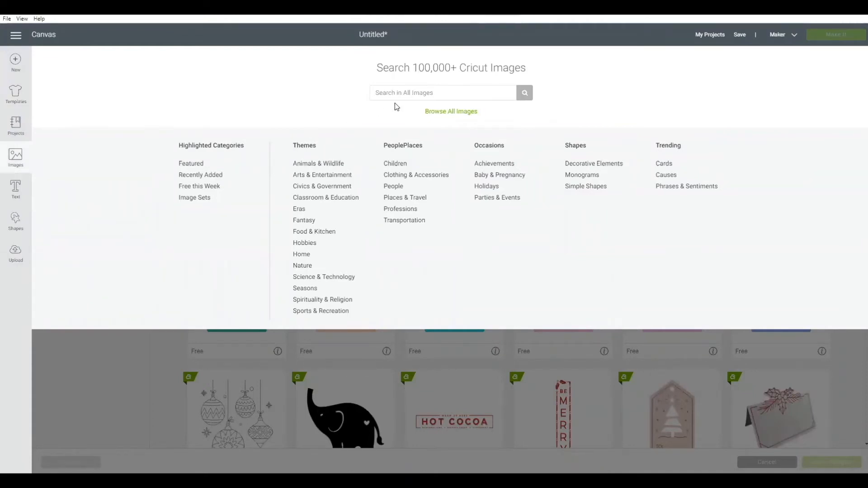
click(443, 92)
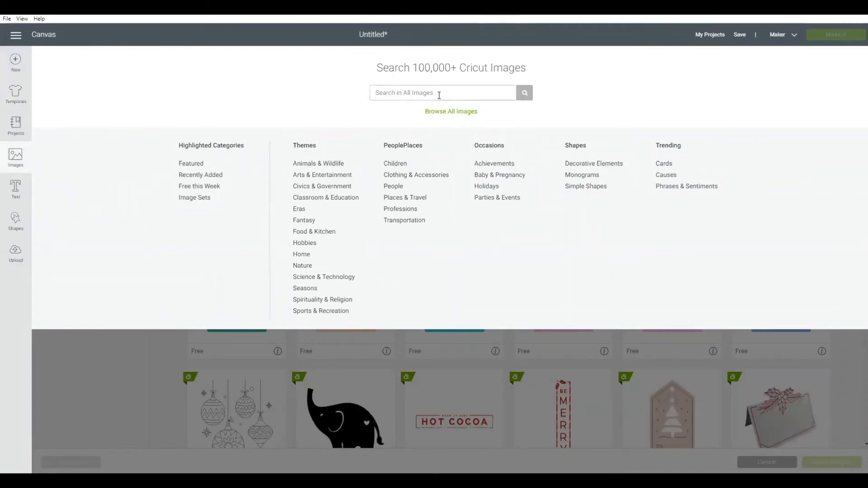
text(apple)
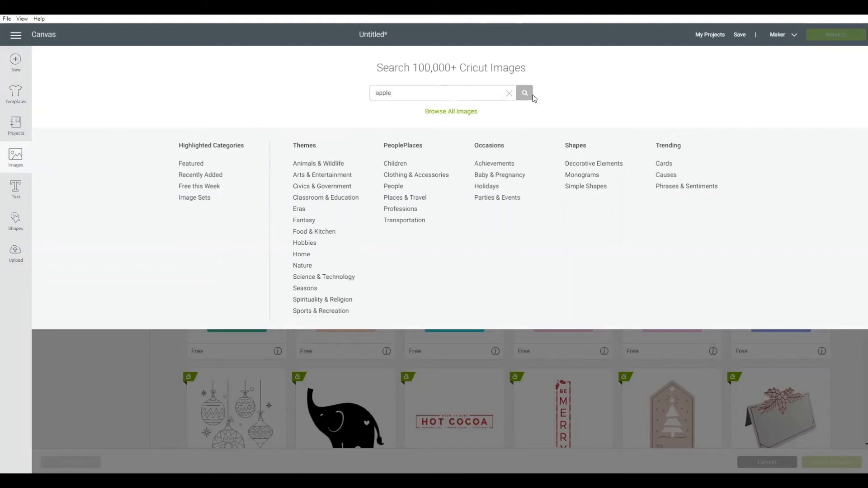
click(524, 93)
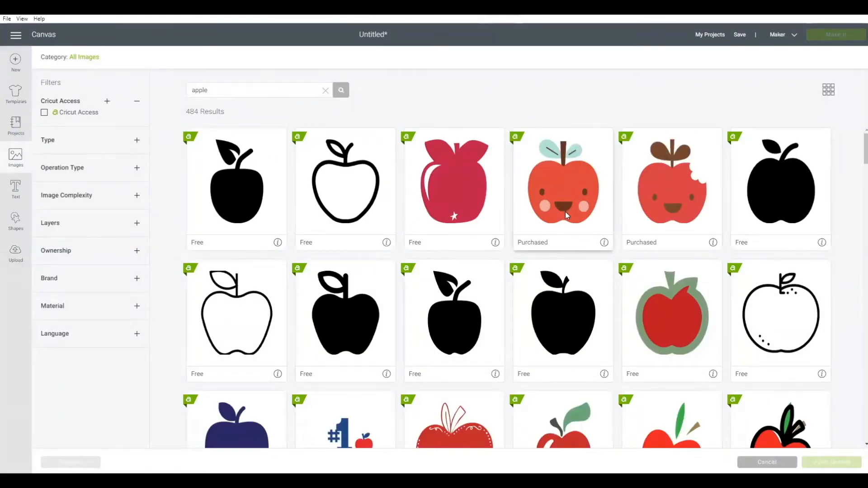
scroll(down, 3)
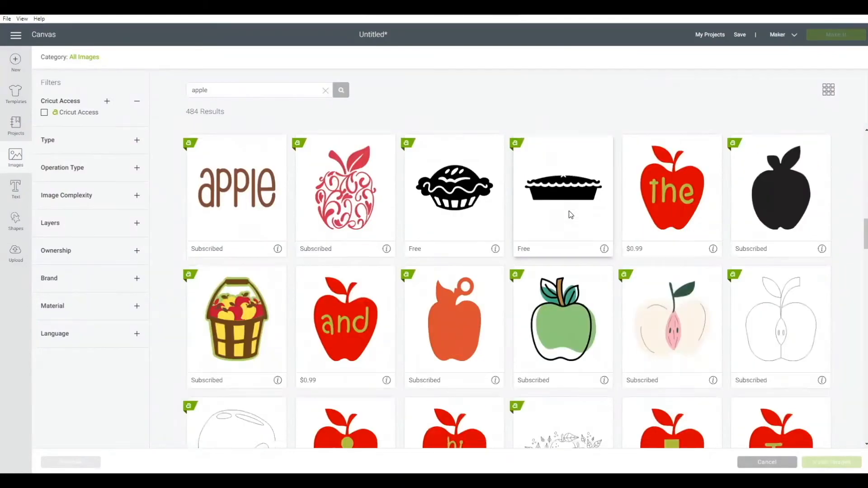
scroll(down, 3)
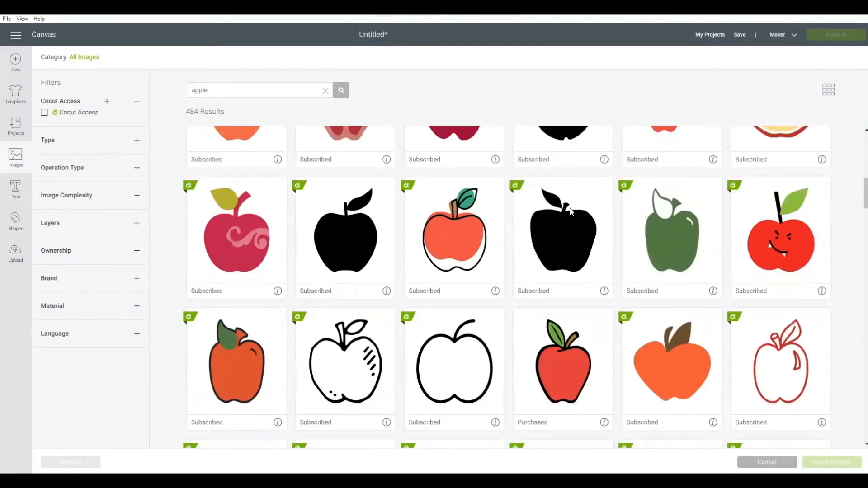
scroll(down, 3)
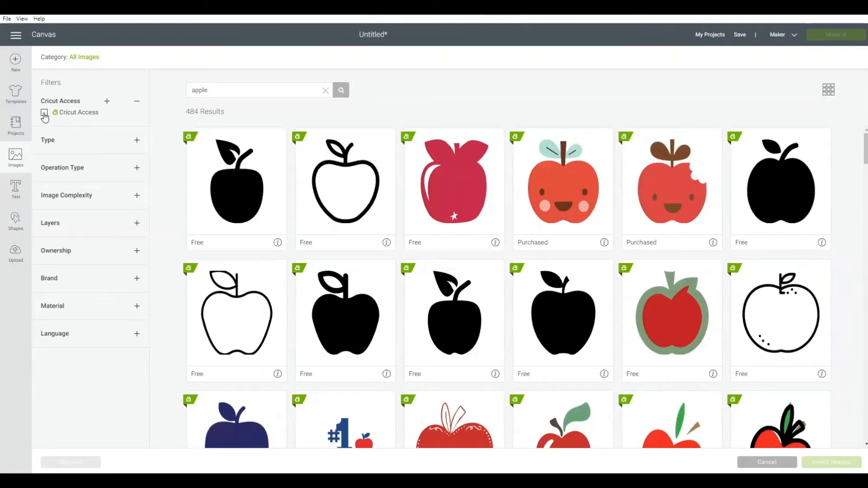
- Try the Cricut Access and Uploaded ownership filters on the apple results, then remove them
click(44, 114)
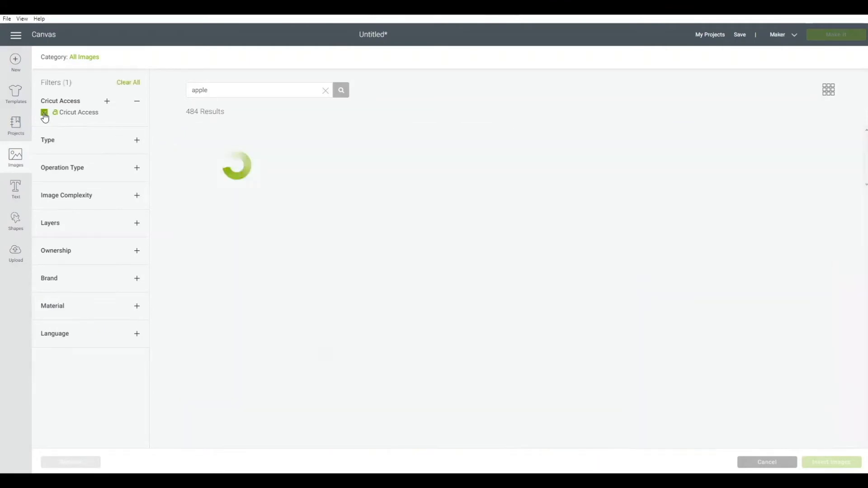
click(44, 112)
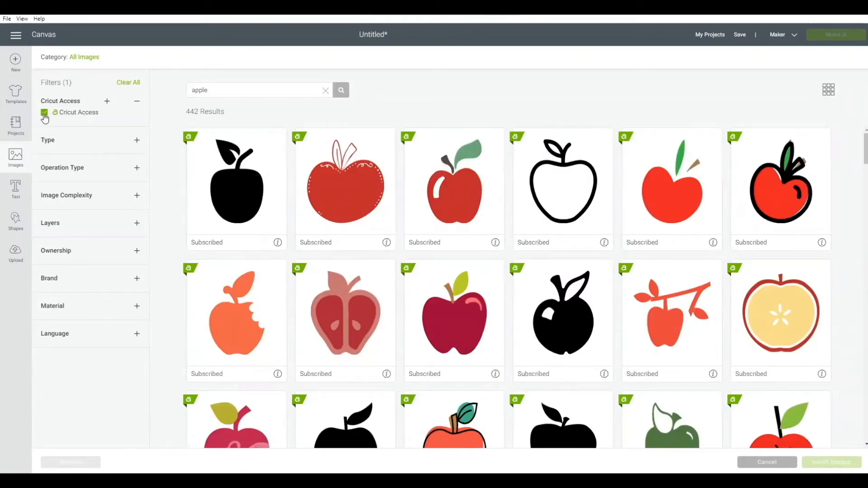
click(43, 112)
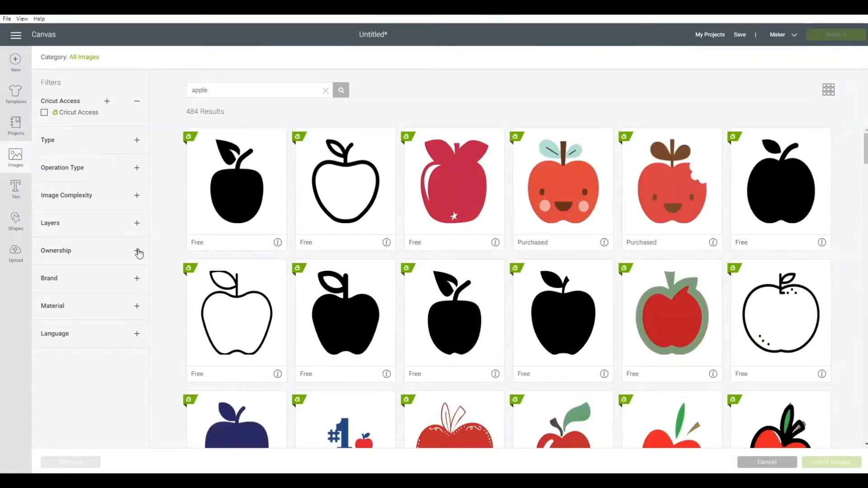
click(137, 250)
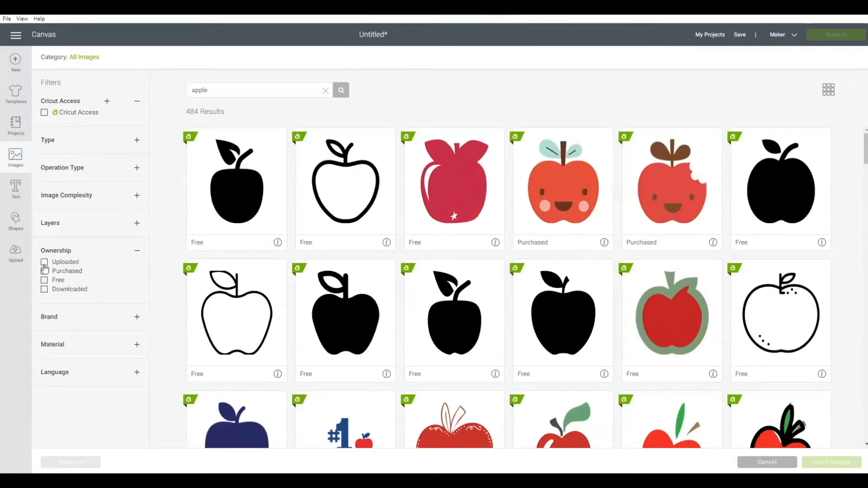
click(44, 262)
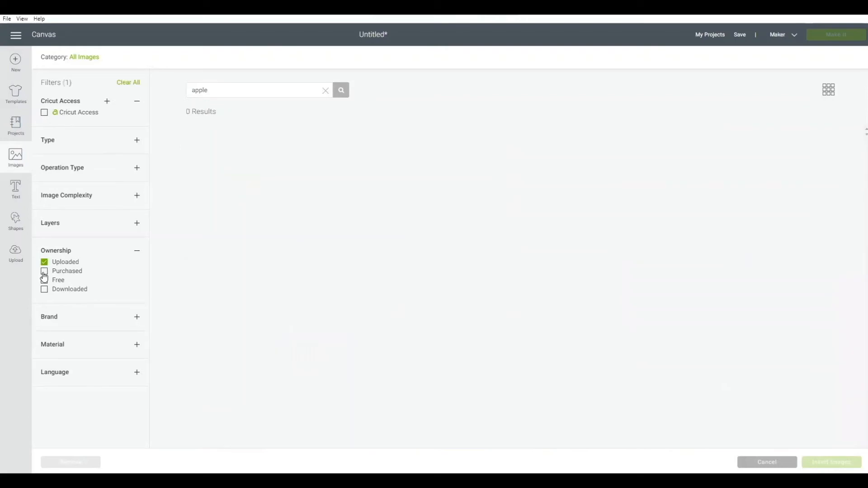
click(45, 271)
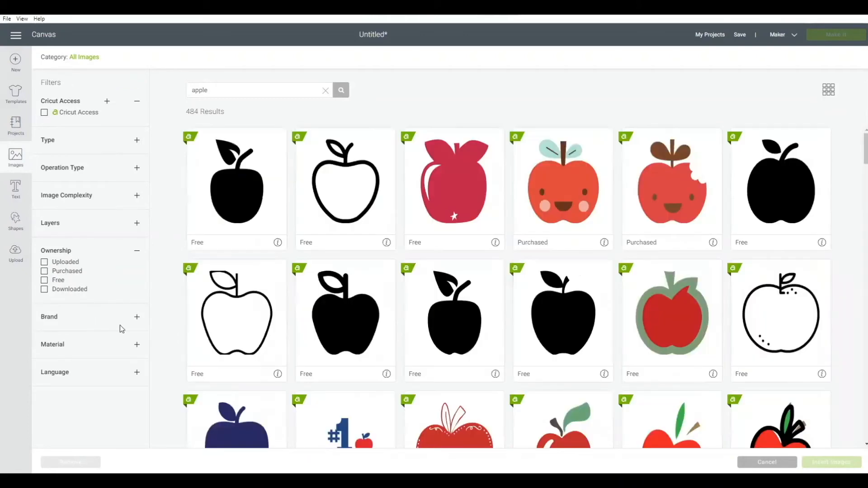
- Try the Vinyl and Paper/Cardstock material filters, leaving all 484 results unfiltered
click(137, 316)
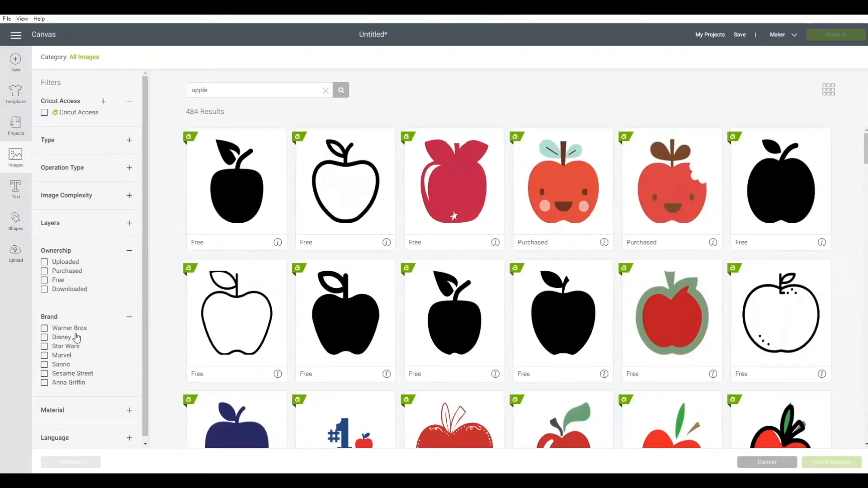
mouse_move(114, 328)
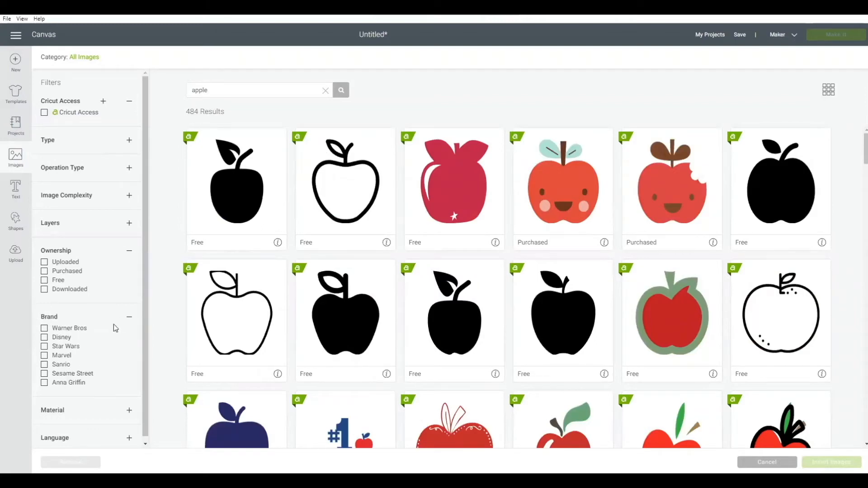
click(129, 316)
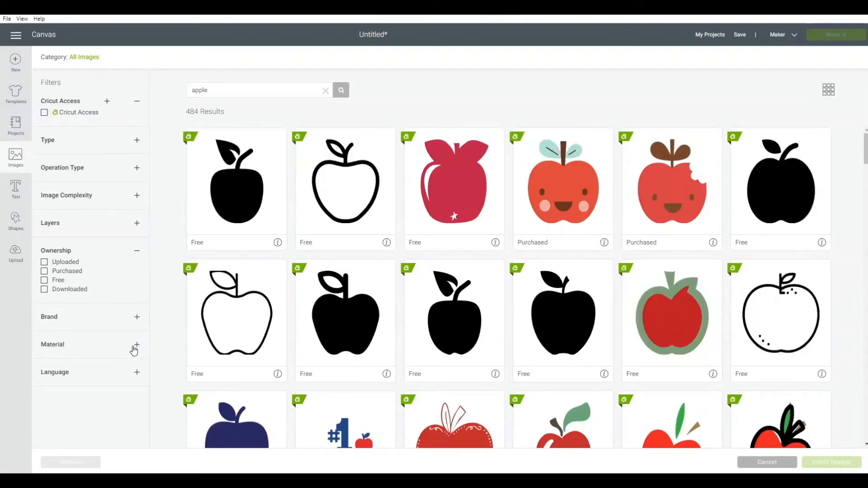
click(136, 346)
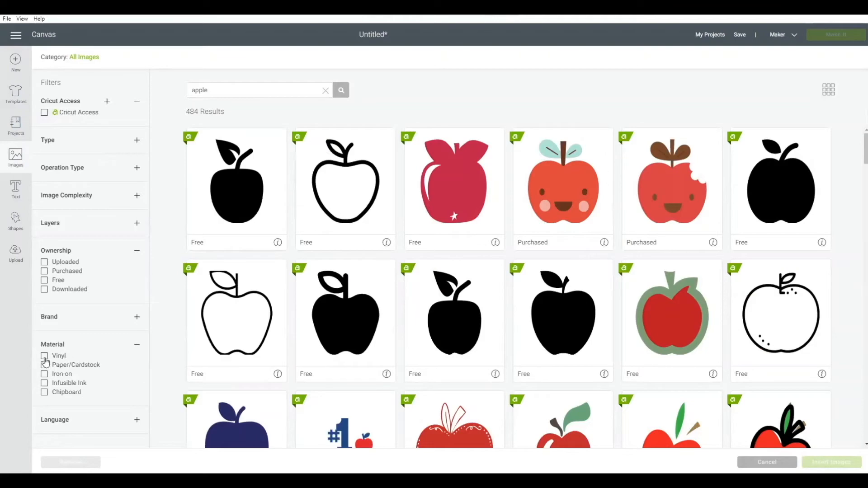
click(44, 355)
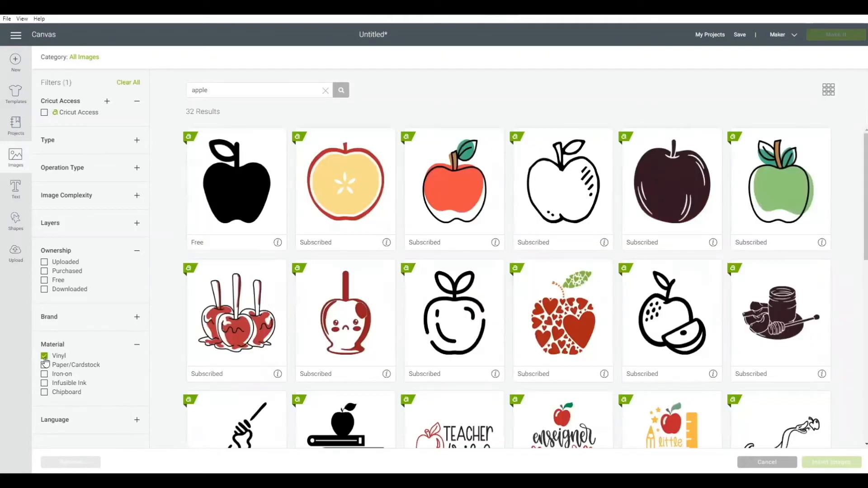
click(44, 357)
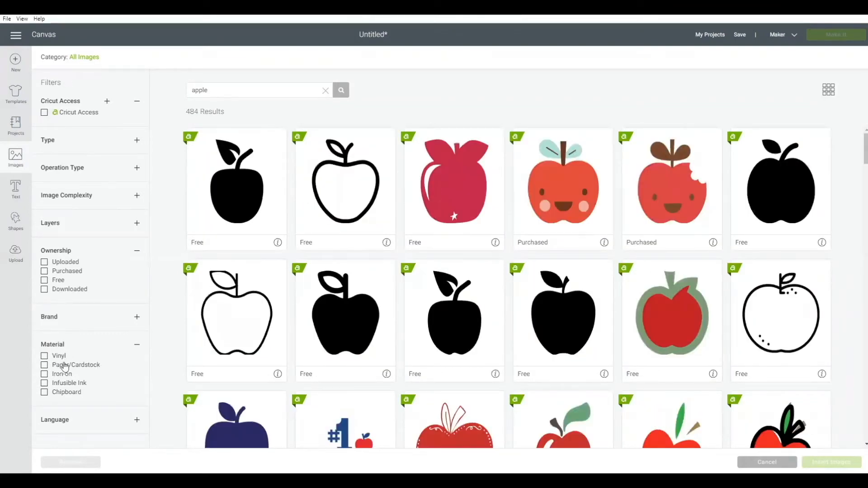
click(45, 364)
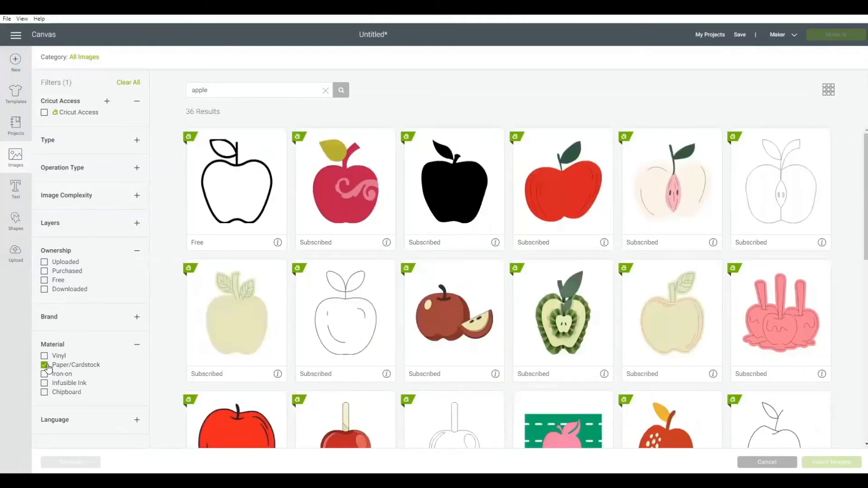
click(44, 365)
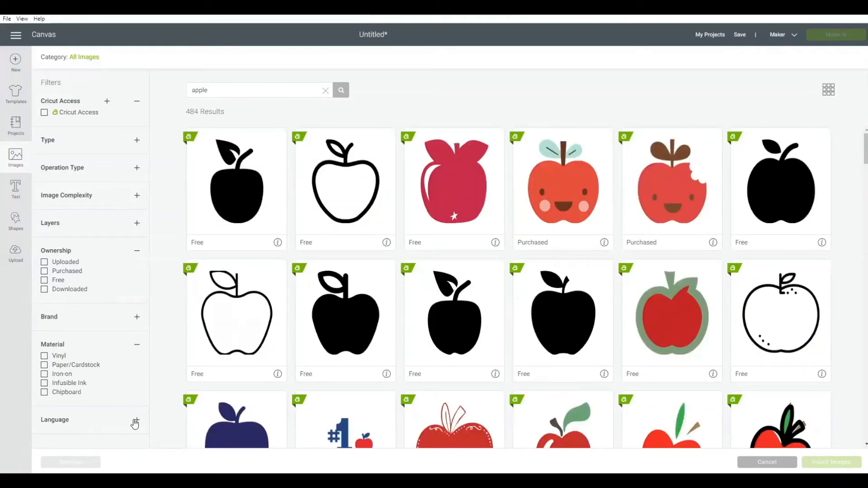
click(137, 344)
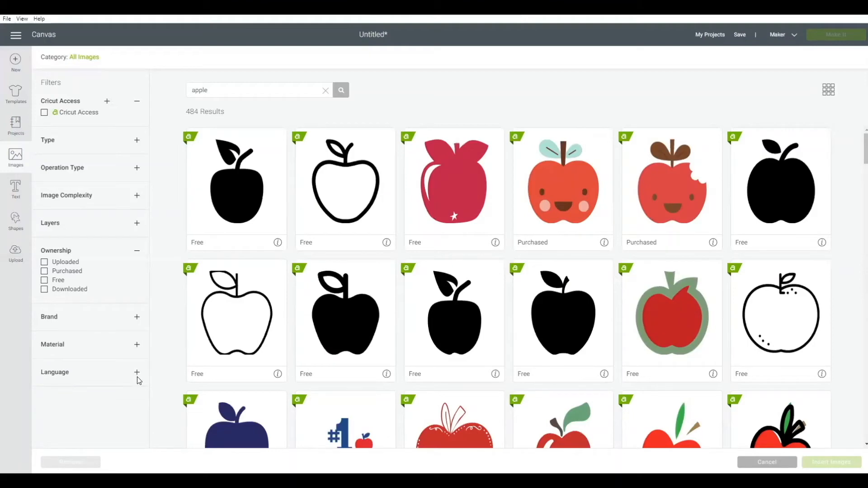
click(131, 372)
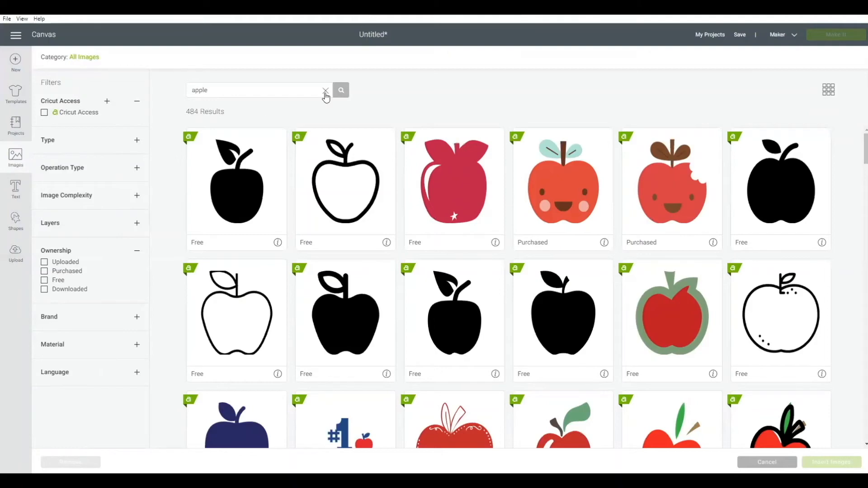
- Clear the apple search to list all 135,951 images and expand the Type filters
click(325, 91)
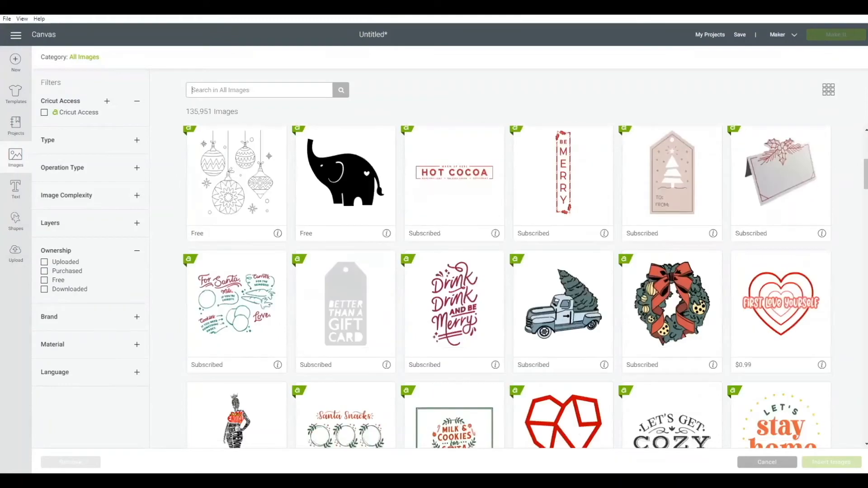
scroll(down, 3)
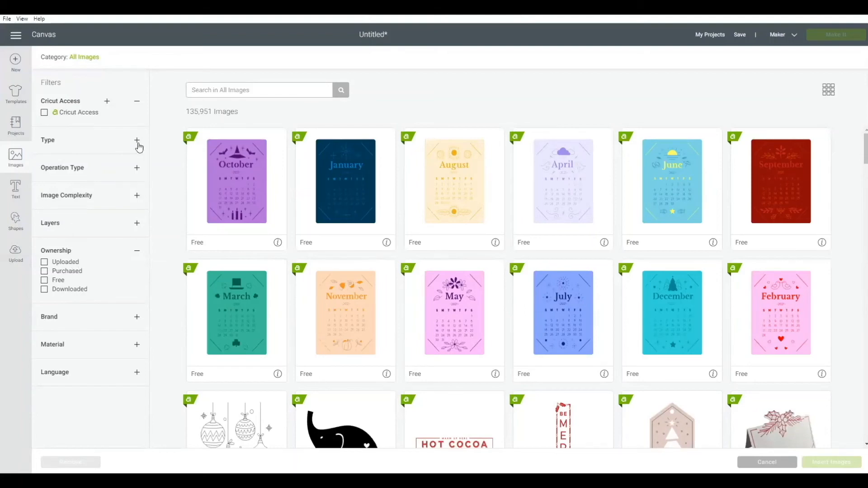
click(137, 143)
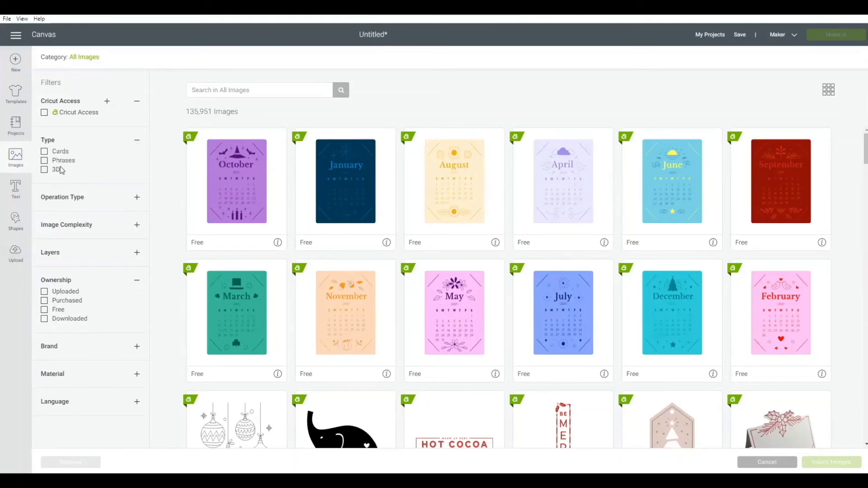
mouse_move(136, 151)
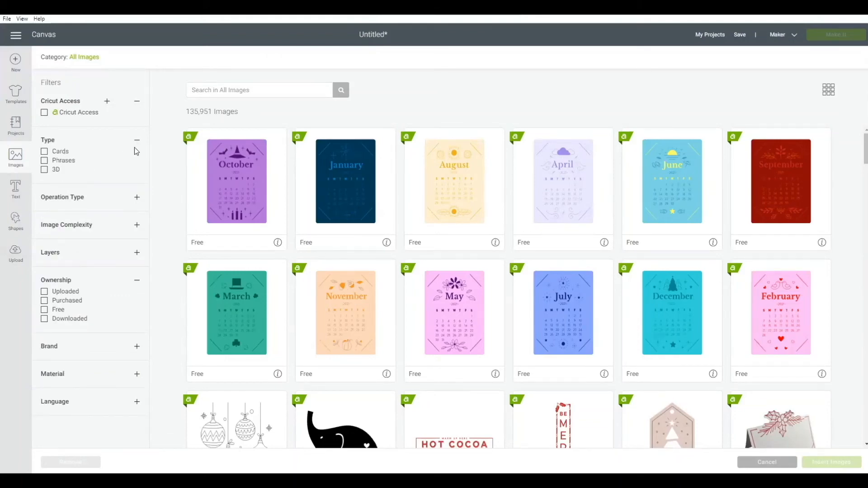
click(136, 139)
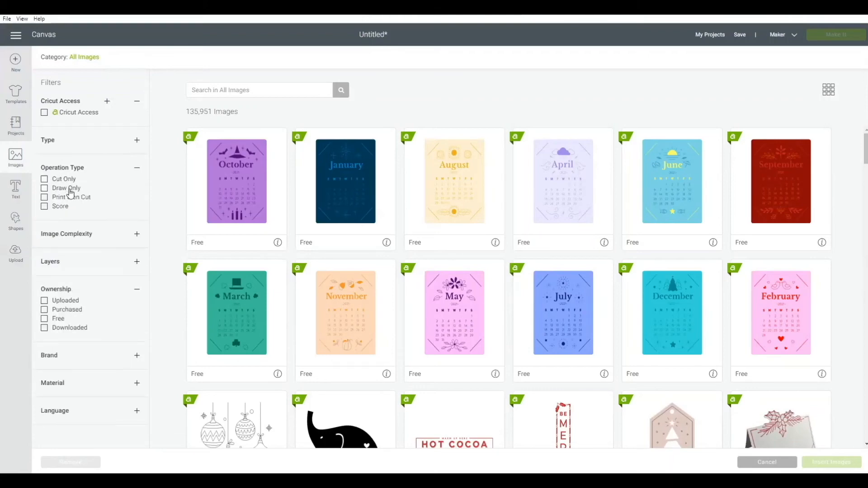
mouse_move(111, 191)
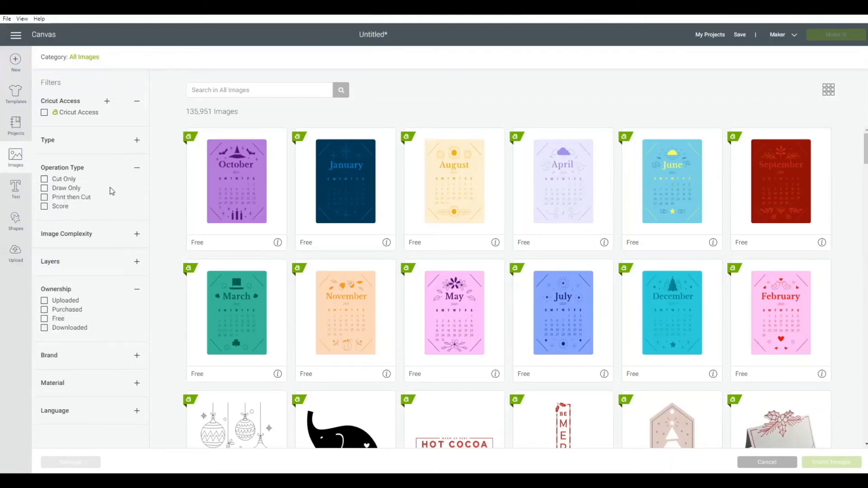
- Collapse the Operation Type and Image Complexity filters and return to the canvas
click(137, 167)
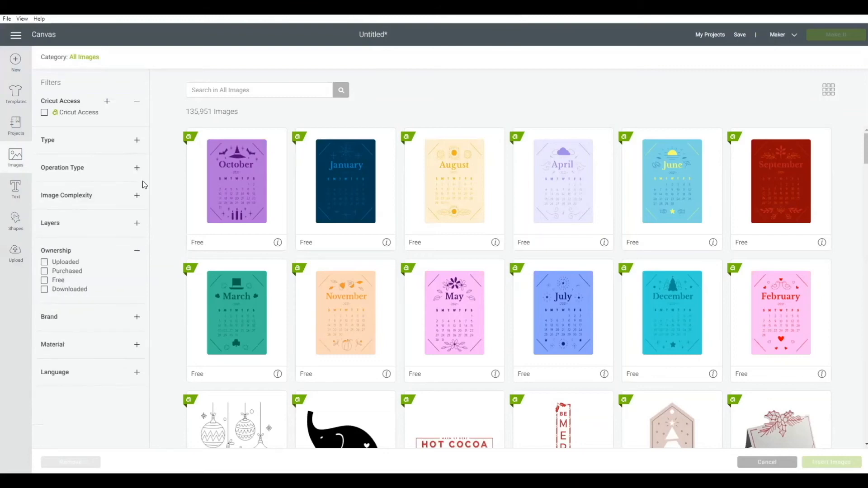
click(137, 195)
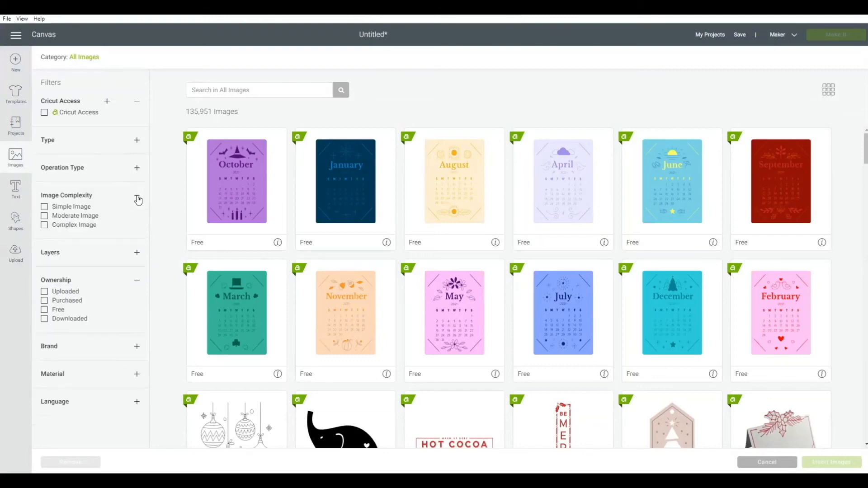
click(137, 198)
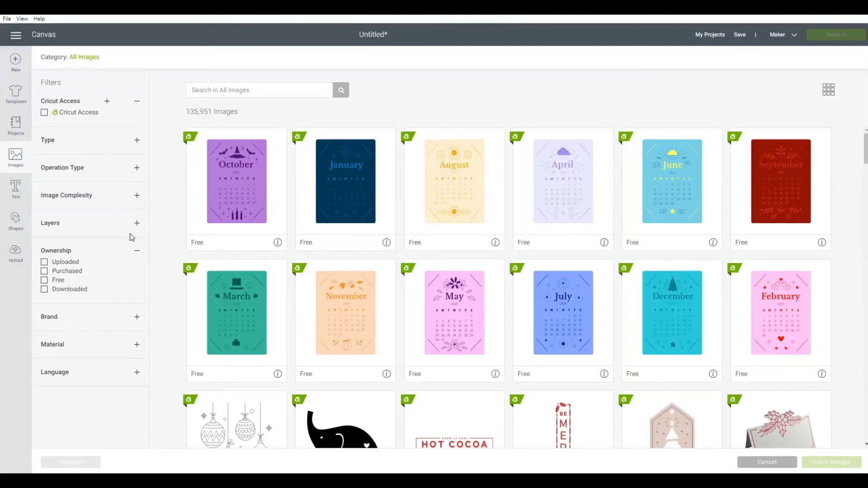
click(136, 251)
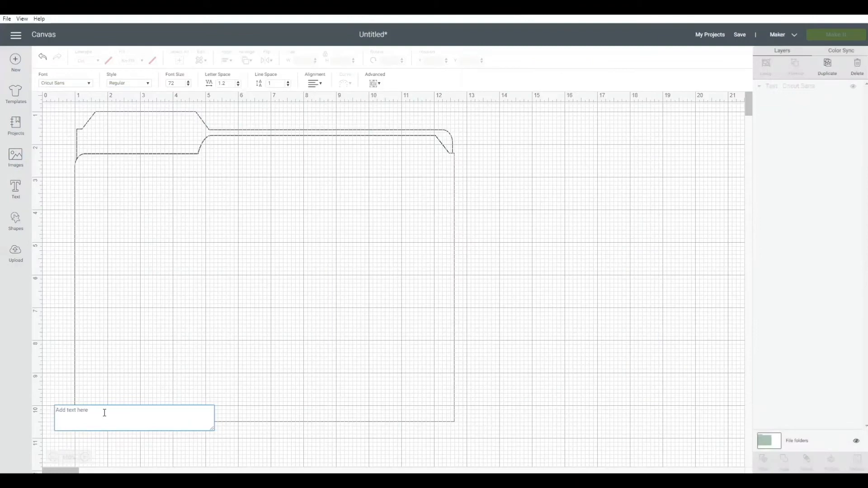
- Enter 'Important Documents' as large text across the folder template
text(lm)
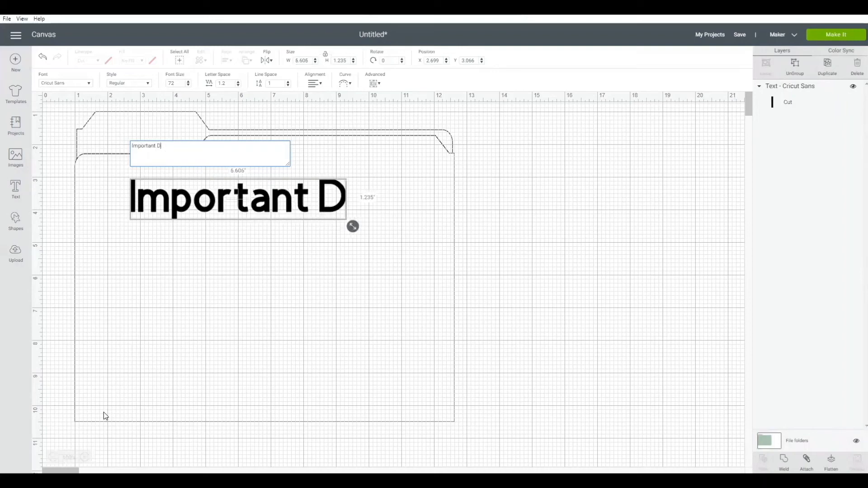
text(ocuments)
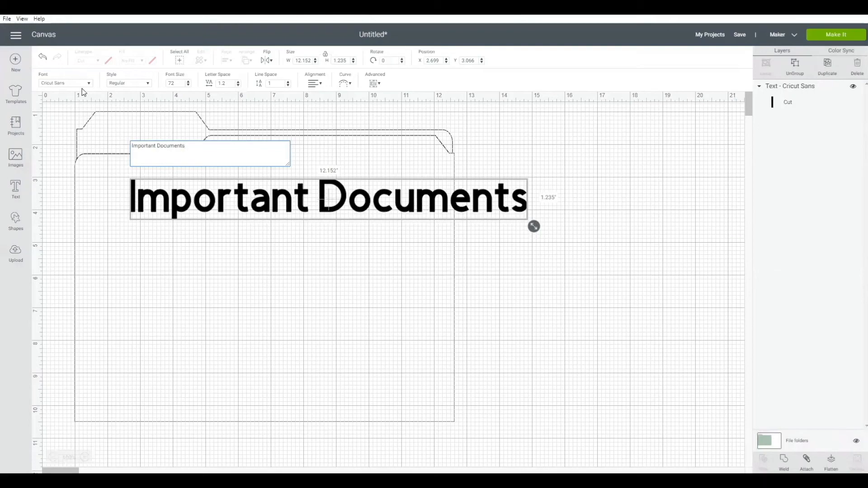
click(65, 83)
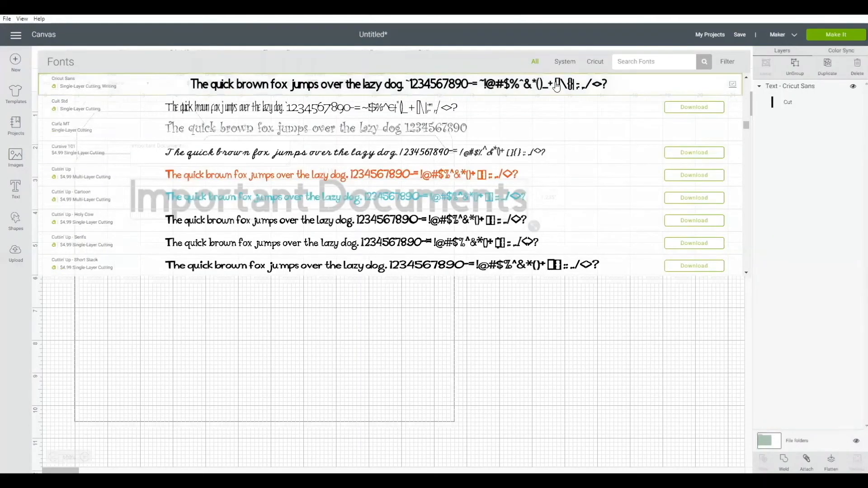
mouse_move(547, 198)
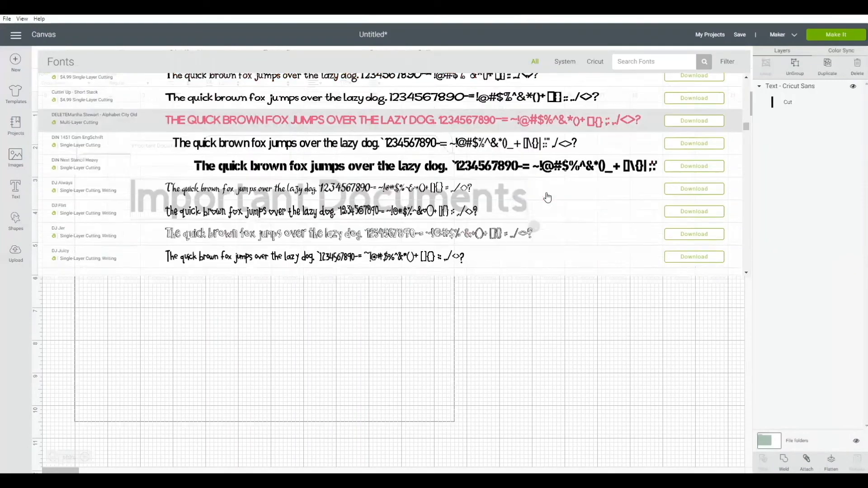
scroll(down, 3)
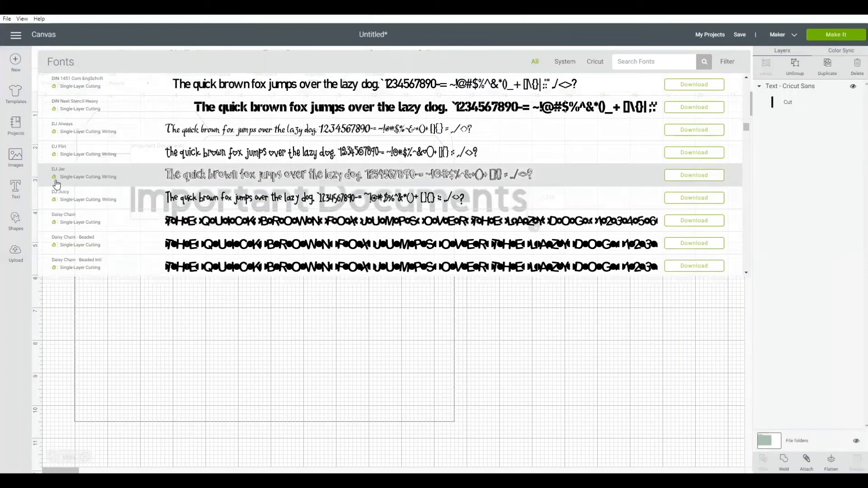
mouse_move(410, 183)
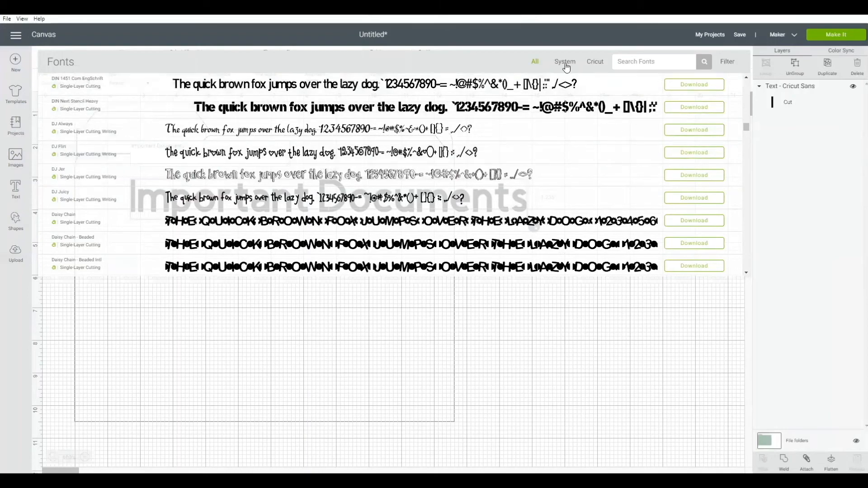
click(564, 61)
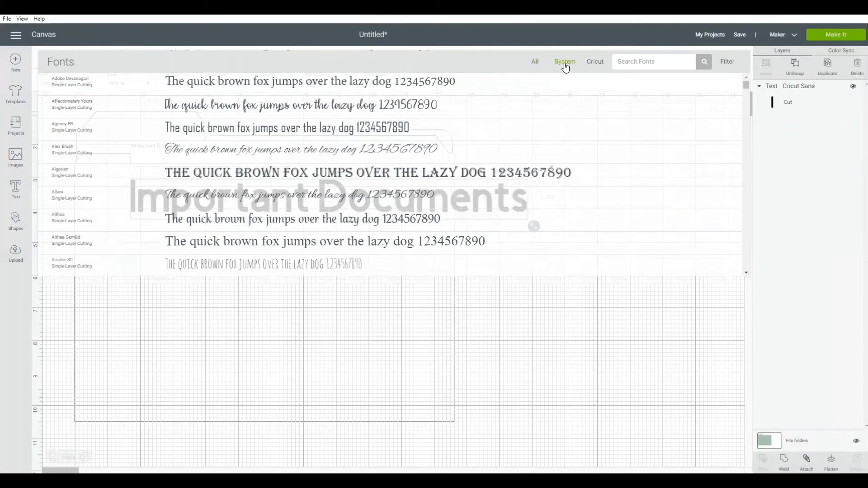
mouse_move(595, 61)
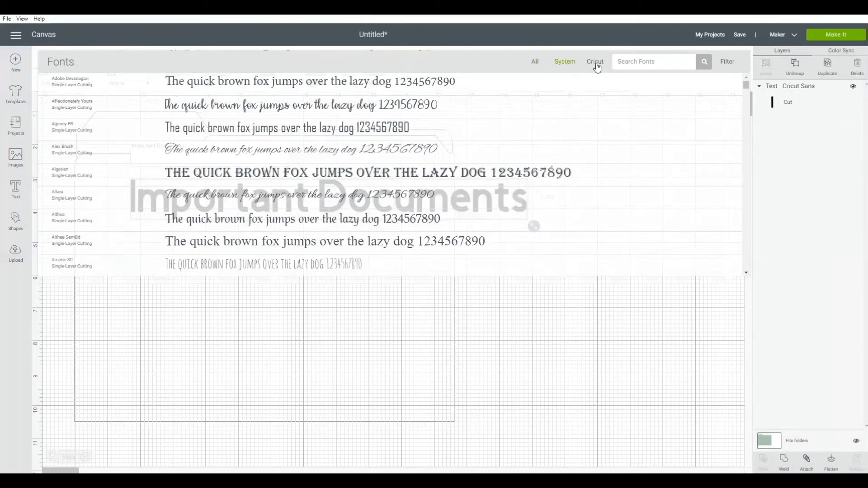
click(595, 62)
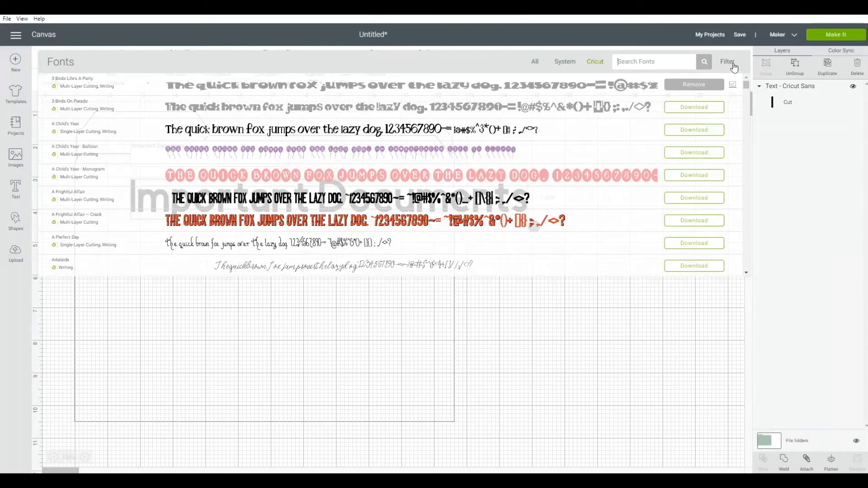
click(727, 61)
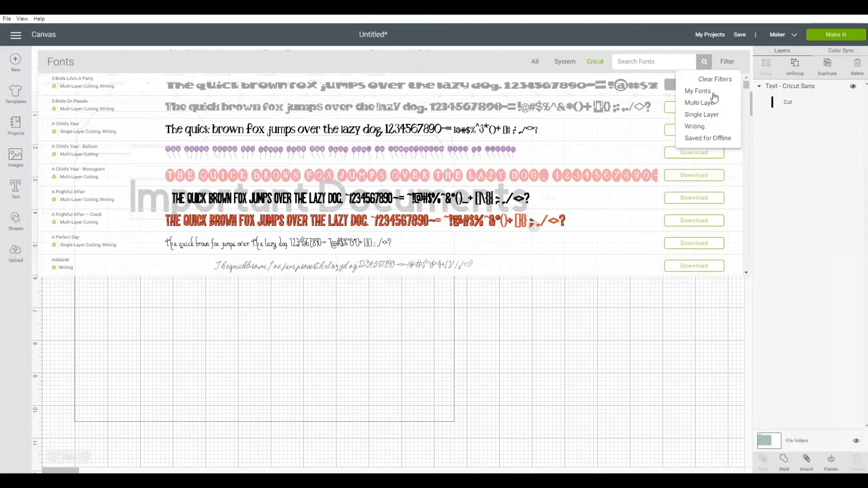
mouse_move(700, 94)
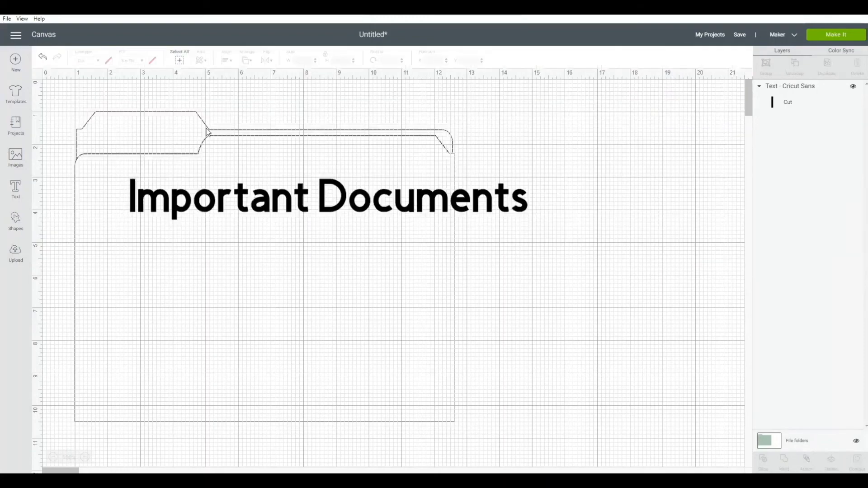
click(327, 196)
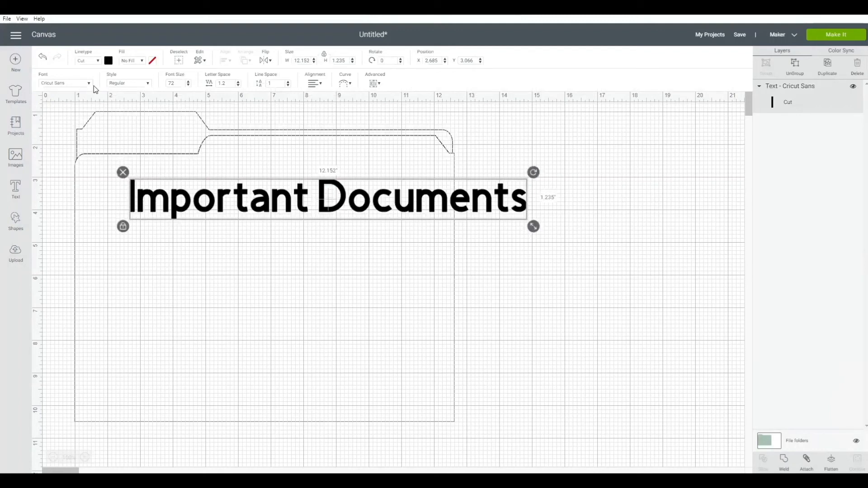
click(128, 83)
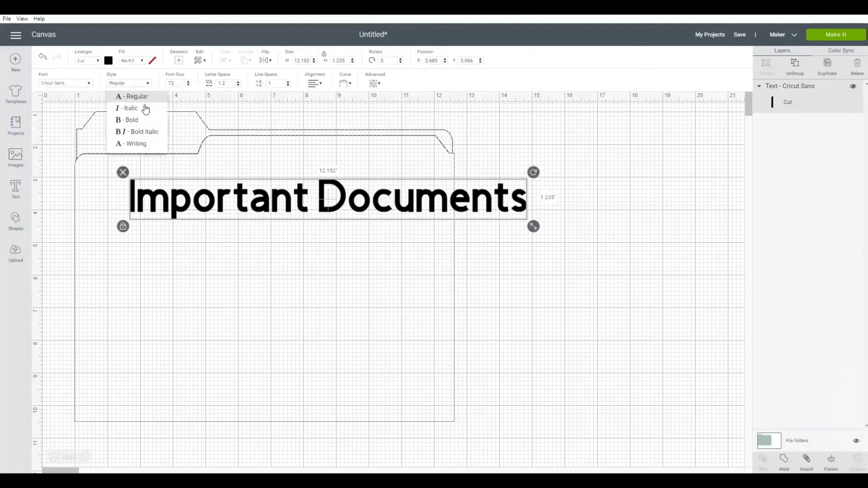
mouse_move(145, 82)
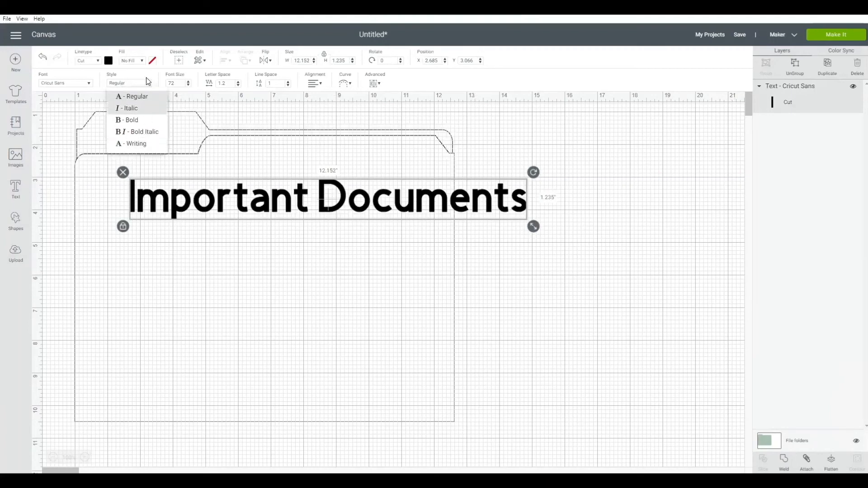
click(134, 97)
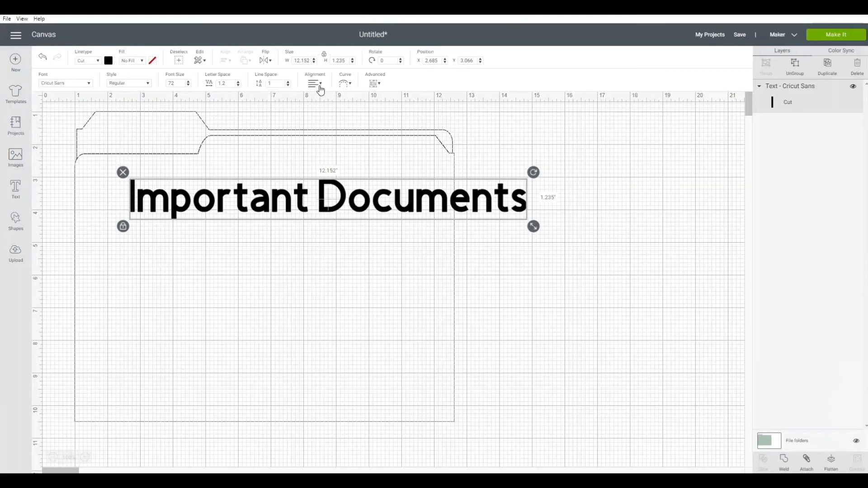
- Curve the text into a gentle upward arc with Diameter about 32.5
click(345, 83)
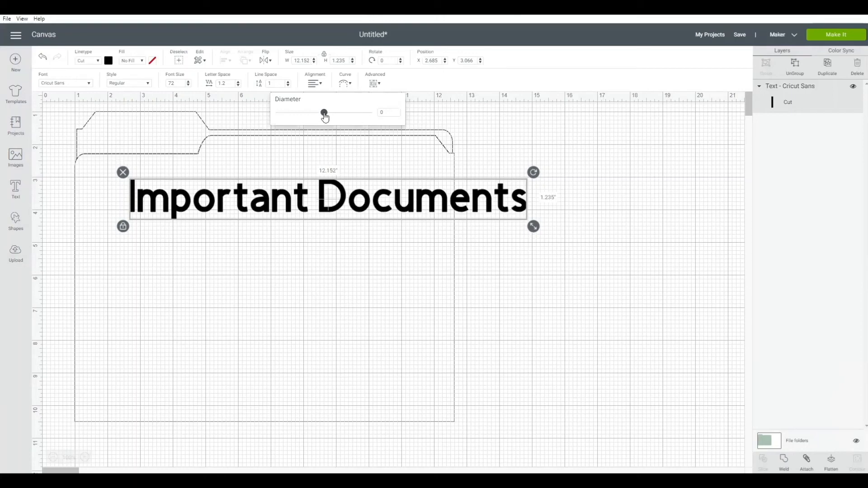
drag(323, 112, 349, 112)
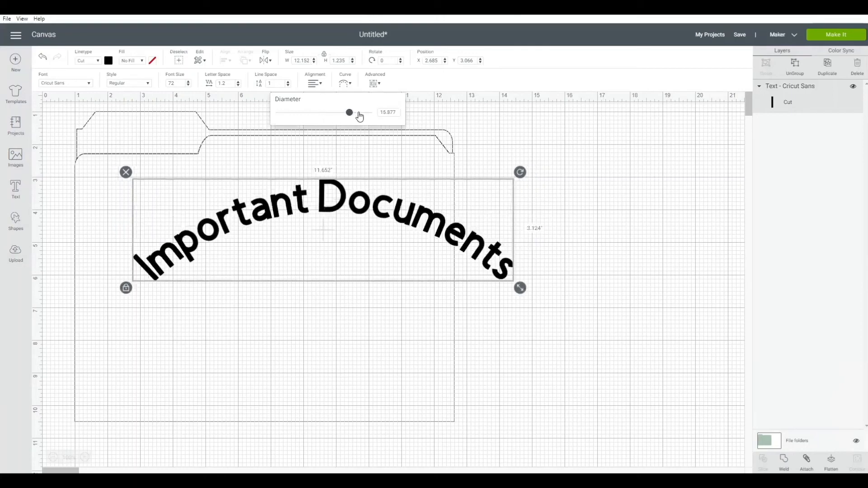
drag(349, 112, 344, 112)
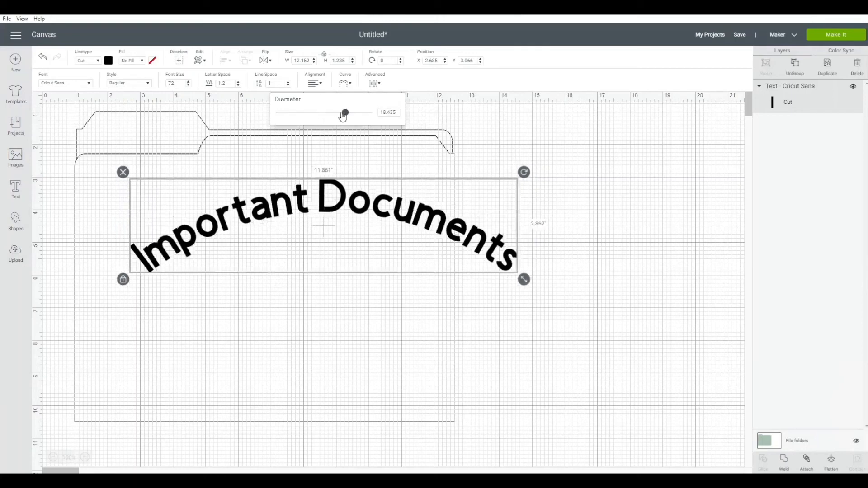
drag(344, 112, 303, 113)
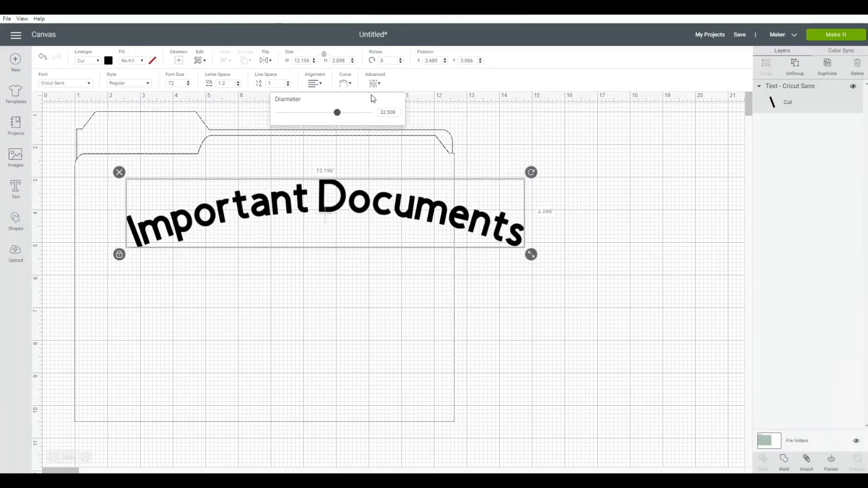
mouse_move(384, 84)
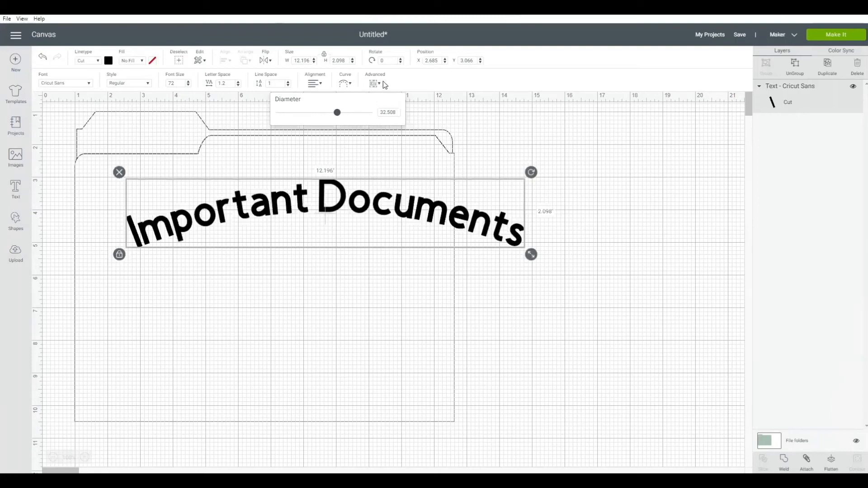
click(374, 83)
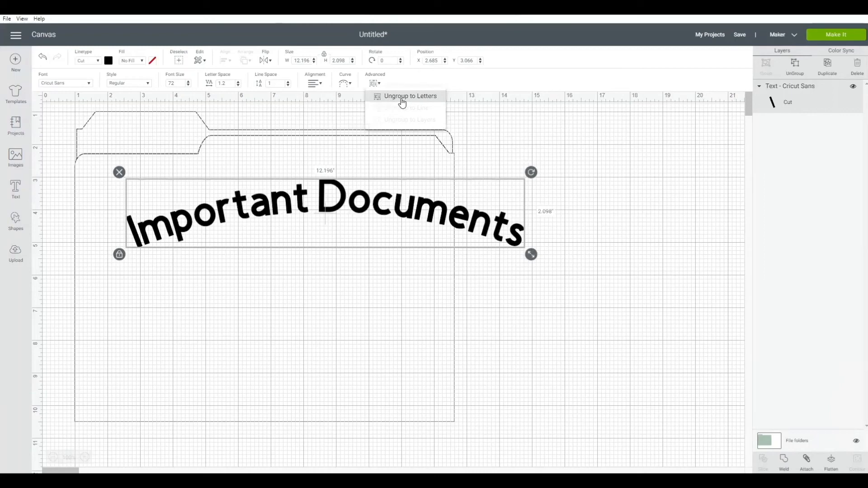
mouse_move(401, 105)
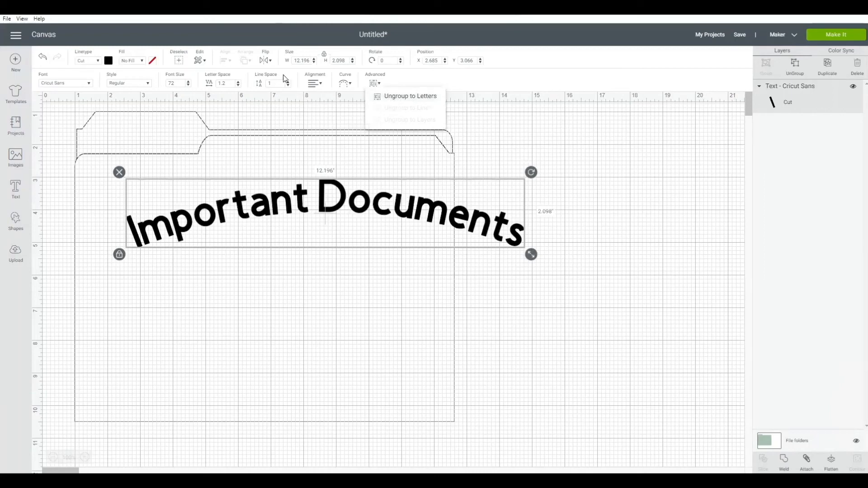
mouse_move(215, 161)
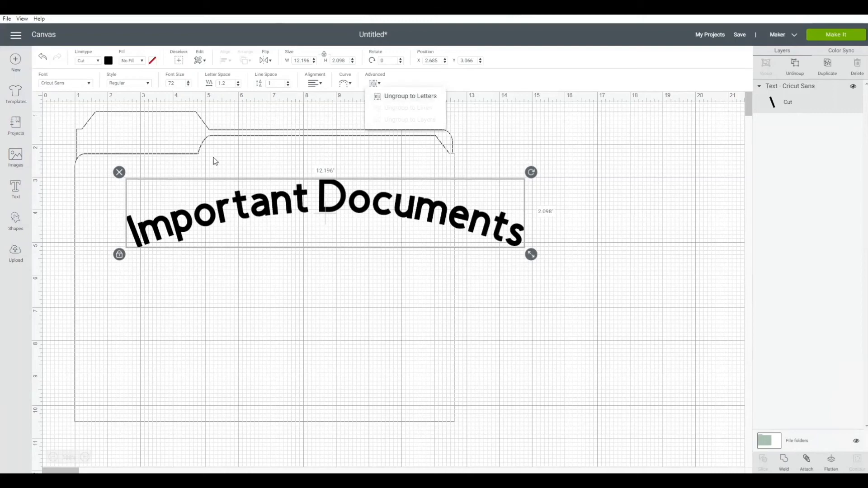
mouse_move(86, 67)
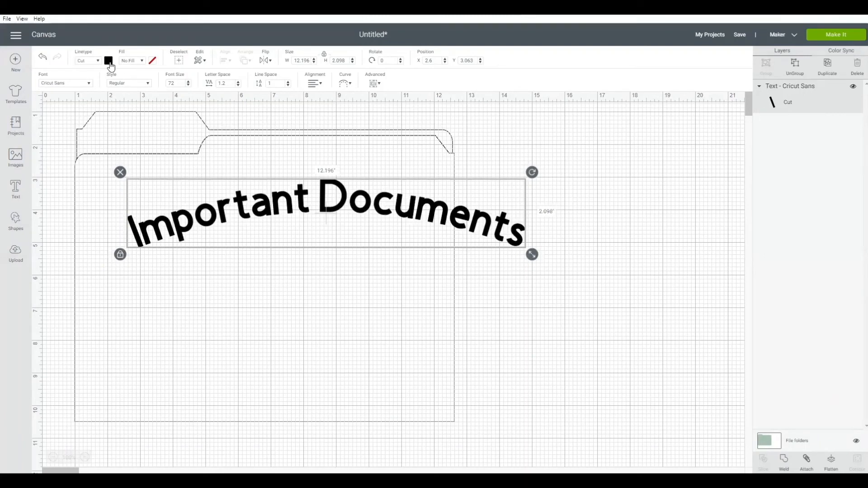
- Colour the curved text dark blue from Material colors
click(108, 61)
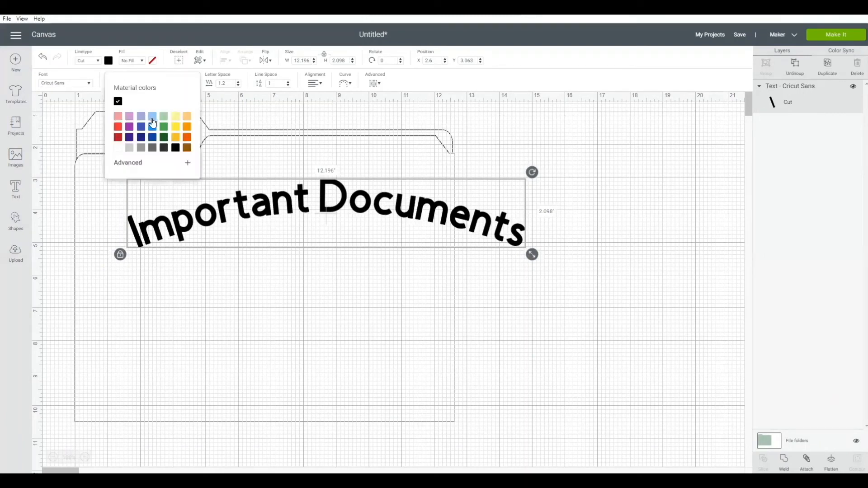
click(152, 137)
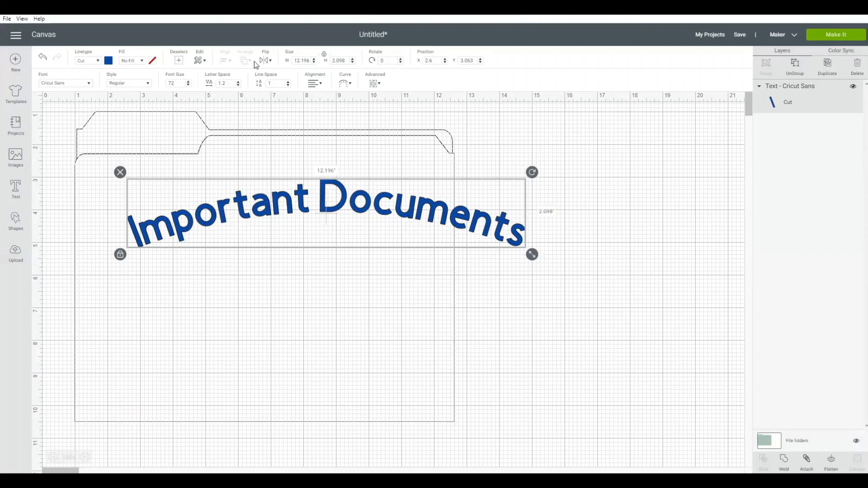
mouse_move(270, 61)
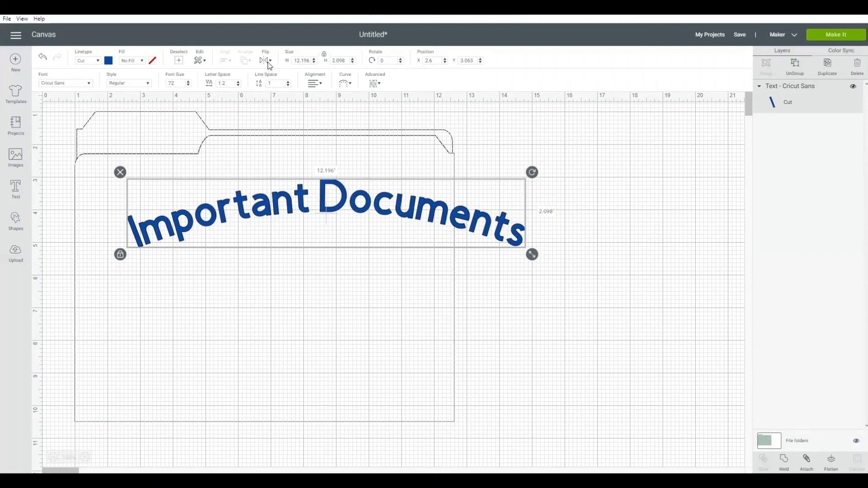
- Flip the curved text upside down, then flip it back upright
click(266, 61)
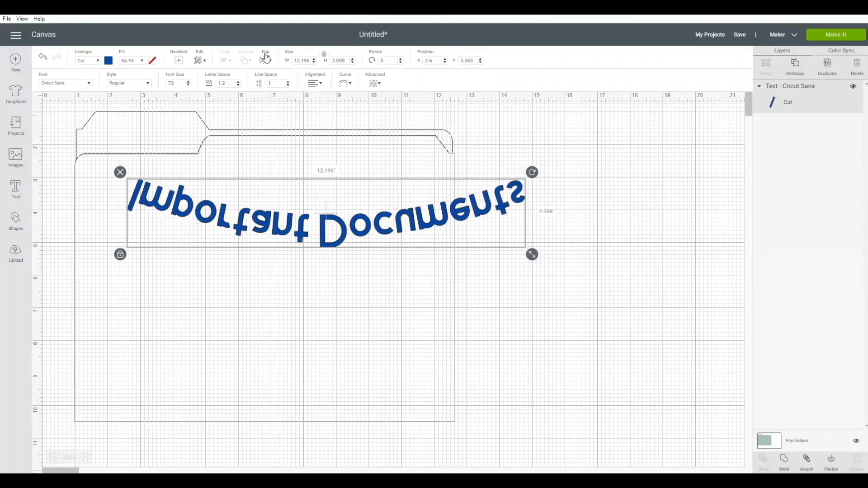
click(265, 60)
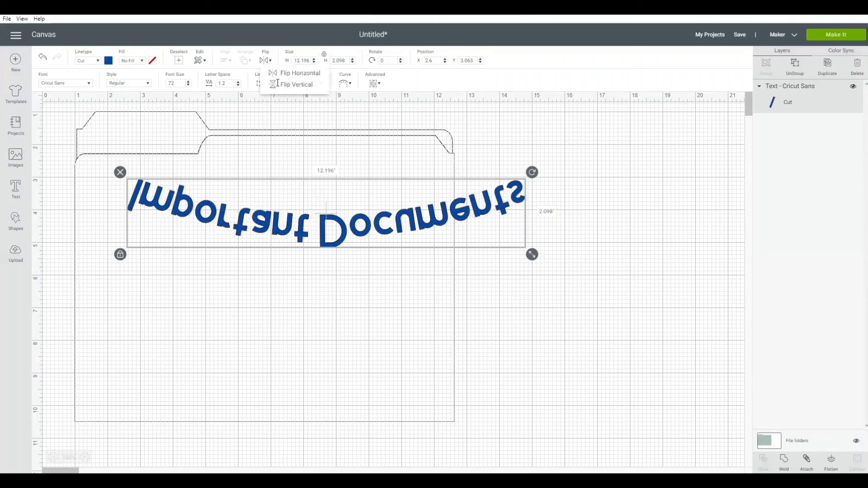
click(297, 84)
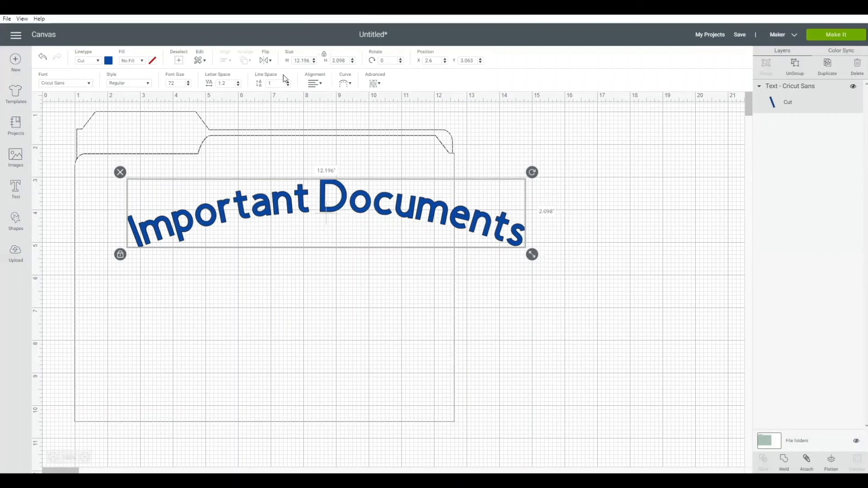
mouse_move(314, 68)
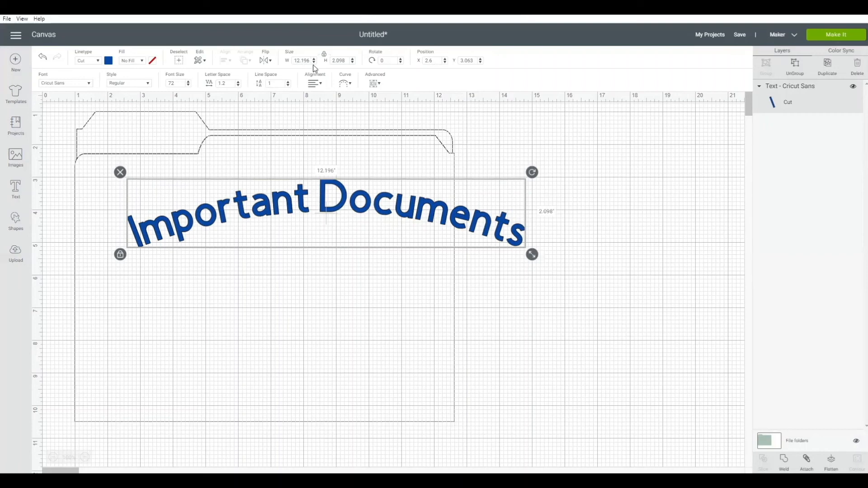
mouse_move(358, 162)
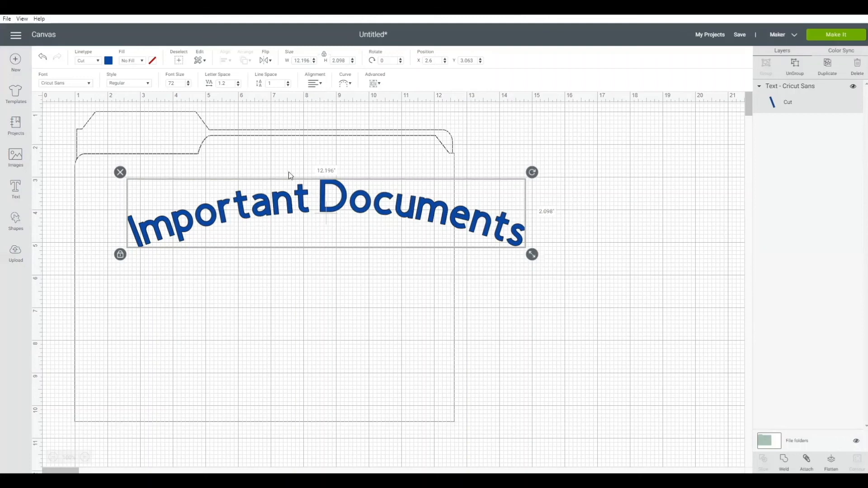
mouse_move(118, 242)
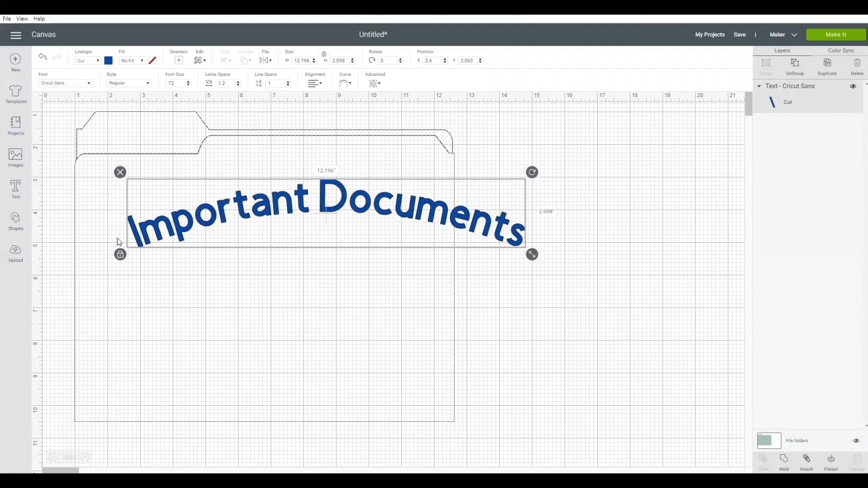
mouse_move(529, 222)
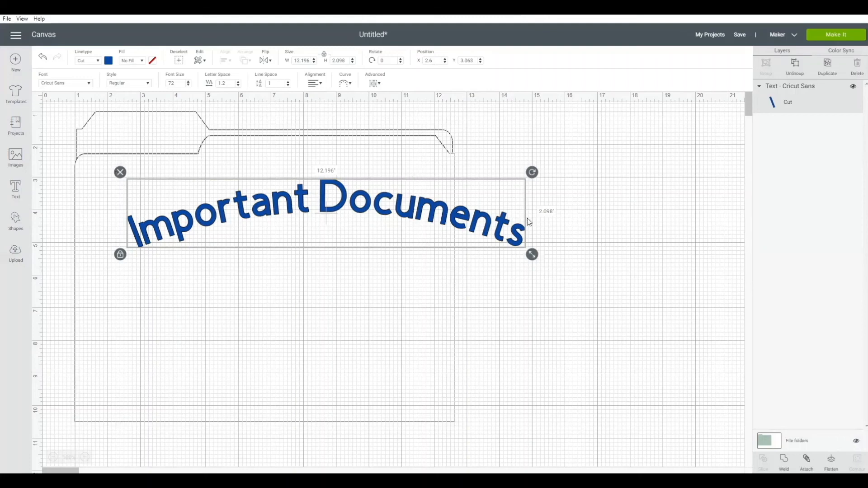
mouse_move(328, 184)
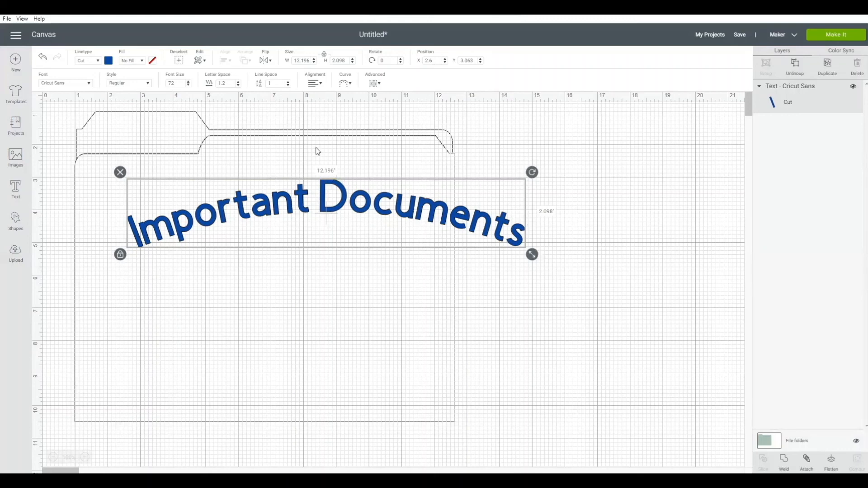
mouse_move(305, 72)
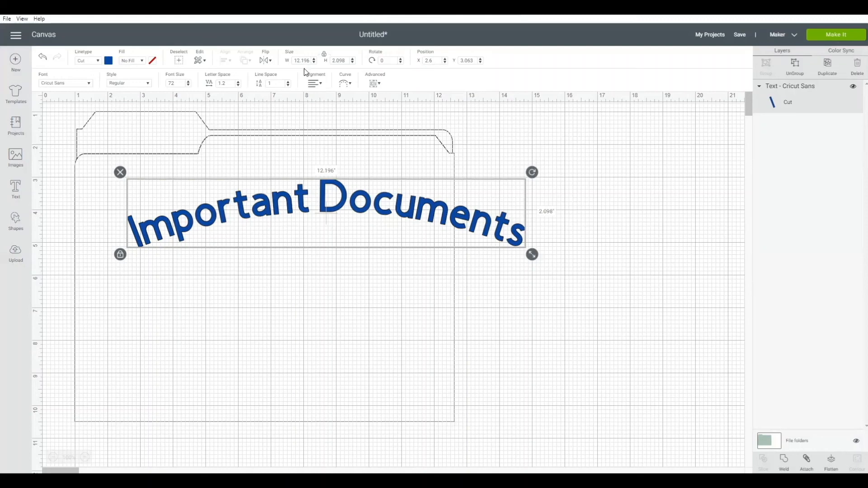
mouse_move(539, 222)
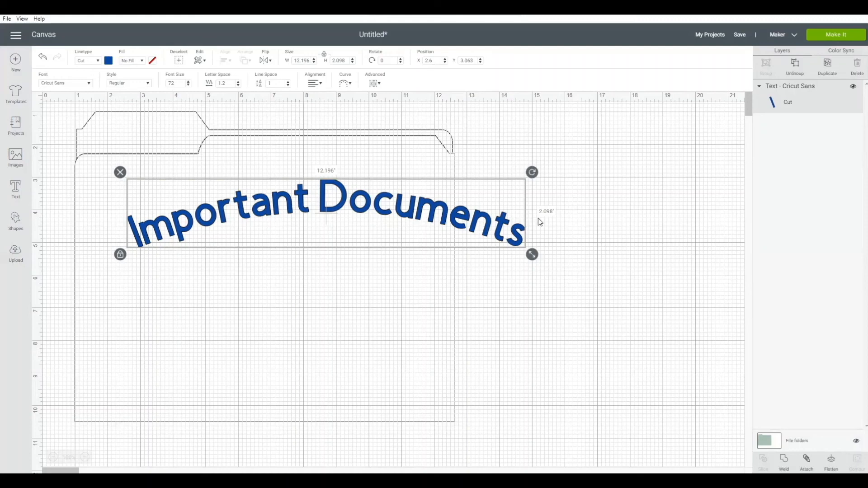
mouse_move(339, 76)
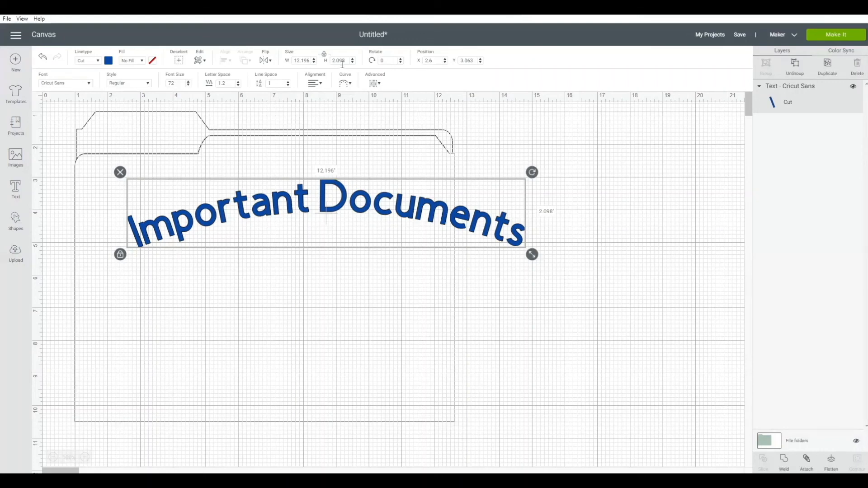
mouse_move(378, 60)
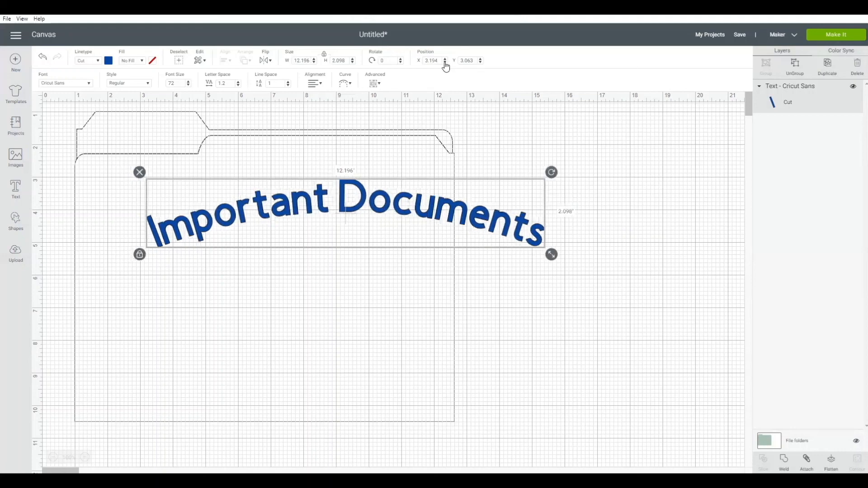
- Deselect the curved text and show the basic shapes list
click(55, 132)
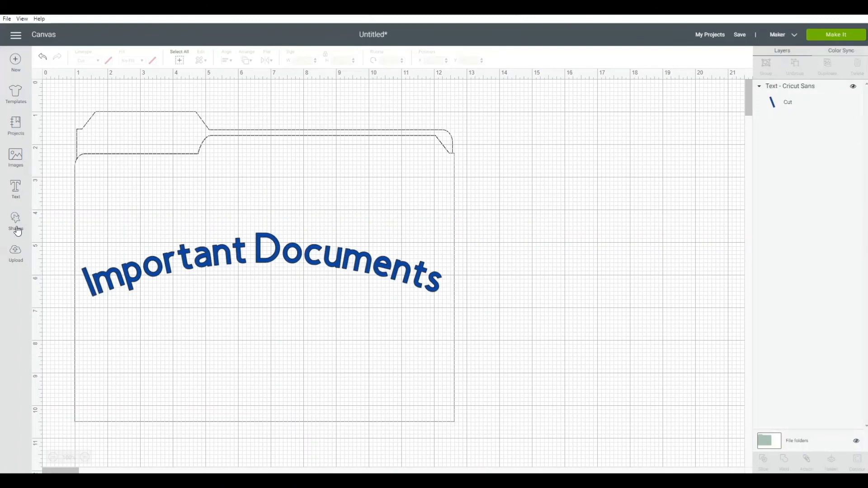
click(16, 222)
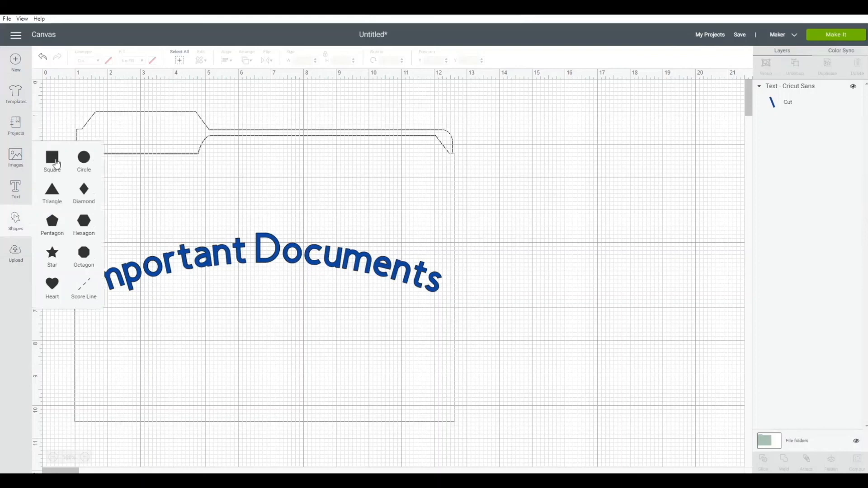
mouse_move(52, 157)
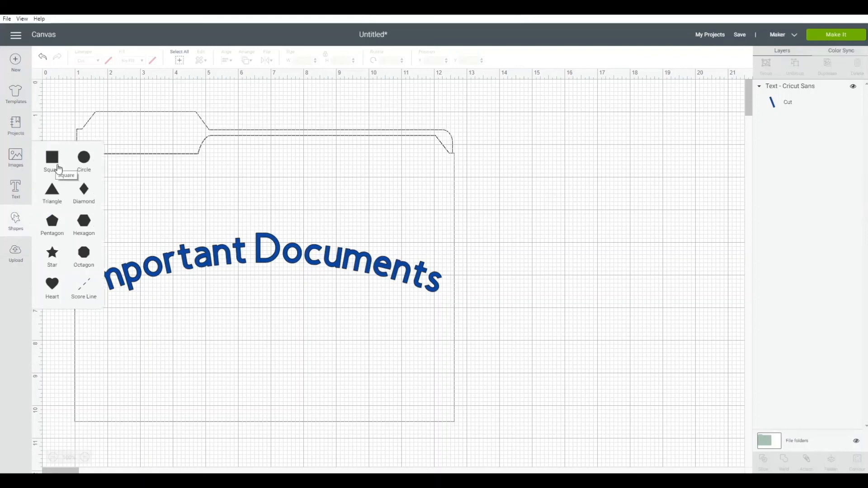
mouse_move(83, 227)
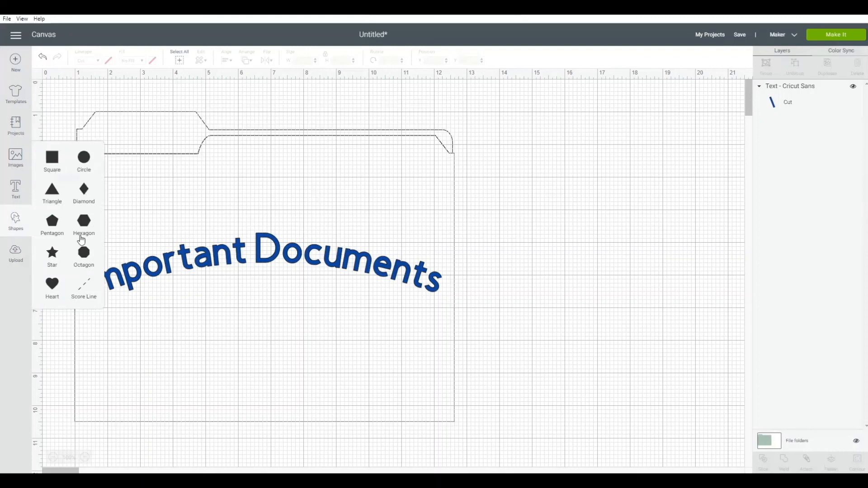
mouse_move(52, 261)
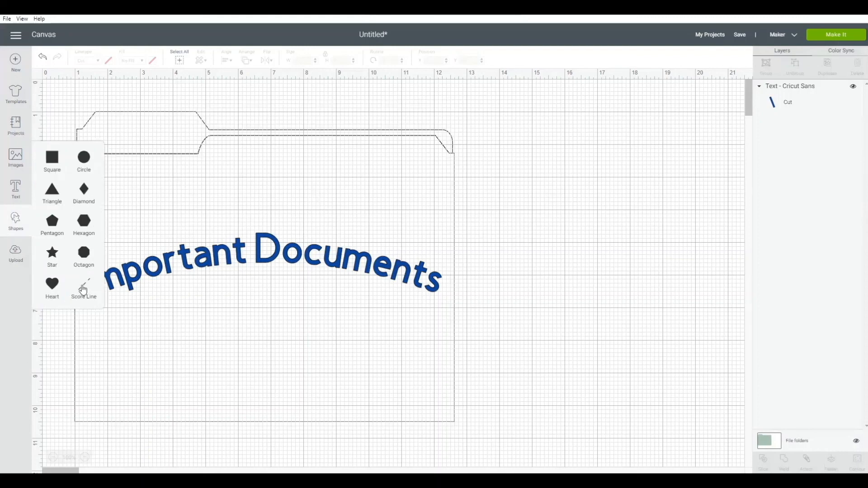
mouse_move(83, 304)
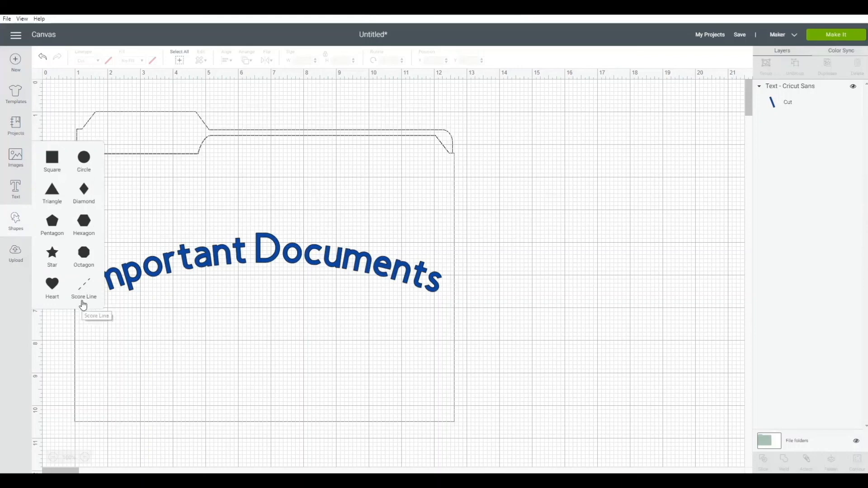
mouse_move(61, 297)
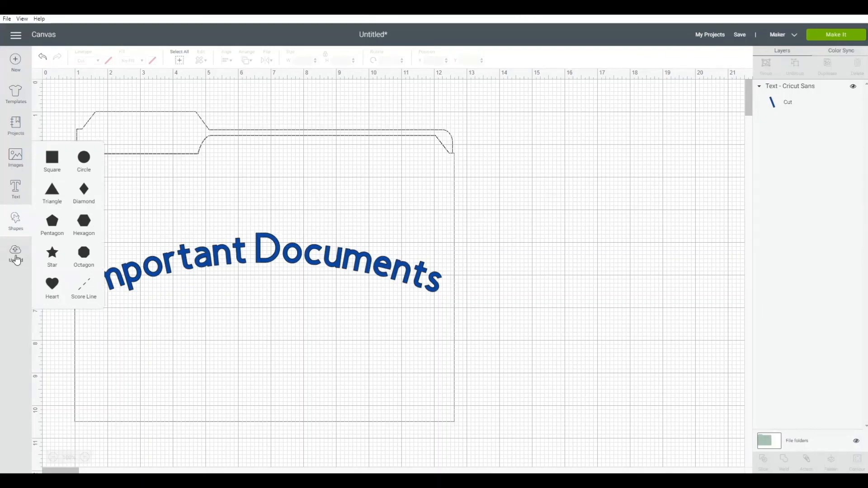
- Go to the Upload page and view the recently uploaded images
click(15, 253)
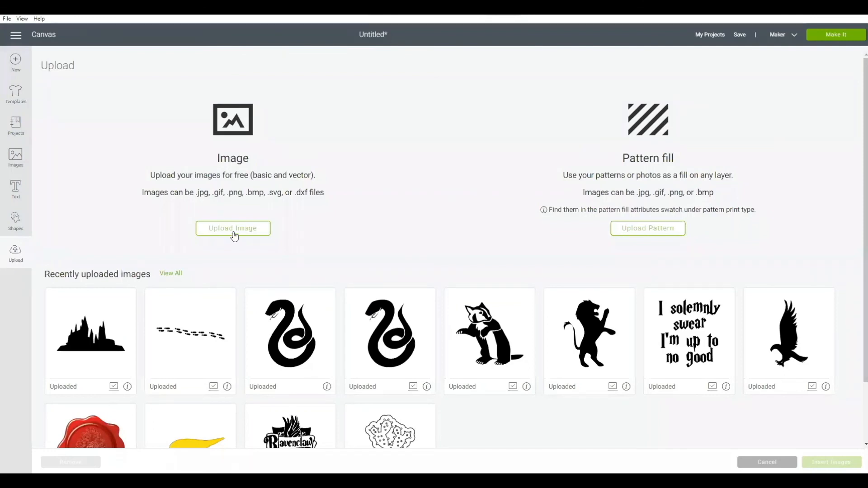
mouse_move(622, 241)
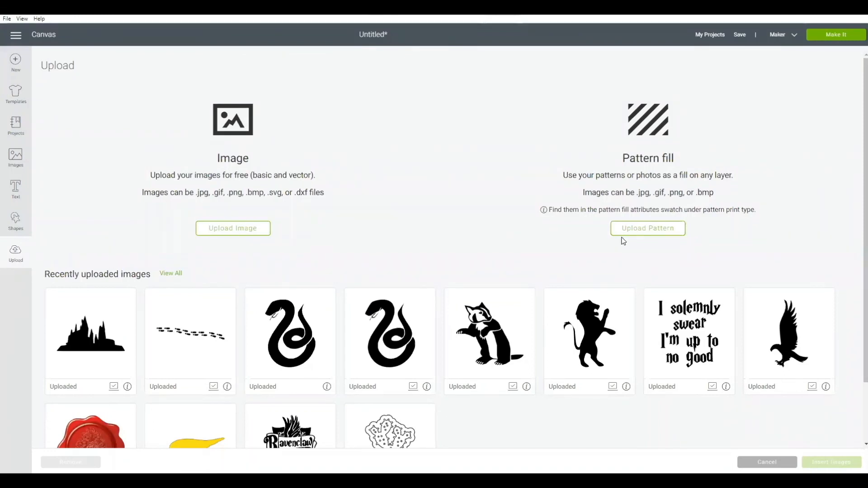
mouse_move(656, 236)
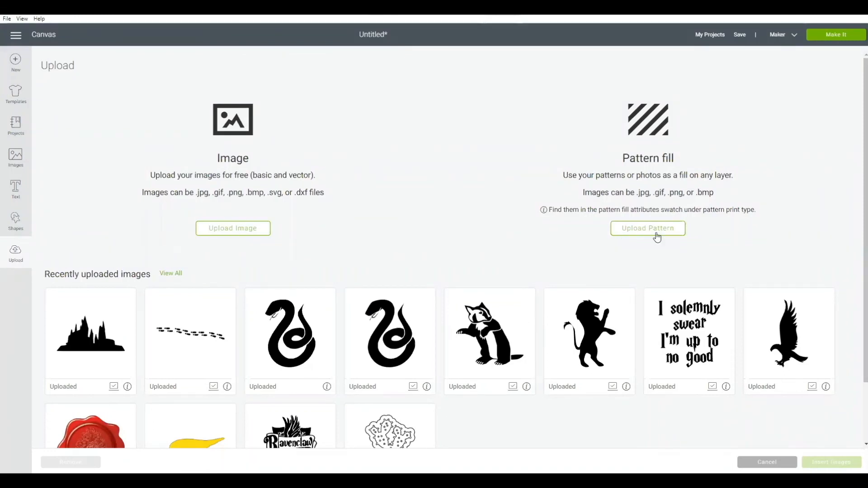
mouse_move(246, 247)
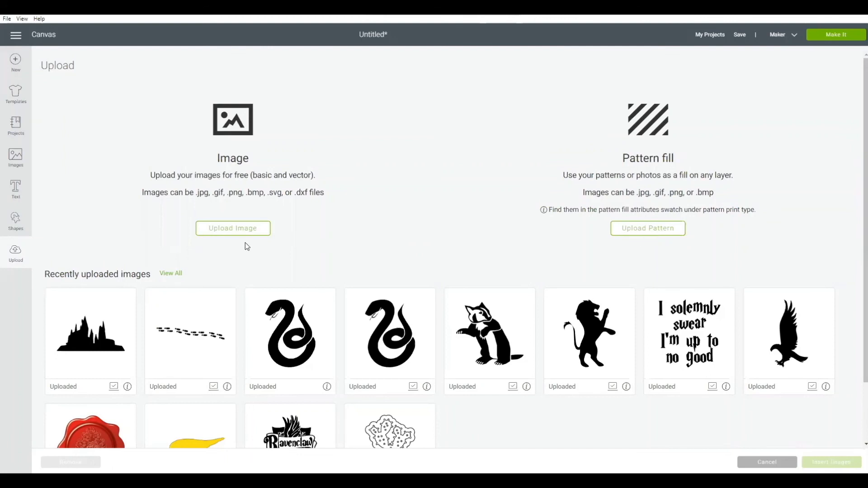
mouse_move(213, 292)
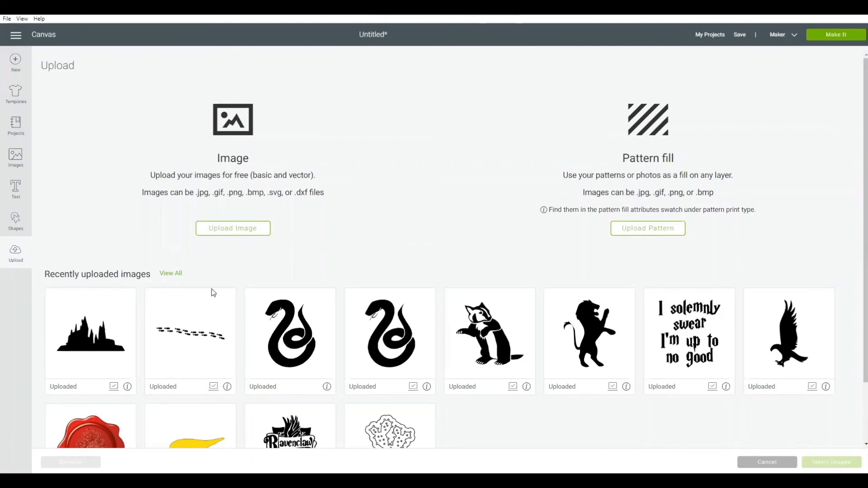
scroll(down, 3)
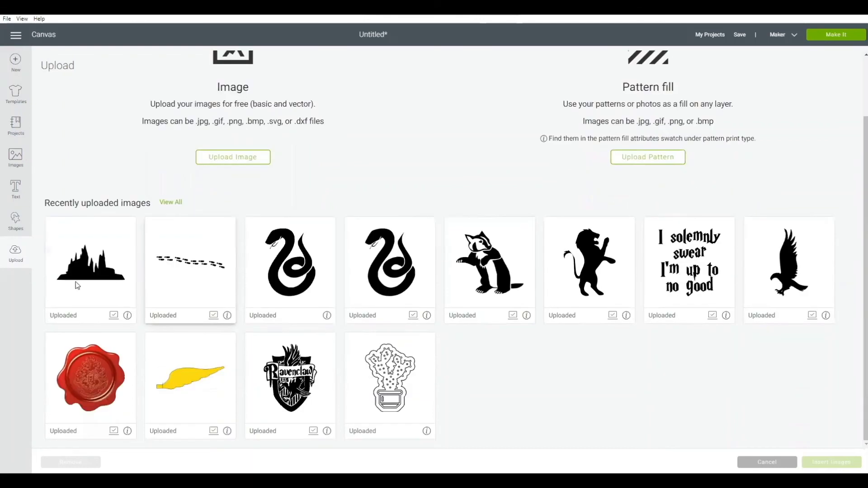
mouse_move(522, 371)
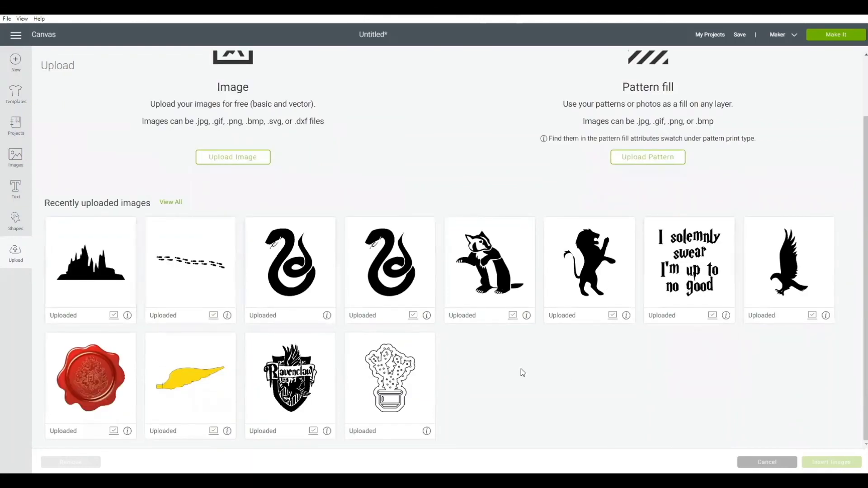
mouse_move(86, 220)
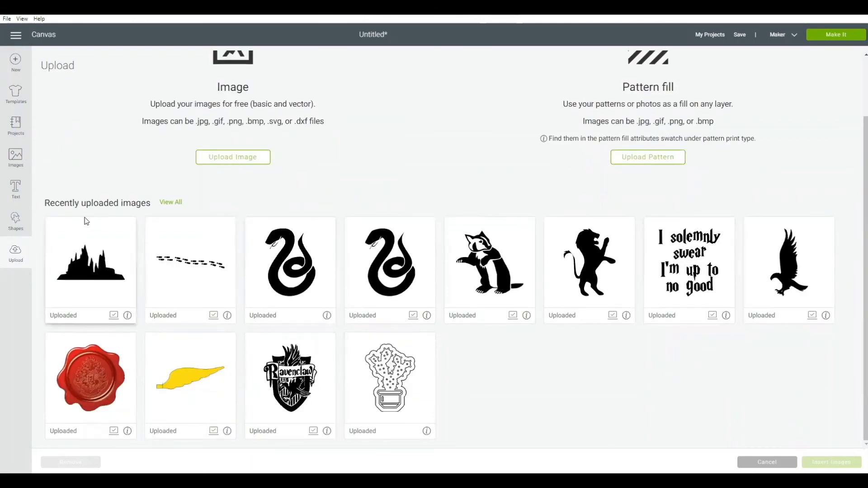